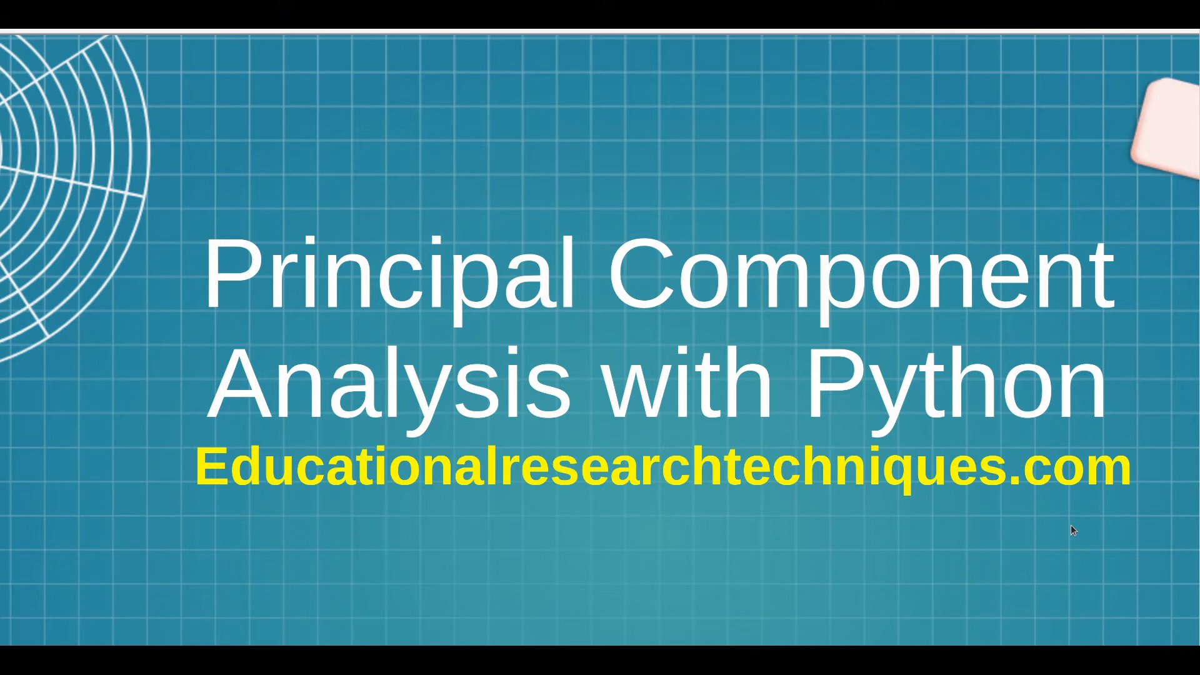
pyautogui.moveTo(77, 505)
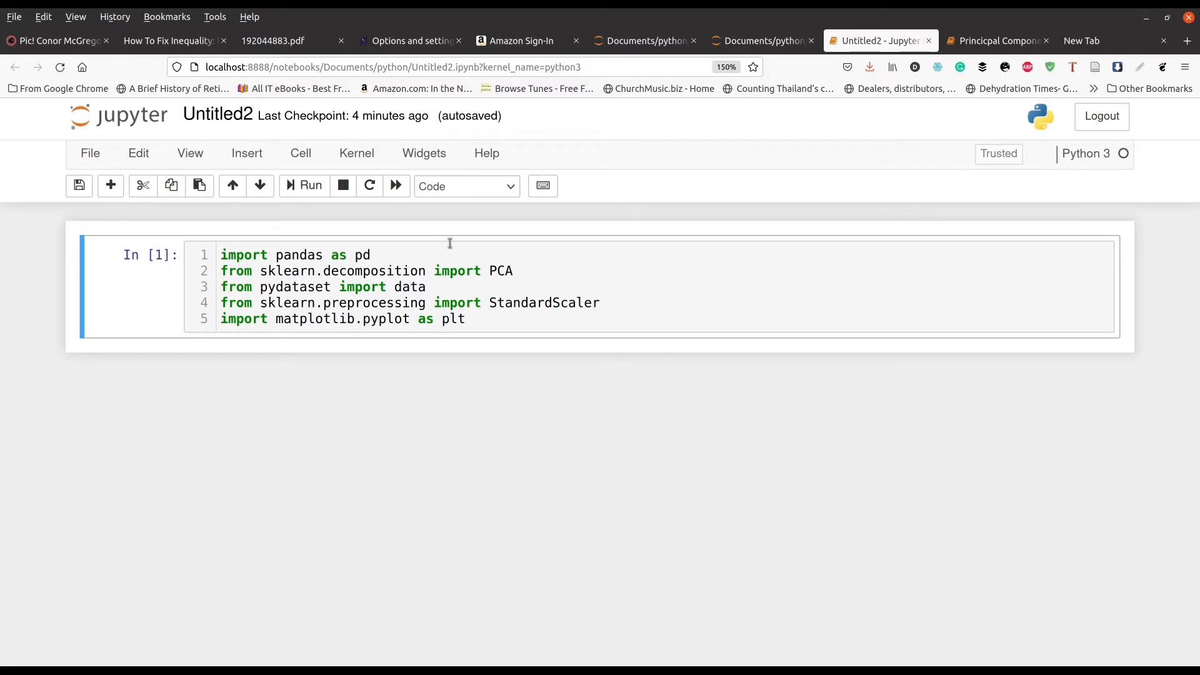
pyautogui.moveTo(360, 260)
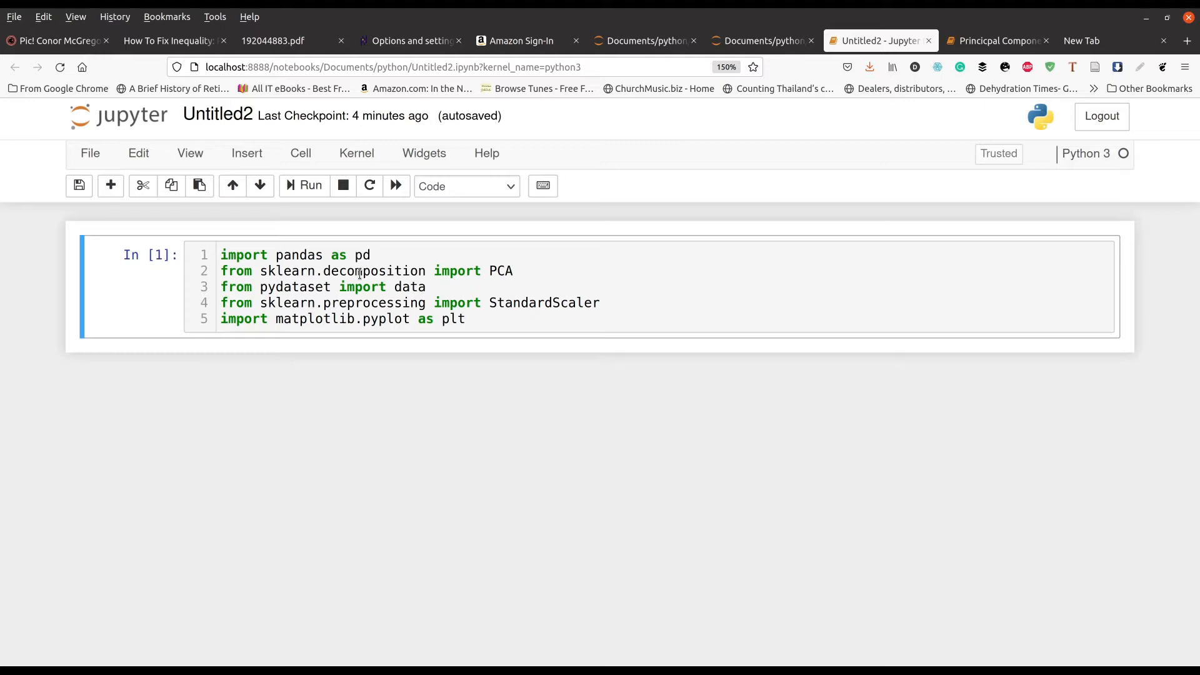
pyautogui.moveTo(439, 302)
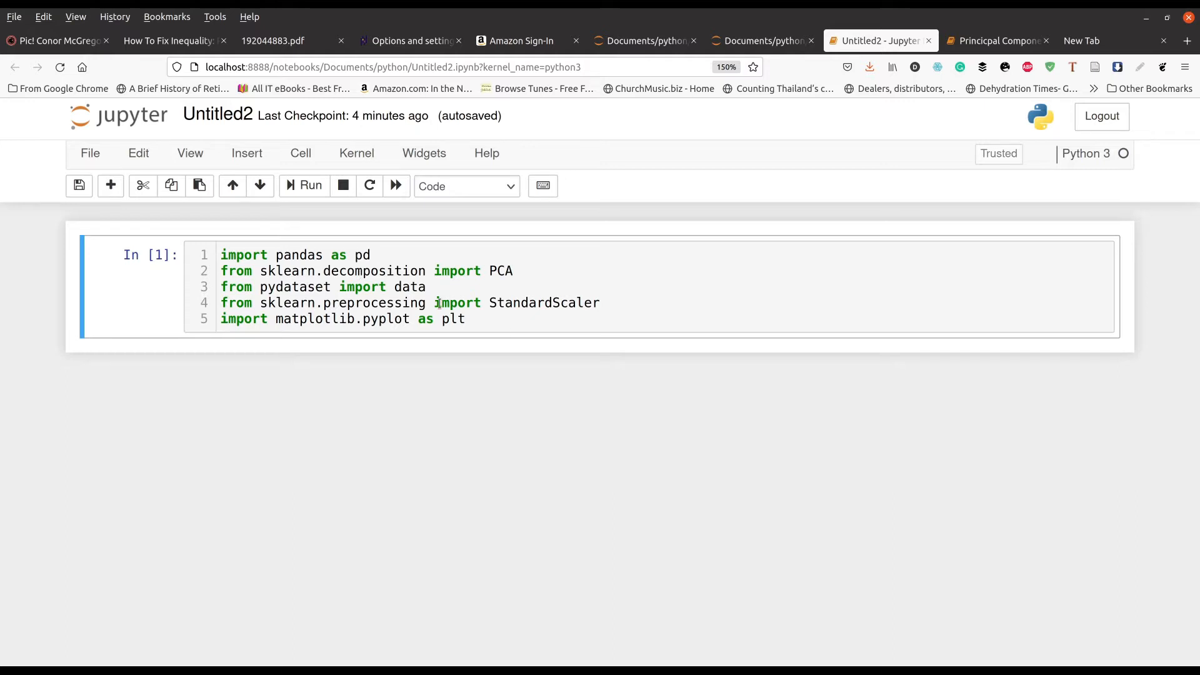
pyautogui.moveTo(534, 351)
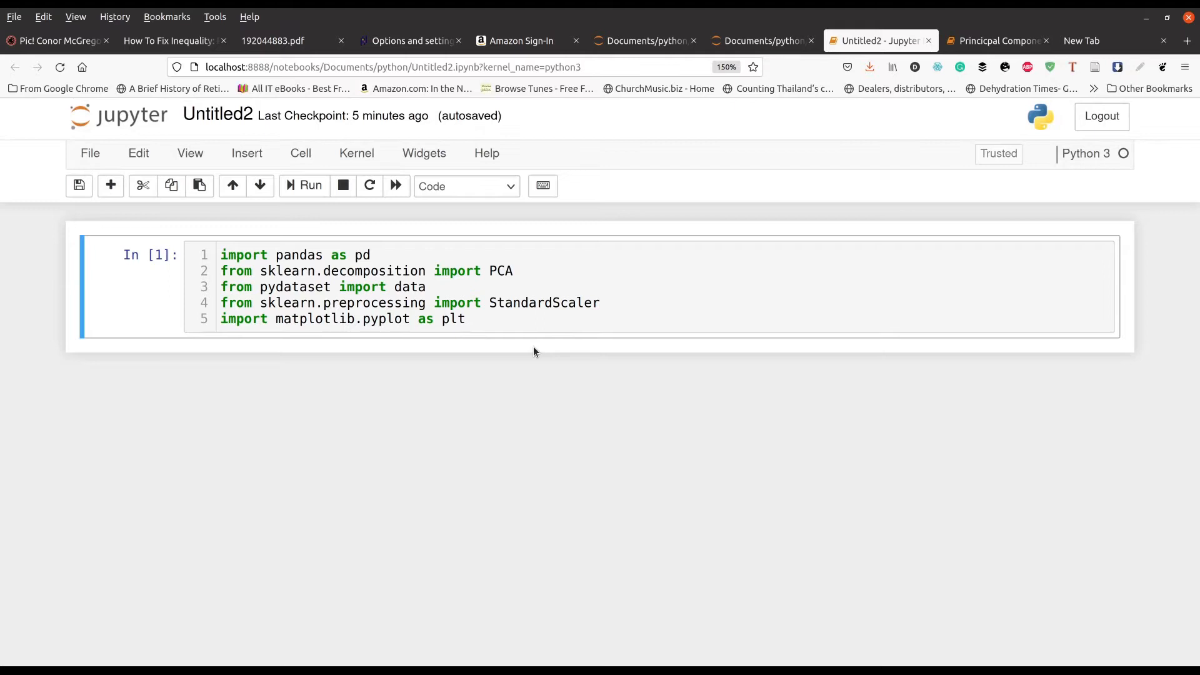
# - Rerun the imports cell (pandas, PCA, pydataset data, StandardScaler, matplotlib)
pyautogui.click(311, 185)
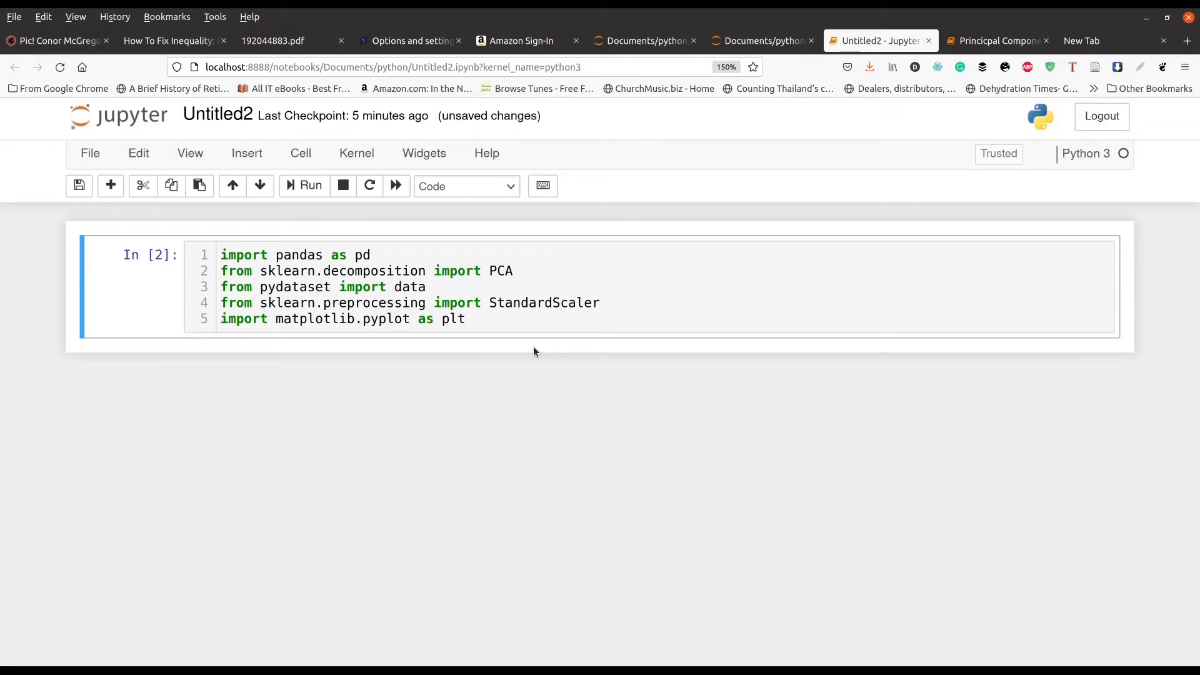
pyautogui.moveTo(471, 304)
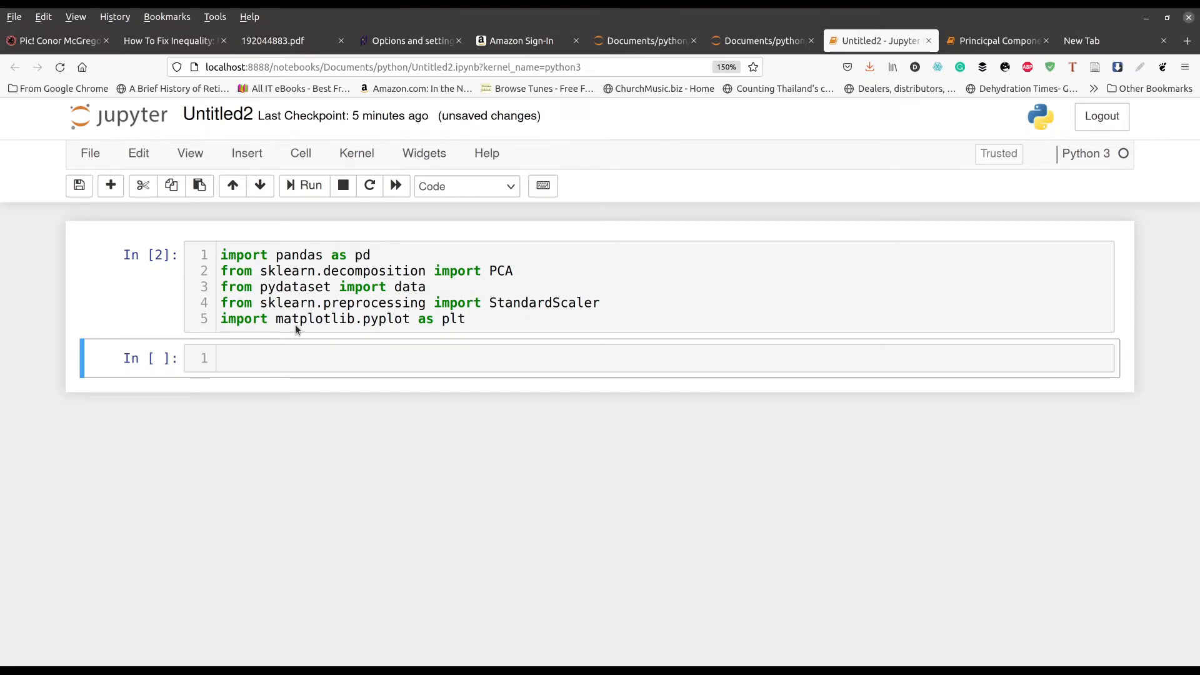
pyautogui.moveTo(212, 329)
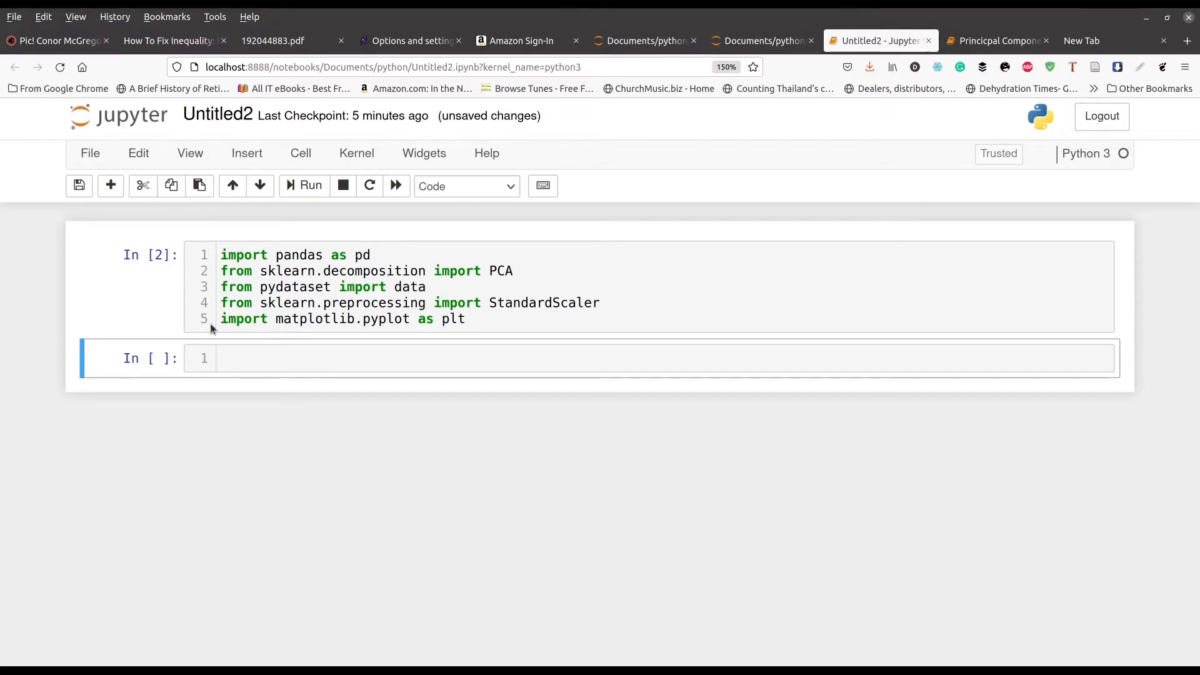
pyautogui.moveTo(584, 360)
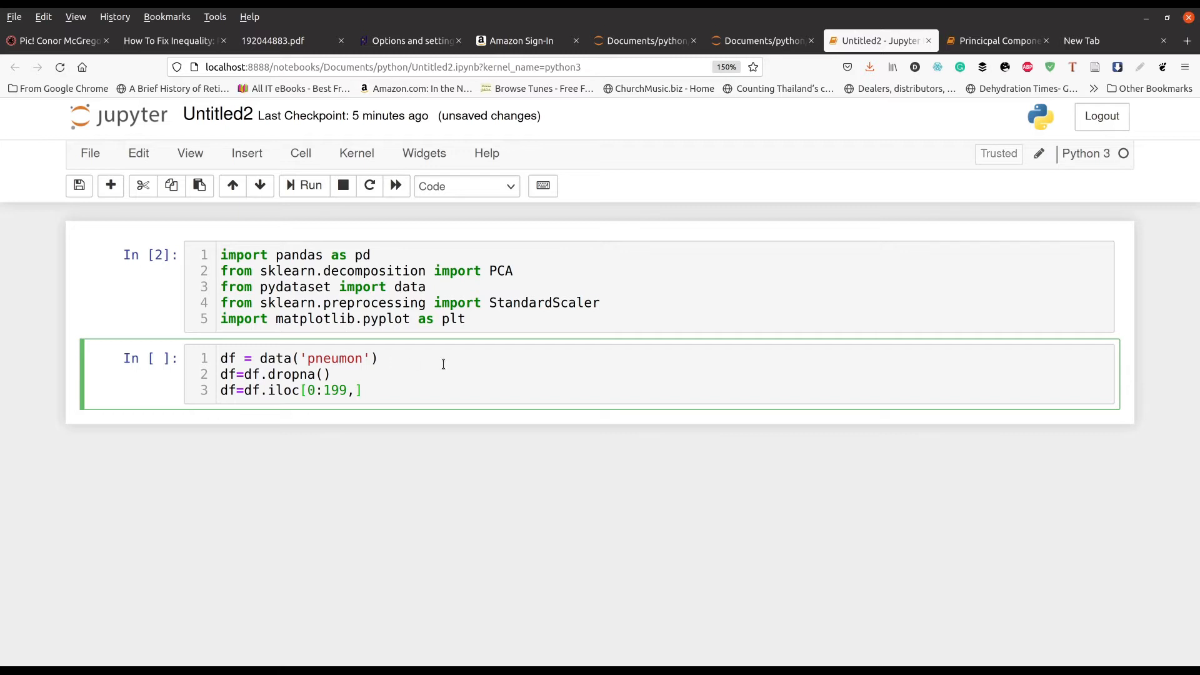
pyautogui.moveTo(480, 373)
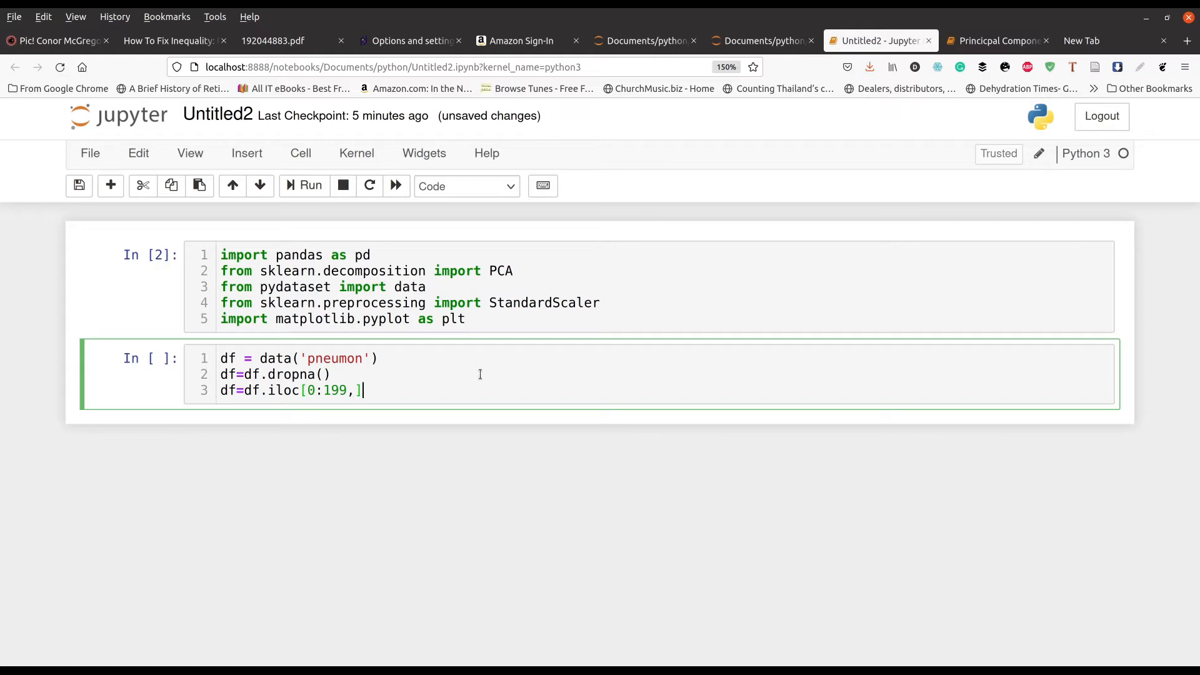
pyautogui.moveTo(380, 390)
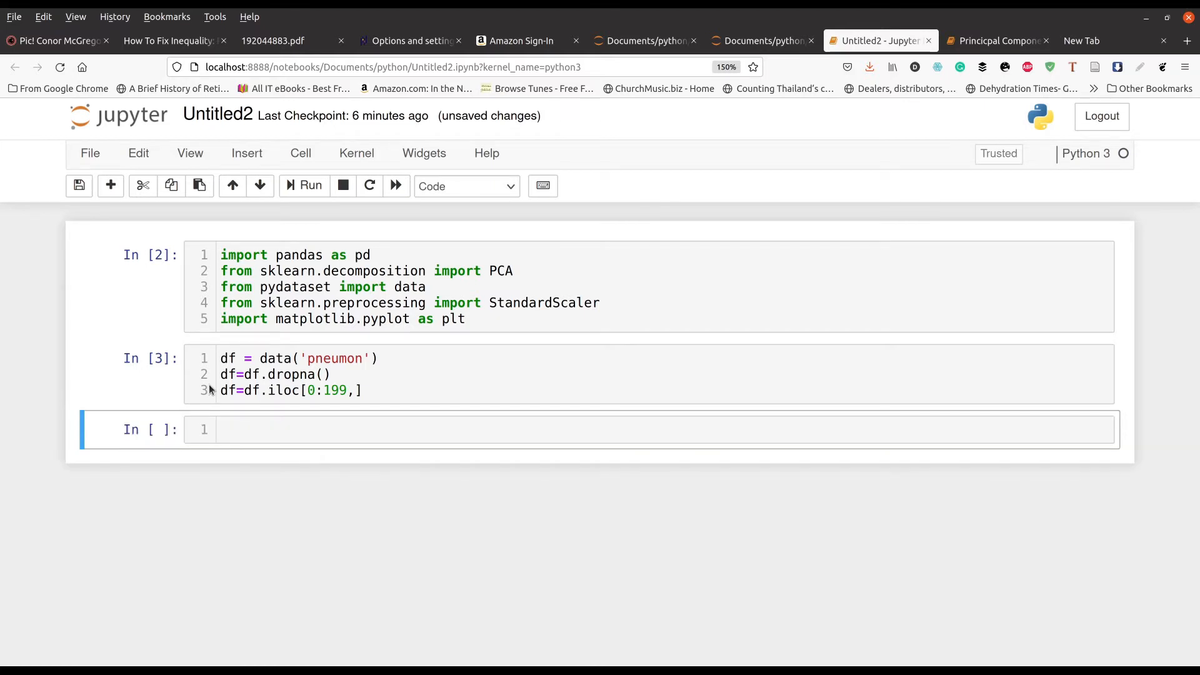
pyautogui.moveTo(321, 371)
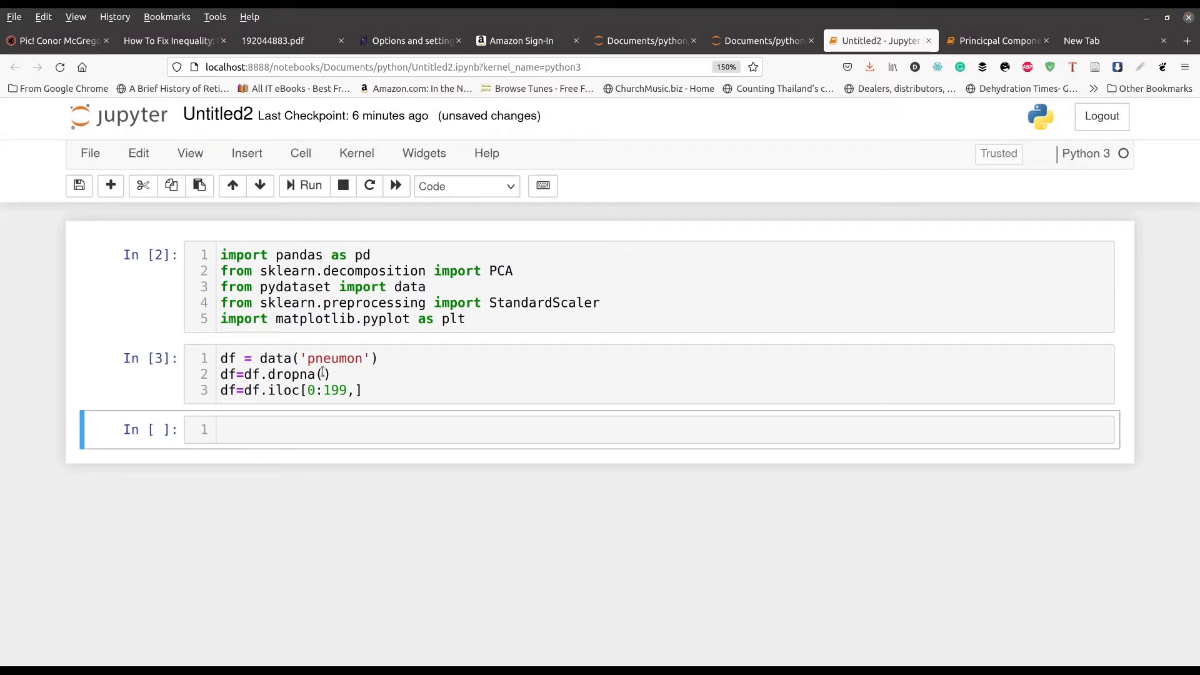
pyautogui.moveTo(318, 359)
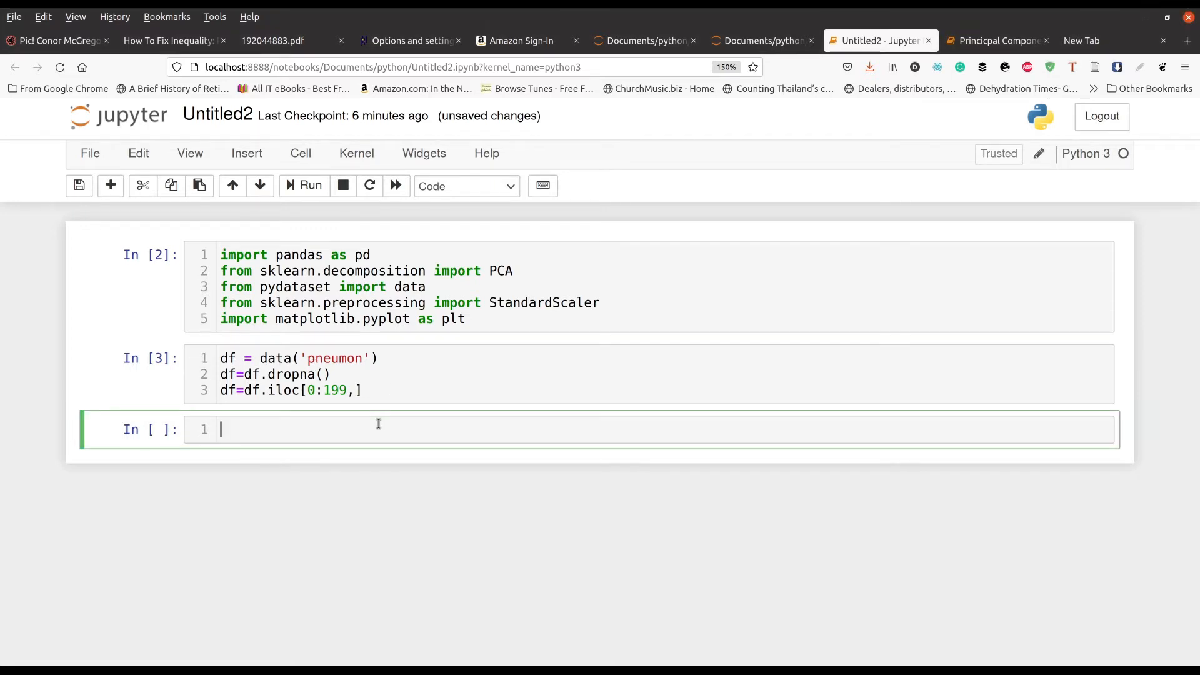
# - Write a StandardScaler fit_transform of df into df_scaled, wrapped as a pd.DataFrame
pyautogui.write('scaler = StandardScaler()')
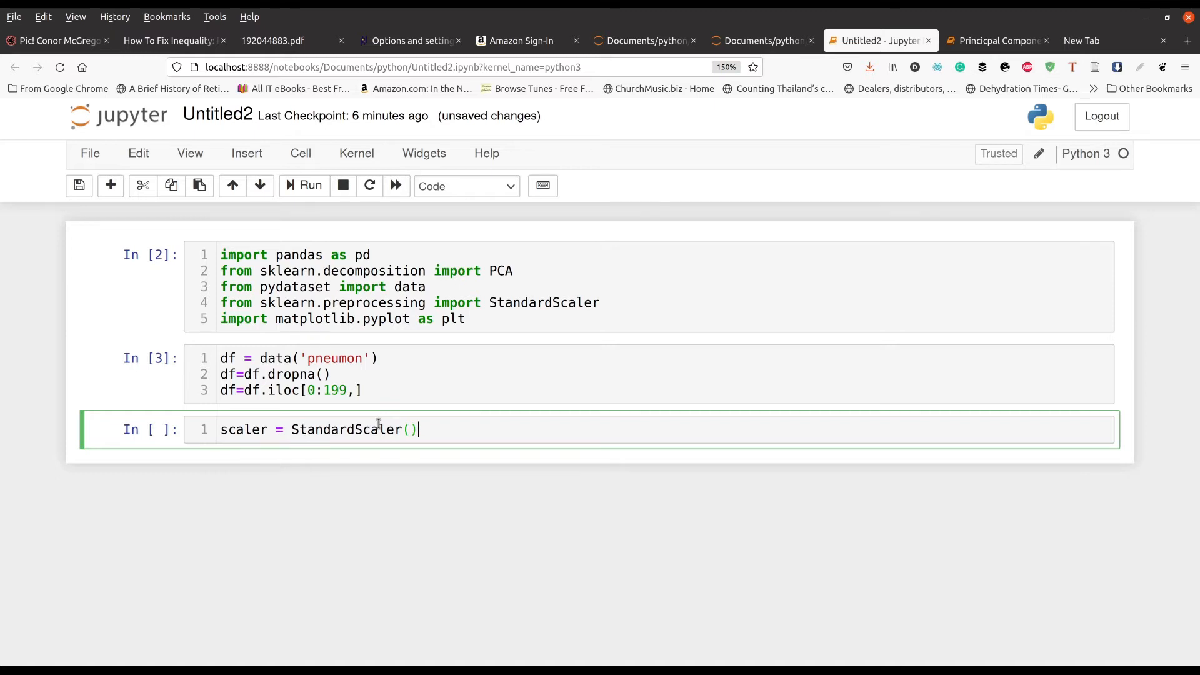
pyautogui.moveTo(641, 457)
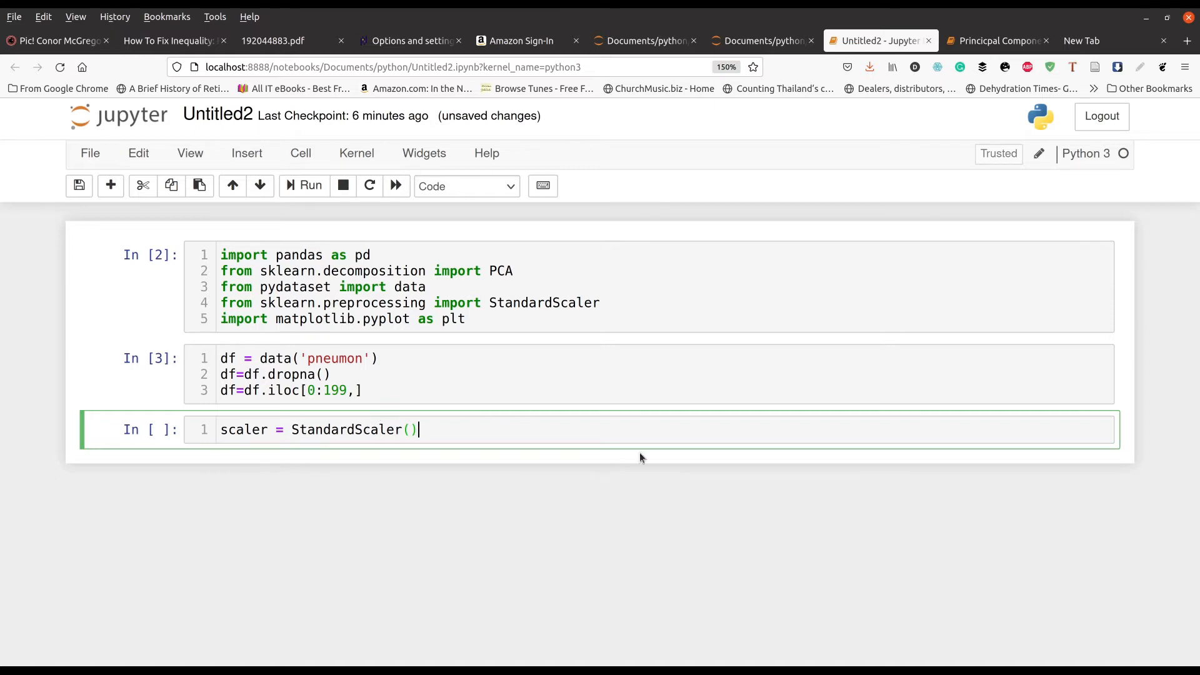
pyautogui.moveTo(500, 345)
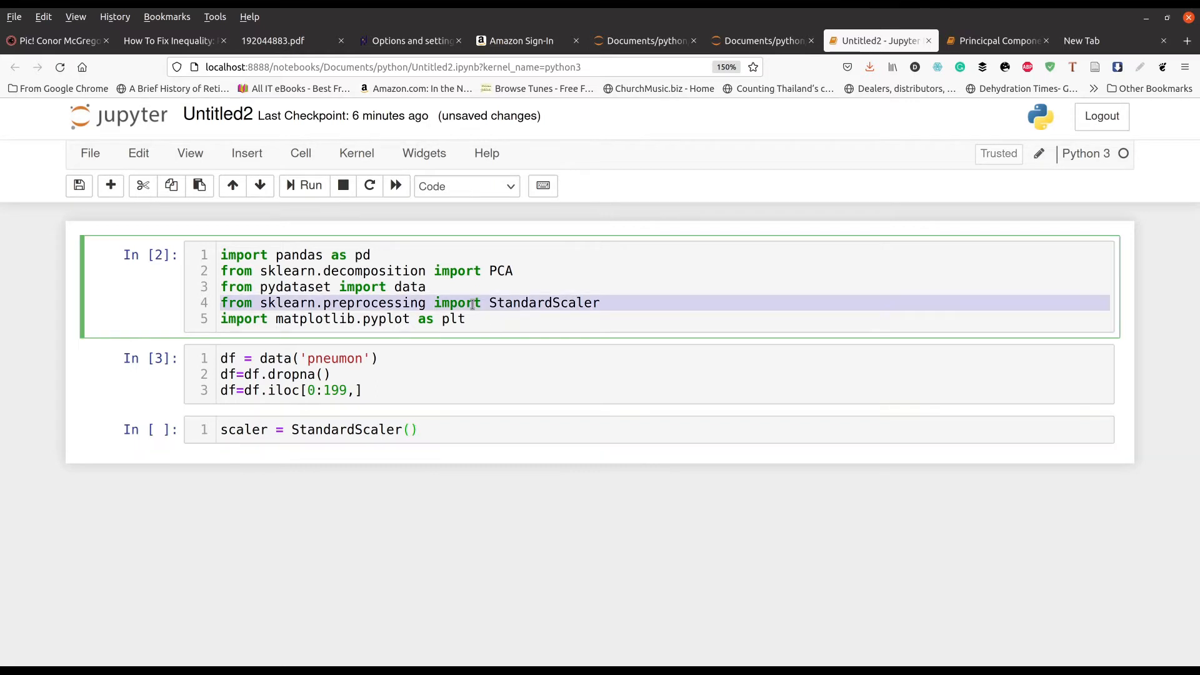
pyautogui.click(420, 429)
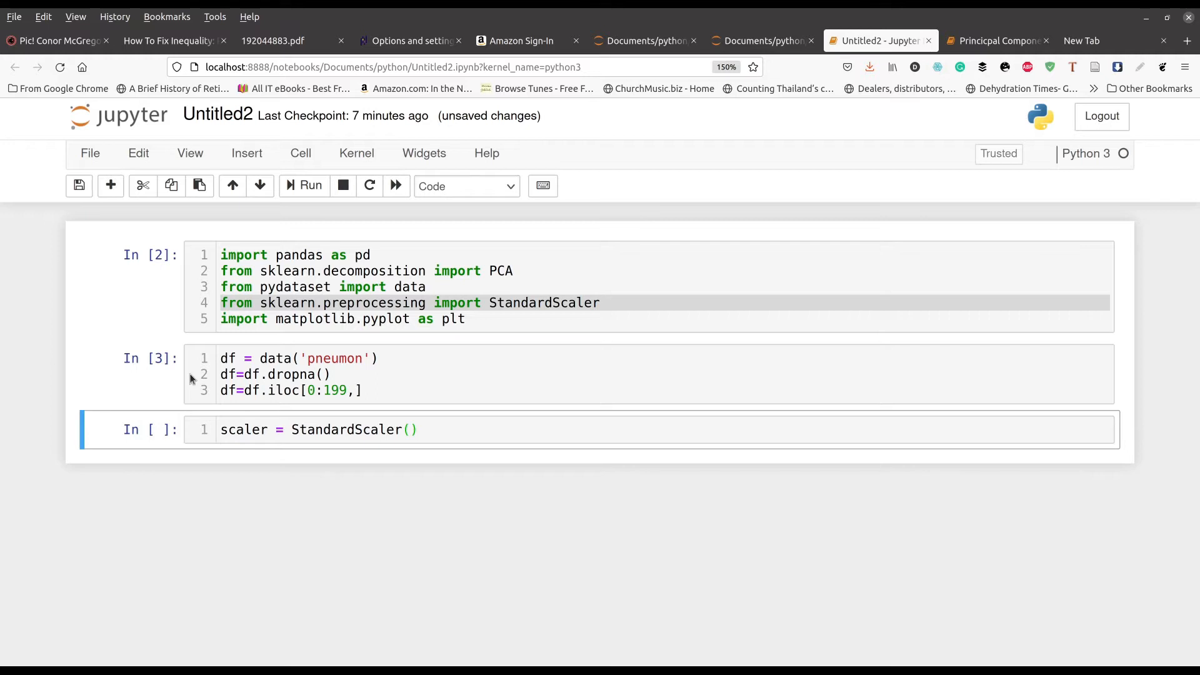
pyautogui.write('df_scaled = scaler.fit_transform(df)')
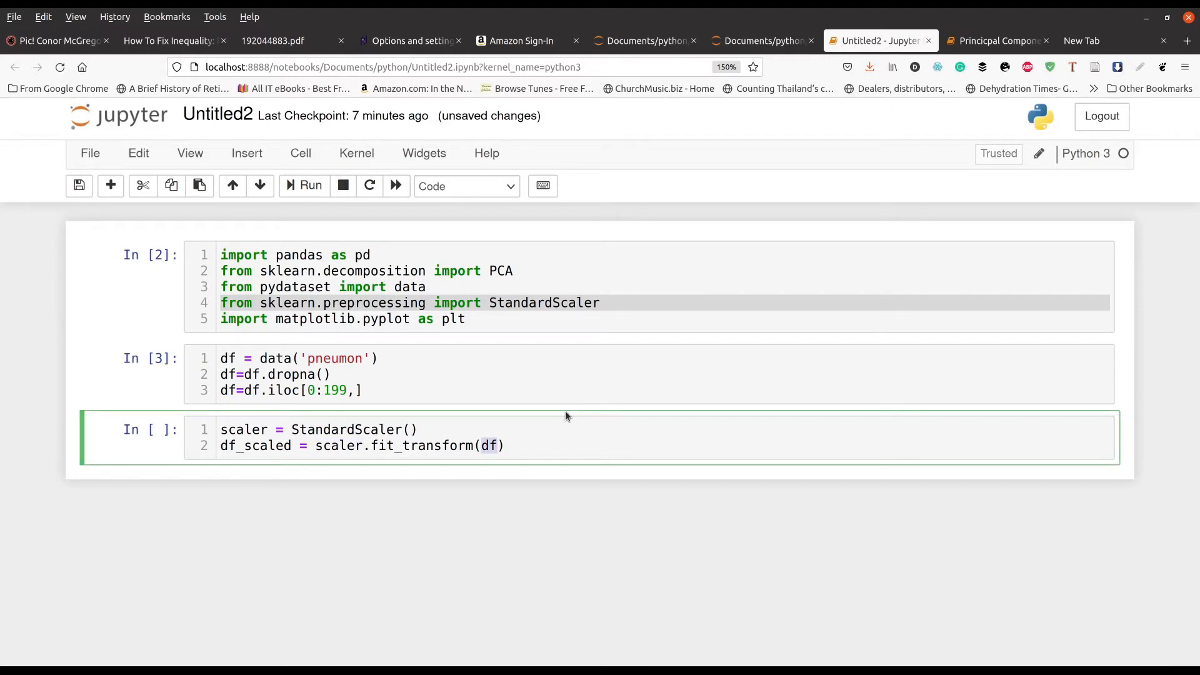
pyautogui.click(505, 445)
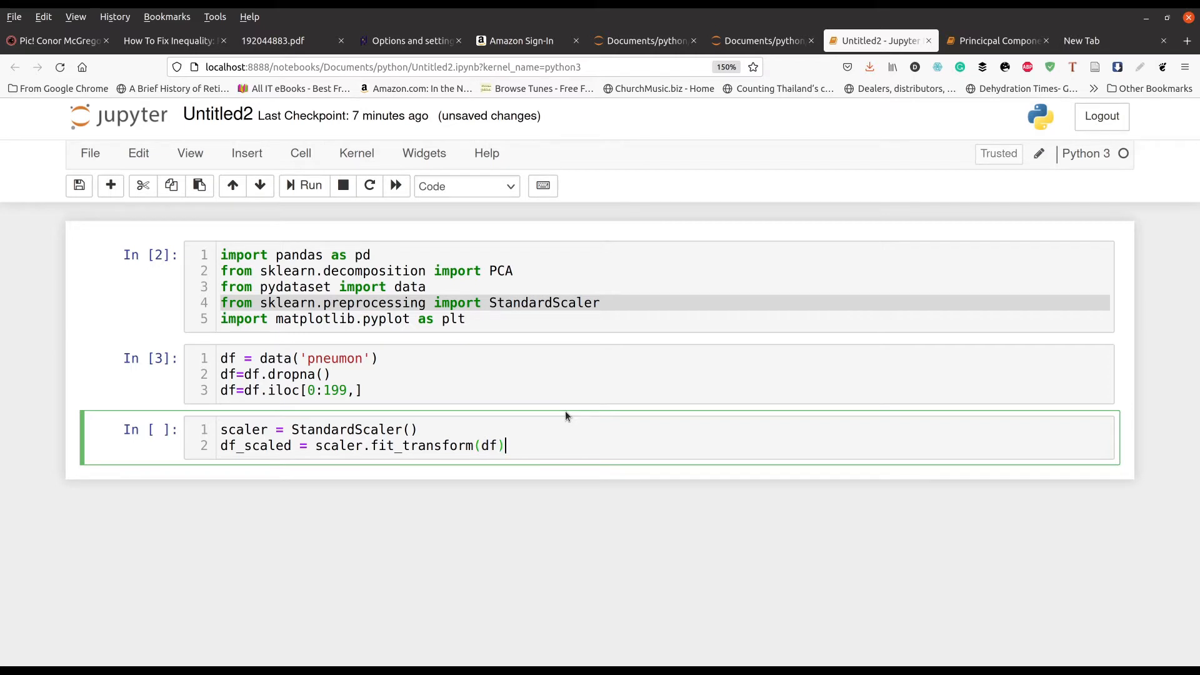
pyautogui.press('enter')
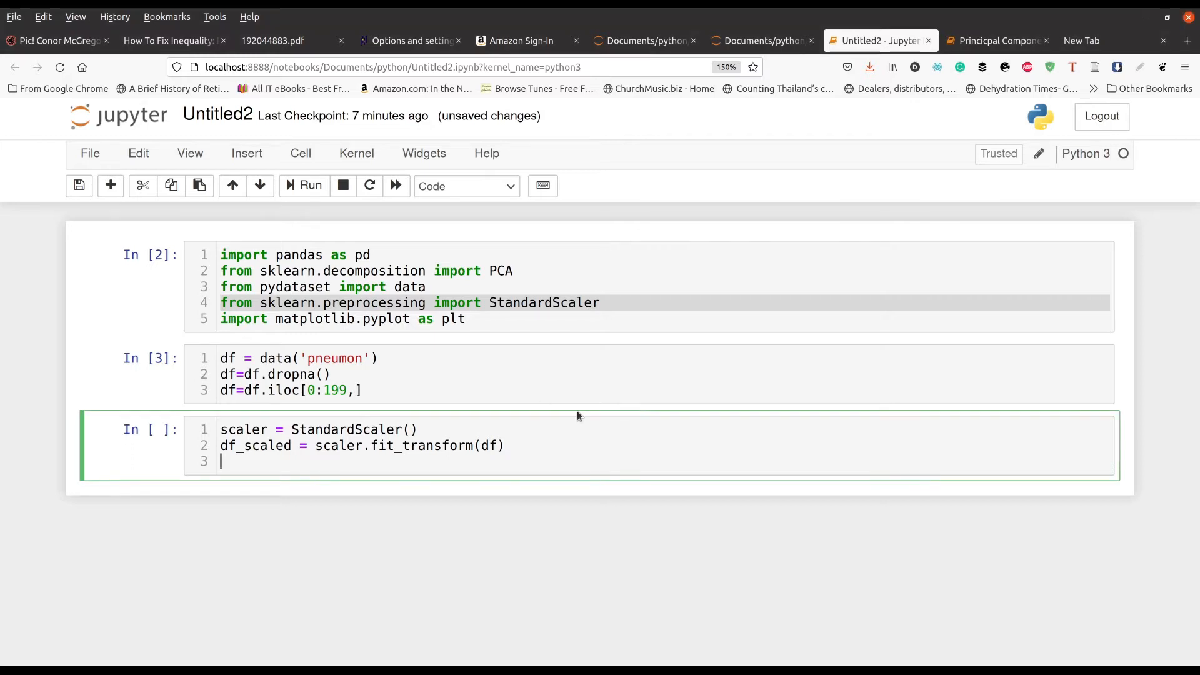
pyautogui.write('df_scaled= pd.DataFrame(df_scaled)')
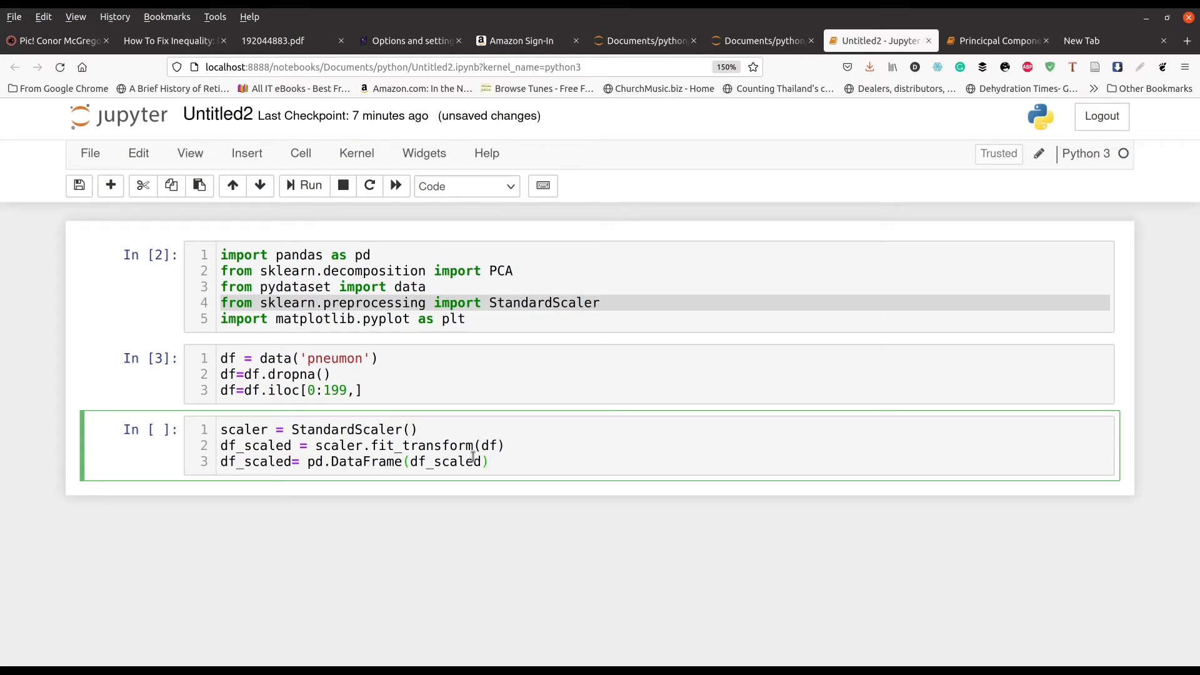
pyautogui.click(490, 462)
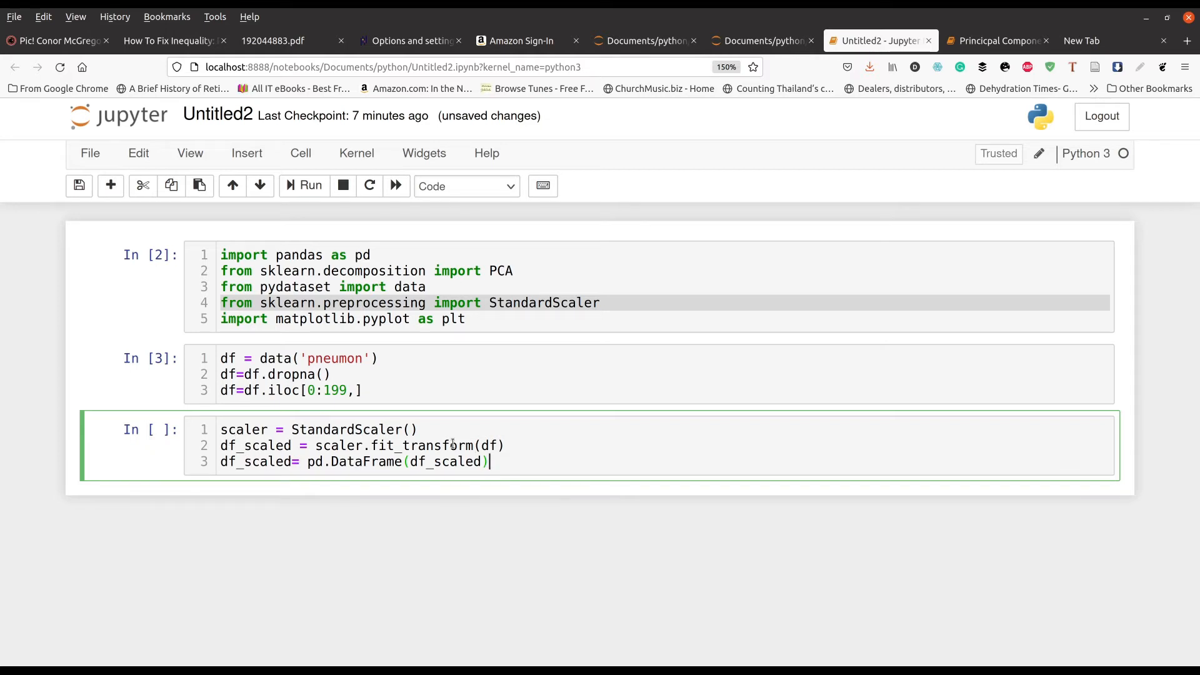
pyautogui.moveTo(540, 414)
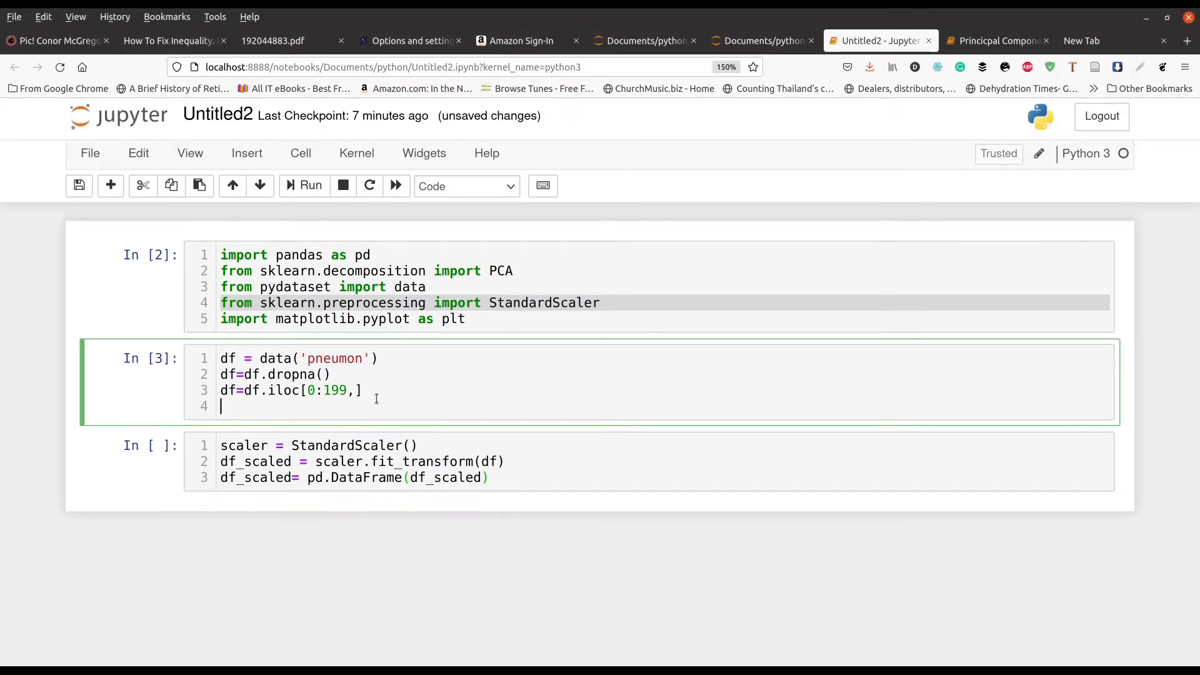
pyautogui.write('df.d')
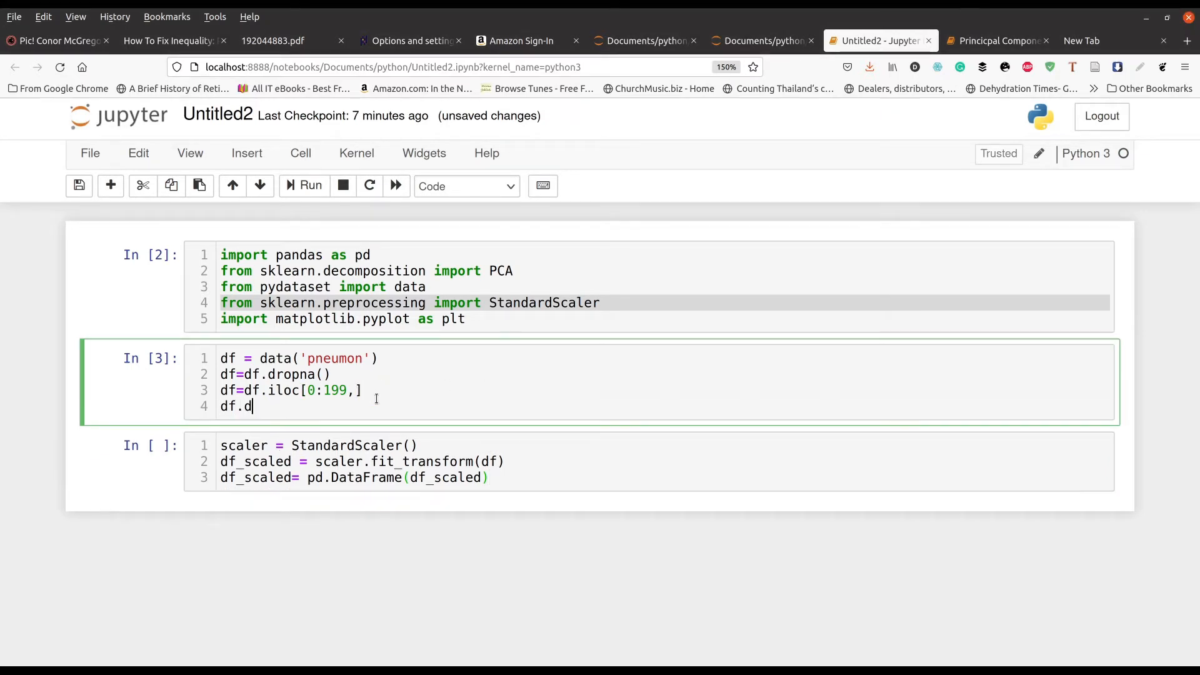
pyautogui.write('escribe()')
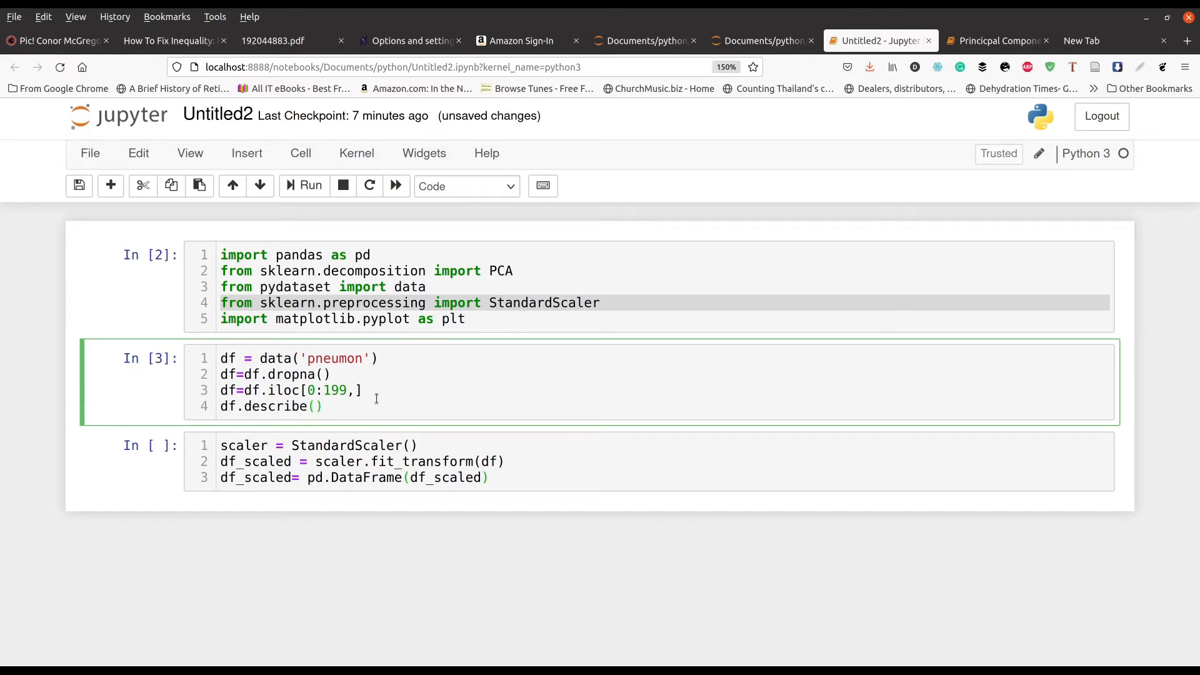
pyautogui.click(309, 186)
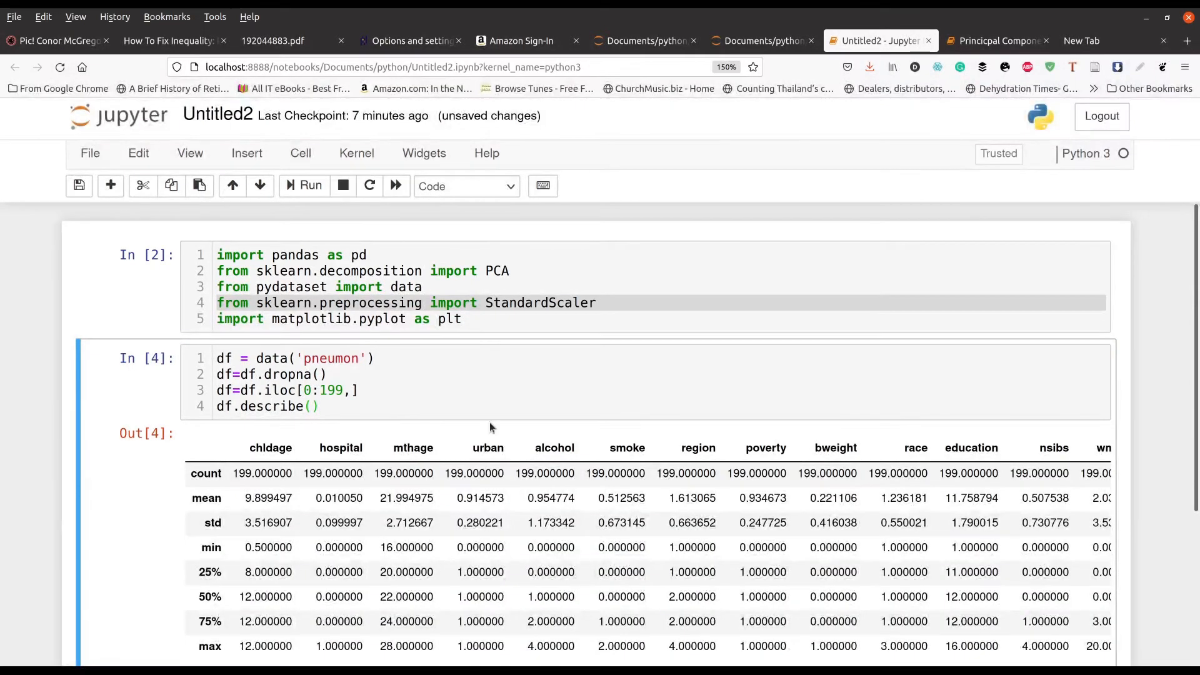
pyautogui.scroll(-3)
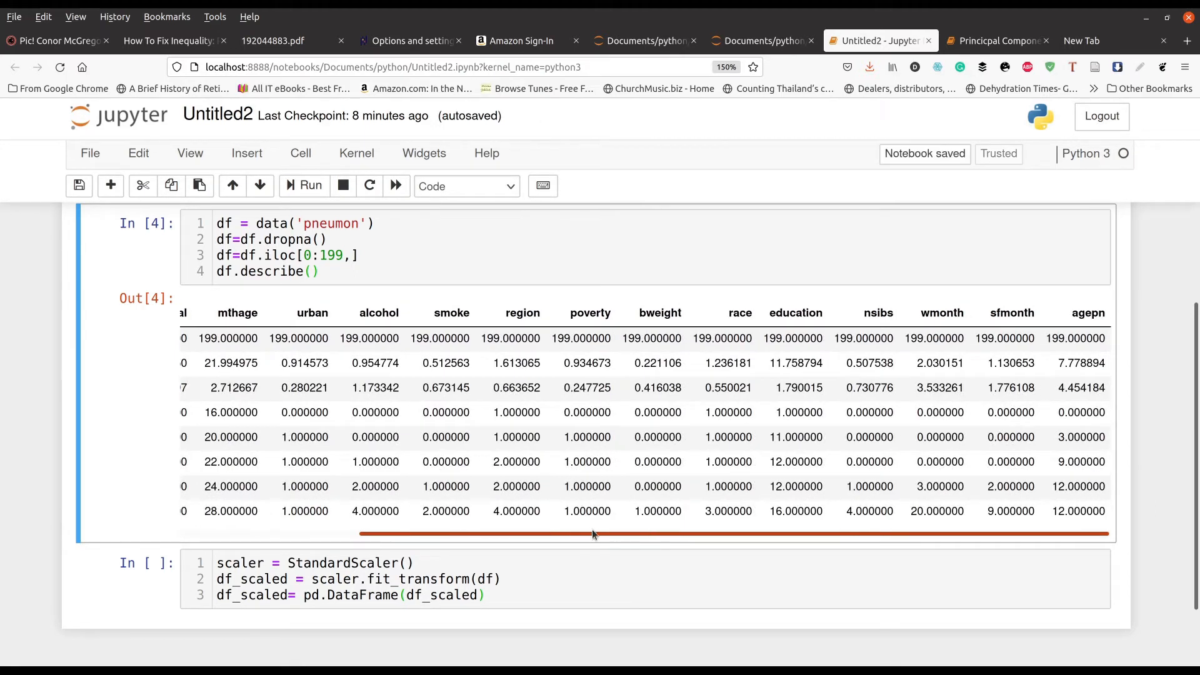
pyautogui.hscroll(-3)
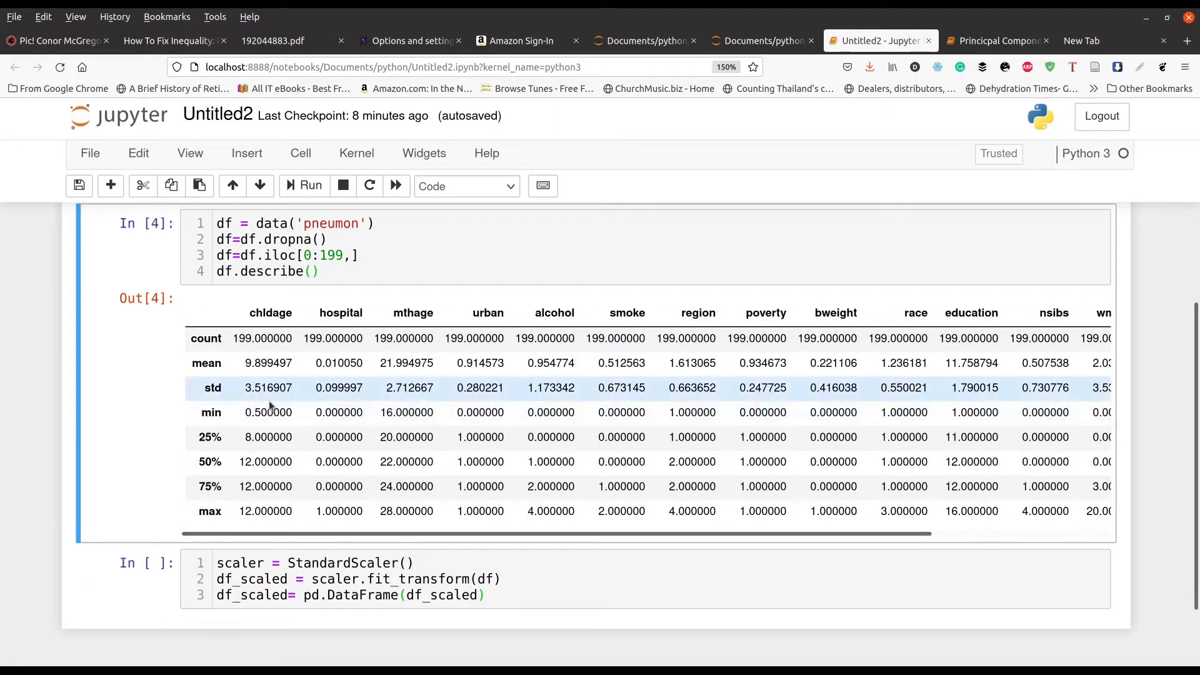
pyautogui.moveTo(344, 375)
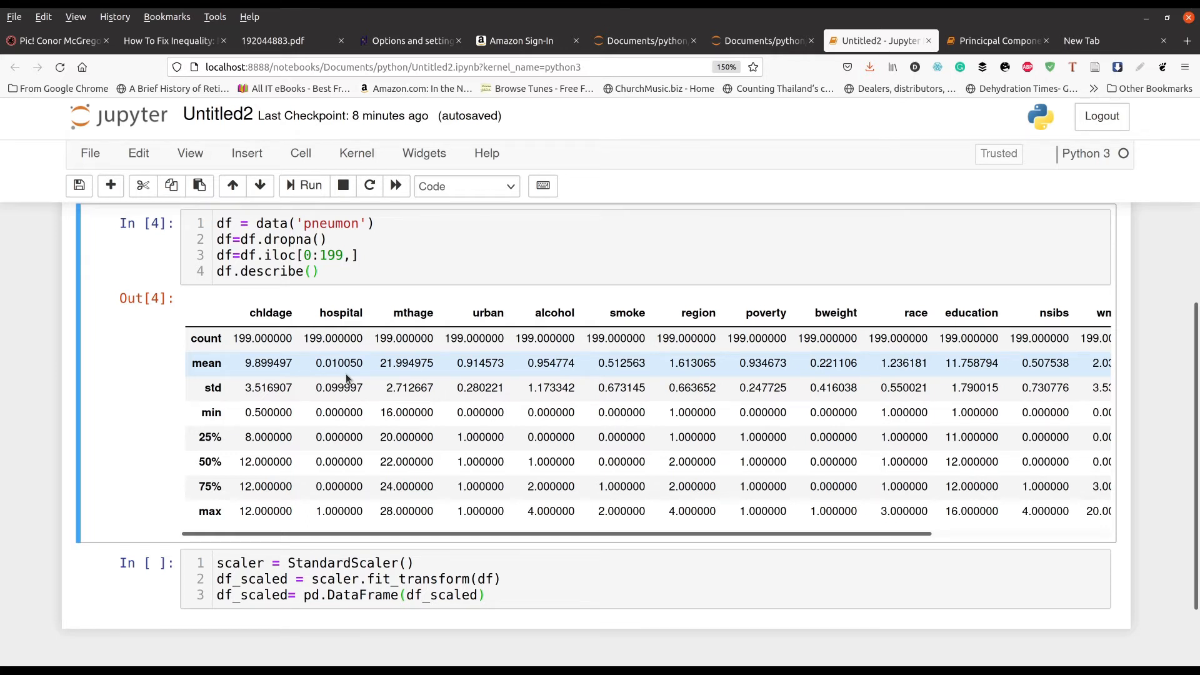
pyautogui.moveTo(262, 339)
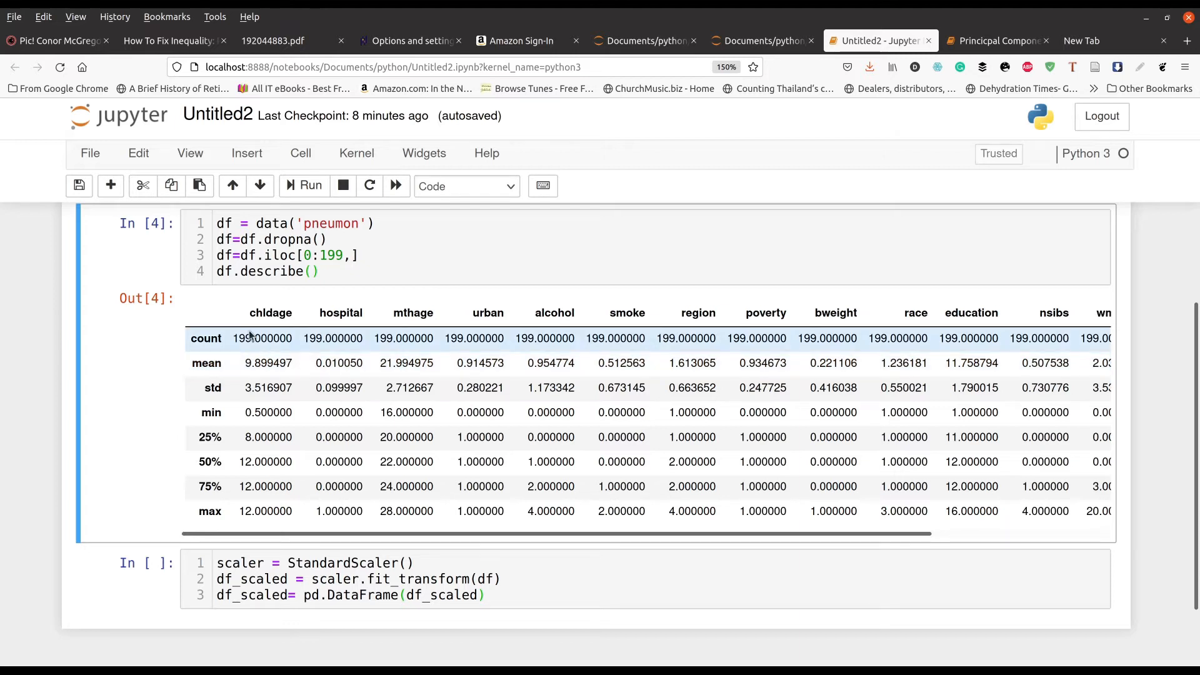
pyautogui.doubleClick(269, 313)
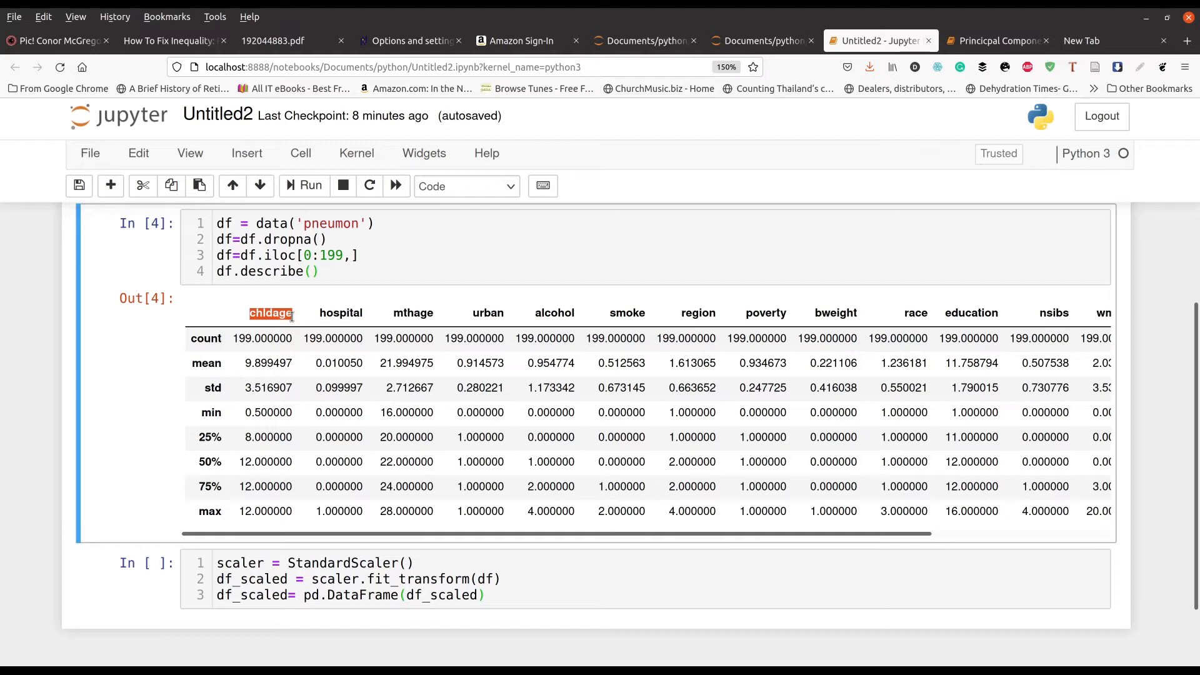
pyautogui.moveTo(458, 338)
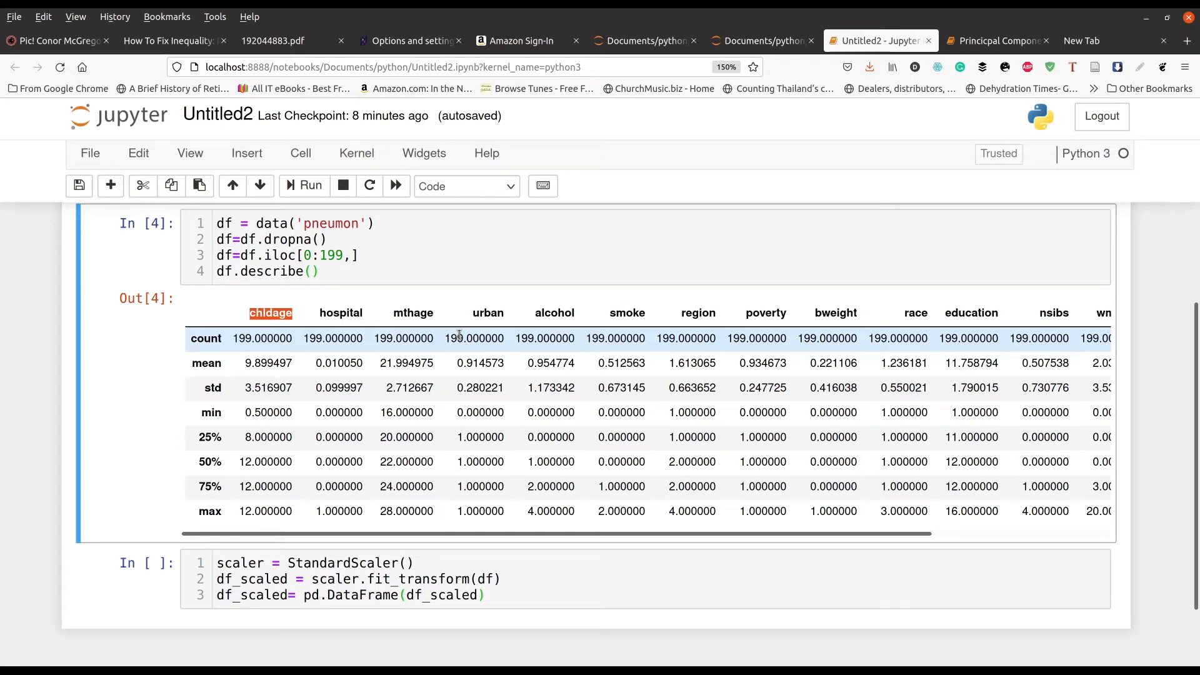
pyautogui.moveTo(313, 321)
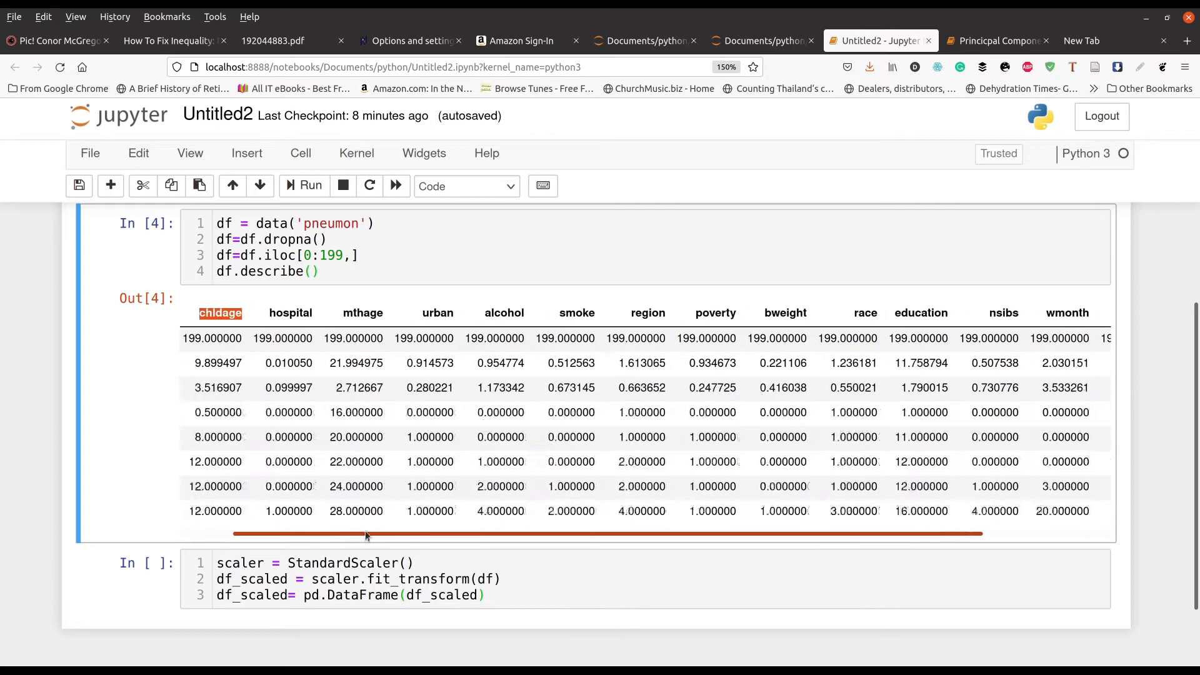
pyautogui.scroll(-3)
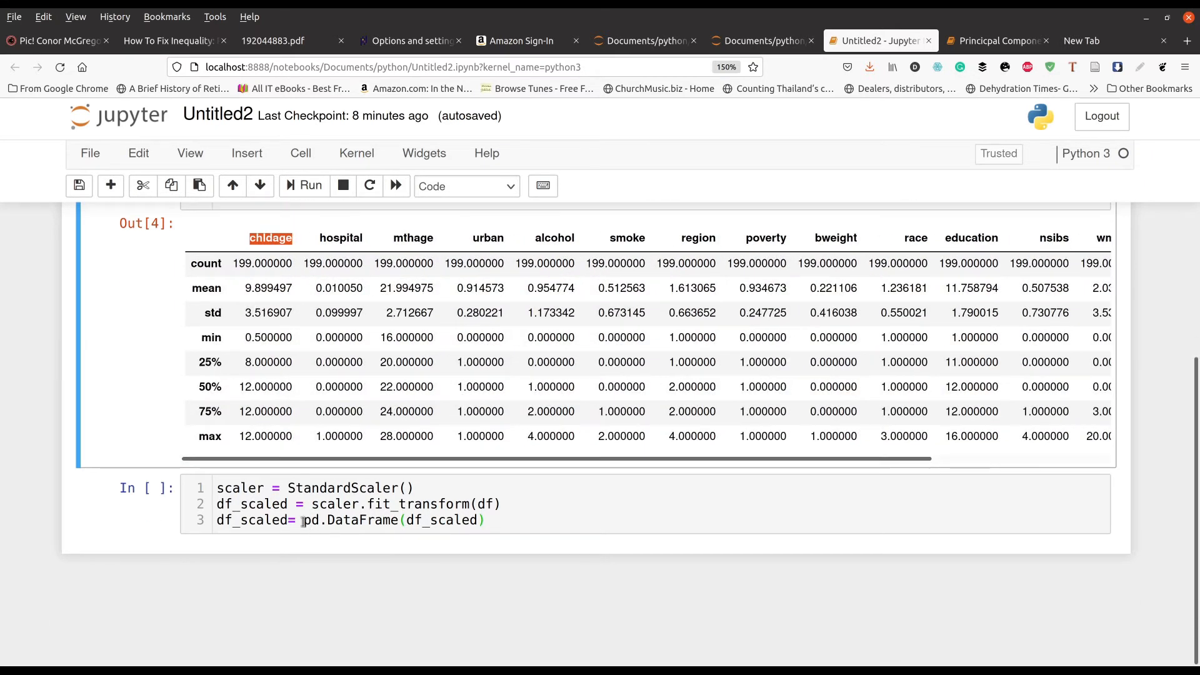
pyautogui.click(536, 504)
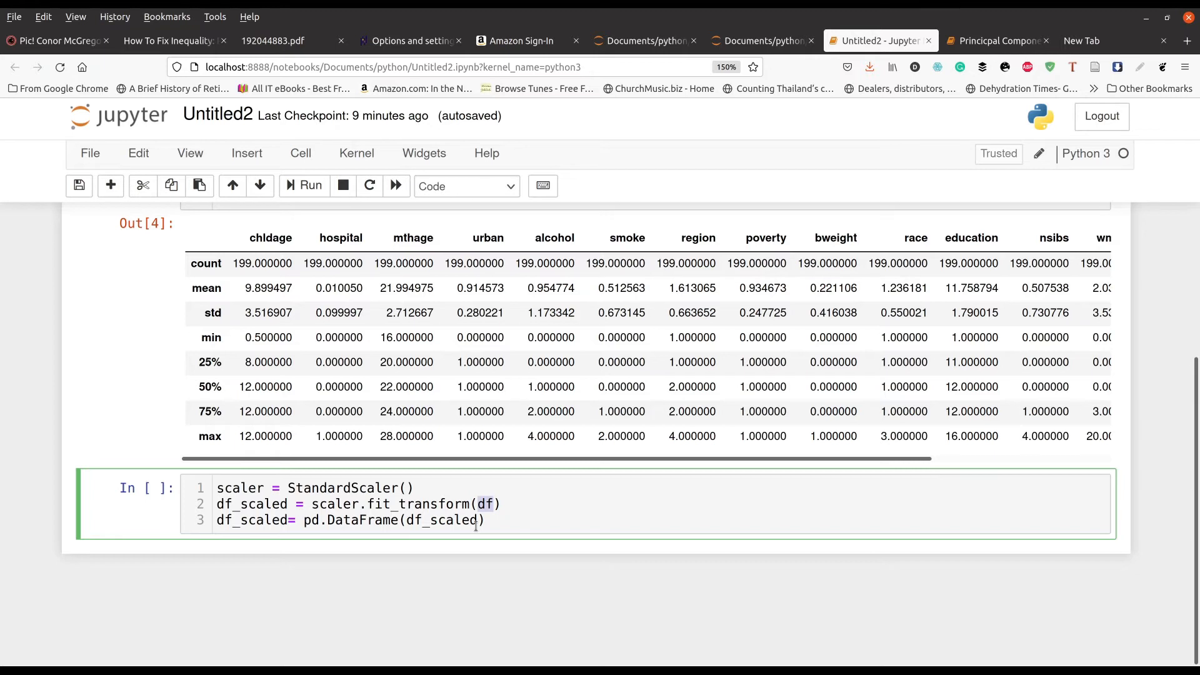
# - Add a df_scaled line to the scaler cell and run it to show the 199×15 scaled table
pyautogui.doubleClick(438, 520)
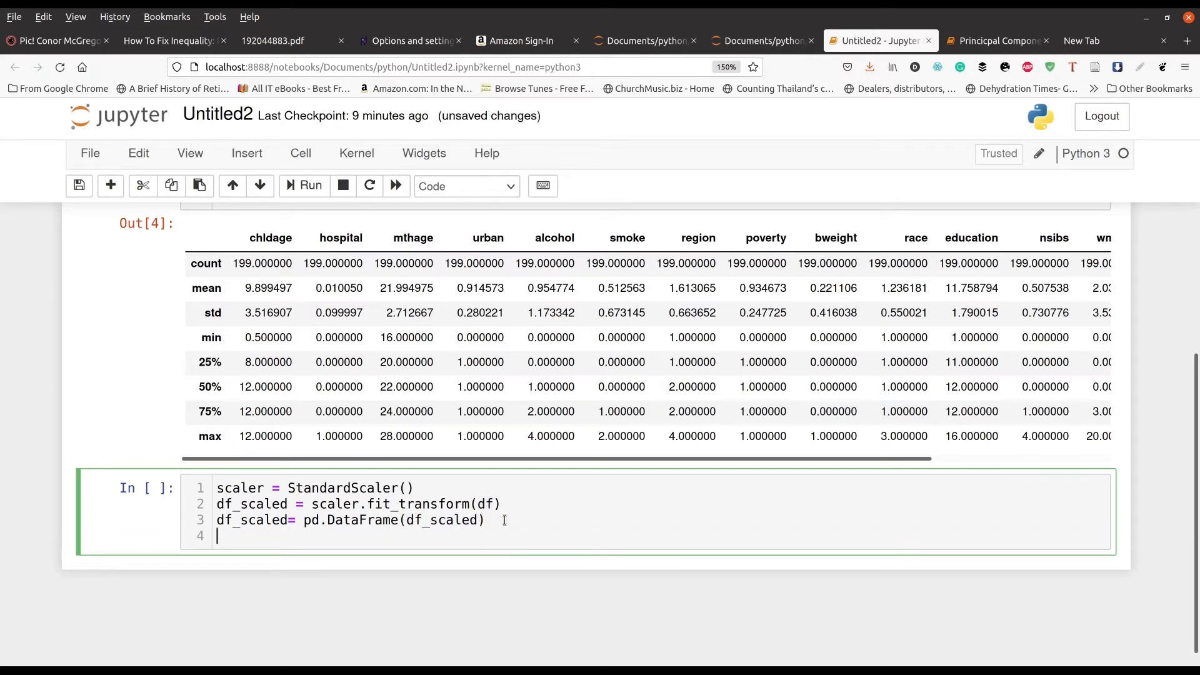
pyautogui.write('df_s')
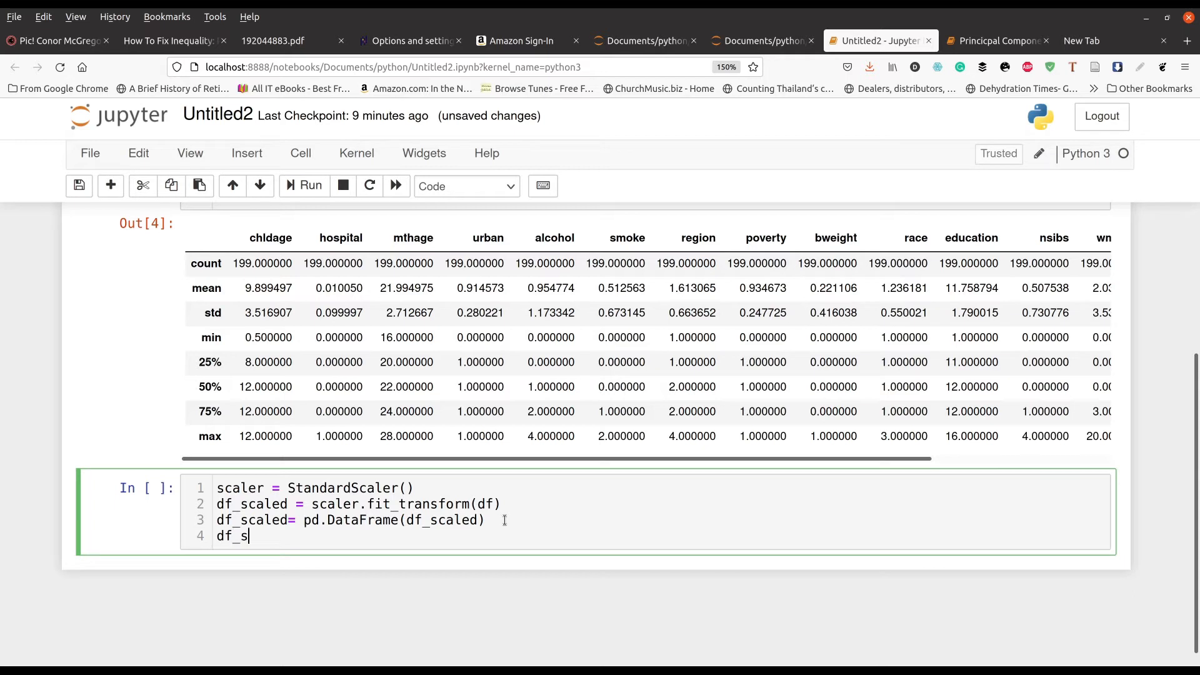
pyautogui.write('caled')
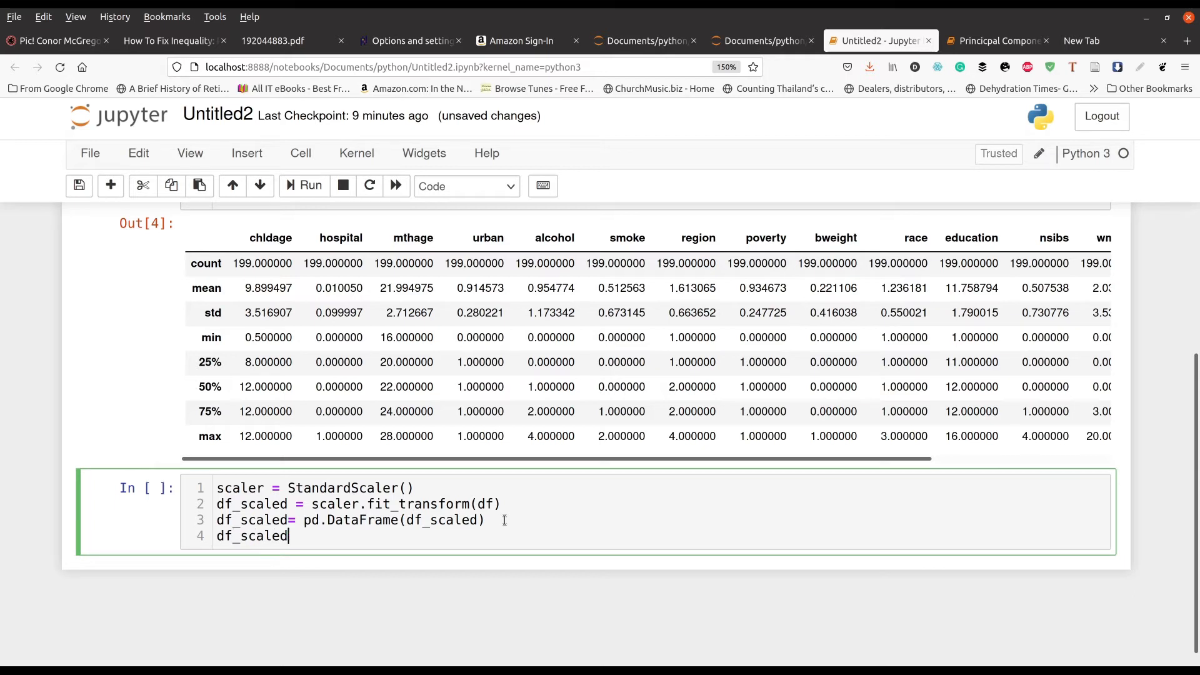
pyautogui.click(310, 186)
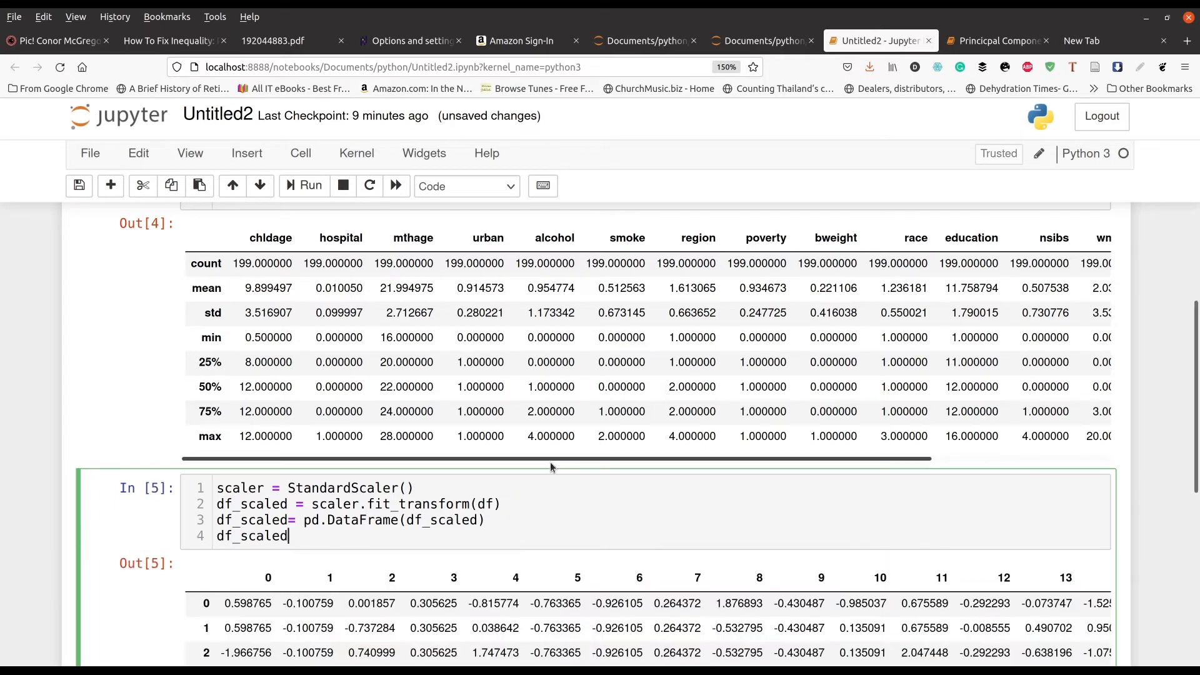
pyautogui.scroll(-3)
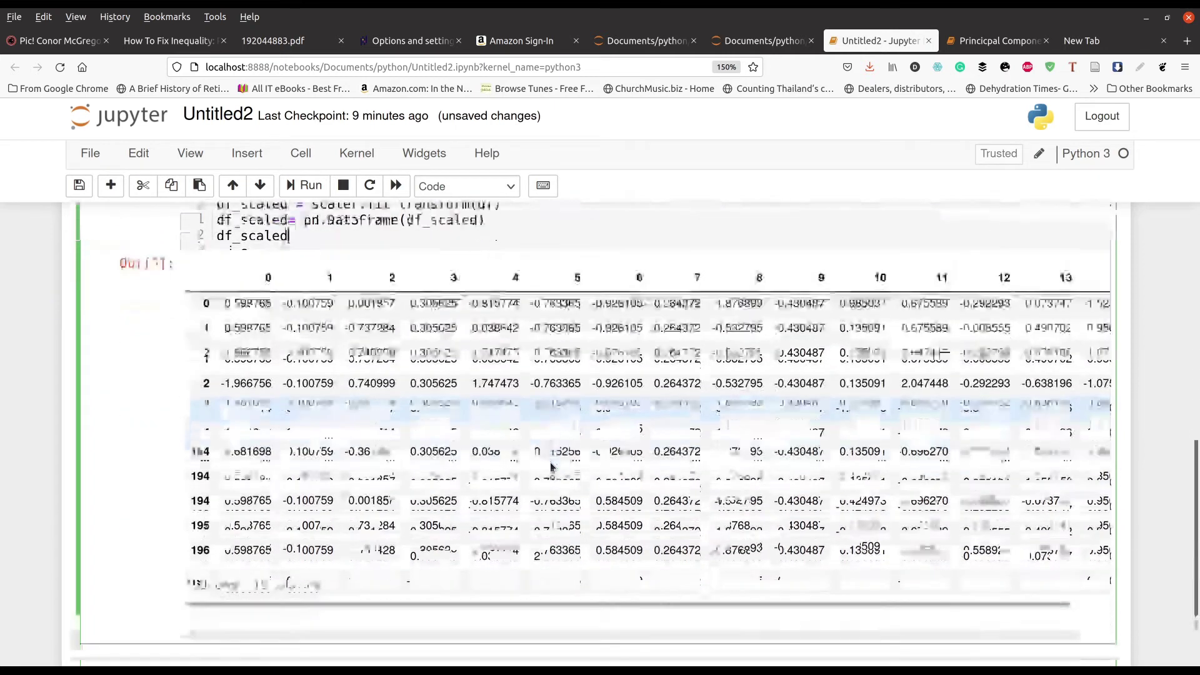
pyautogui.scroll(3)
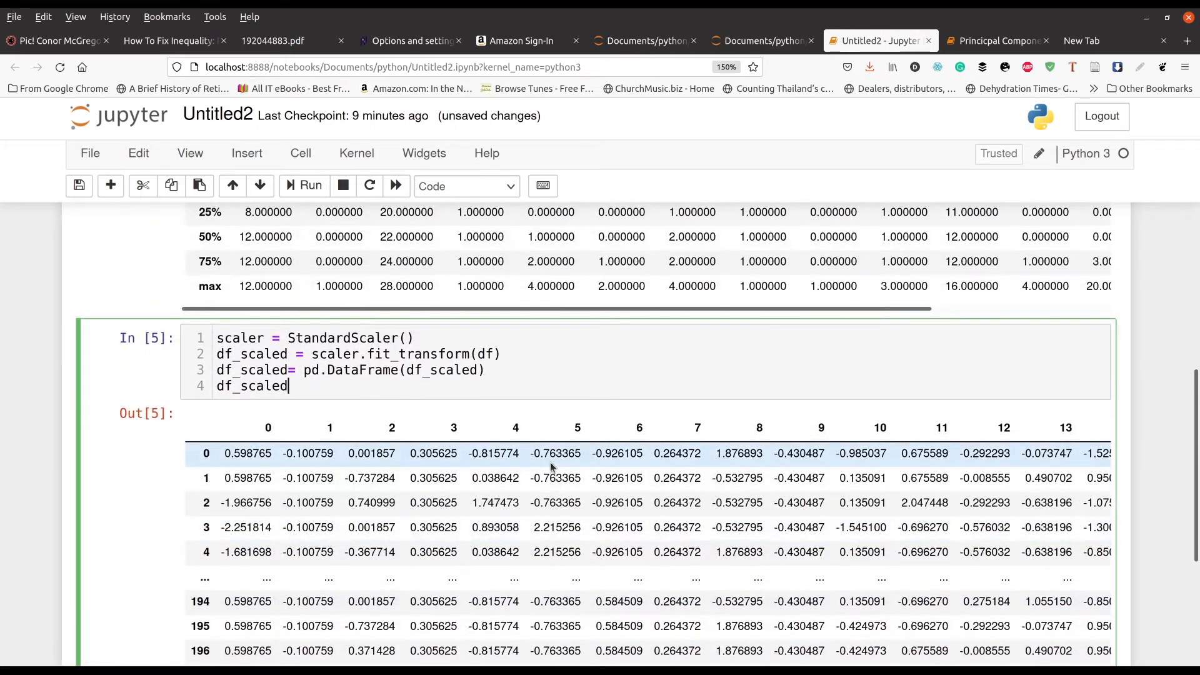
pyautogui.scroll(3)
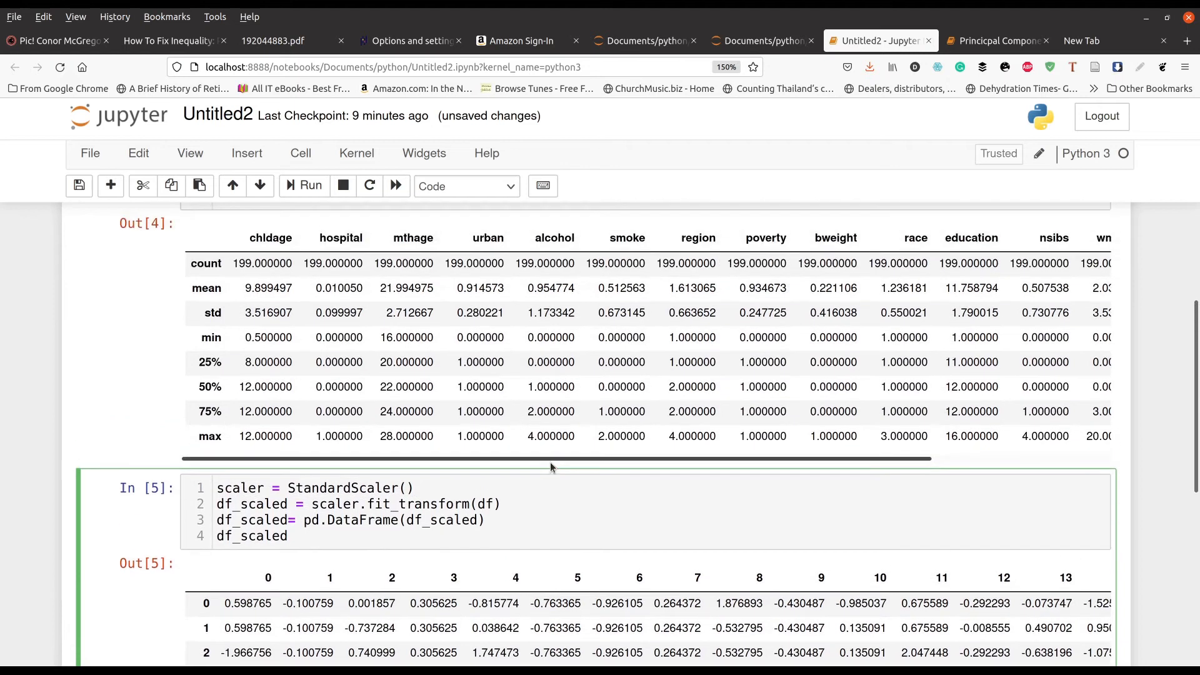
pyautogui.scroll(3)
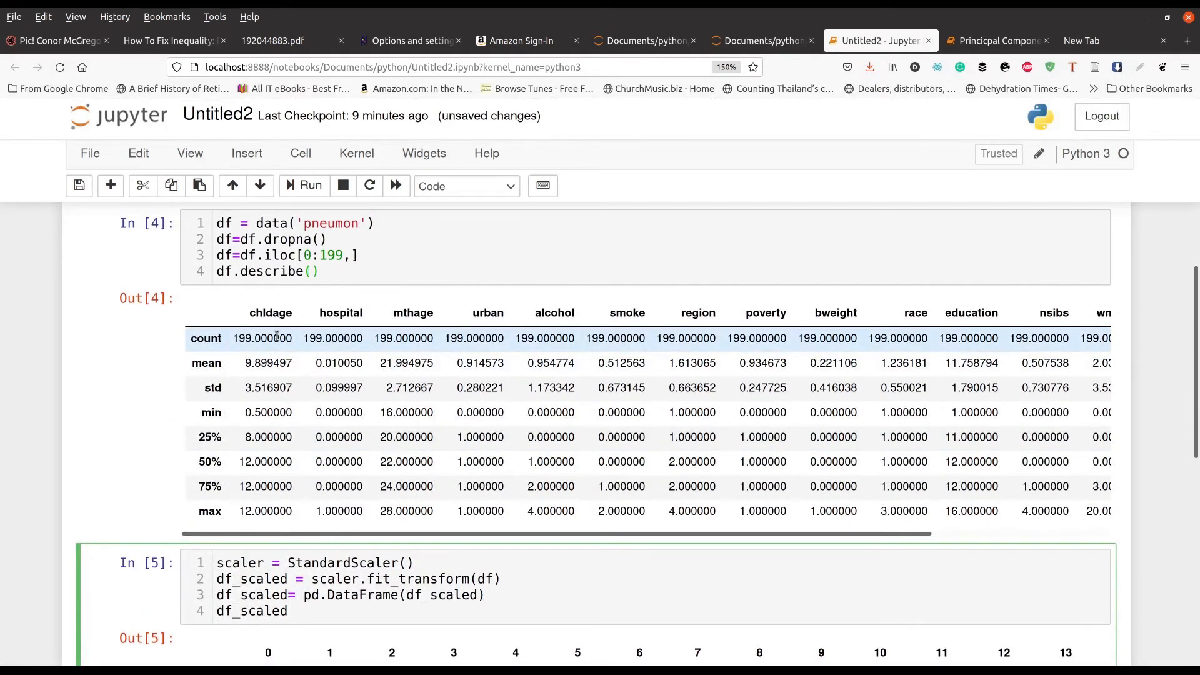
pyautogui.scroll(-3)
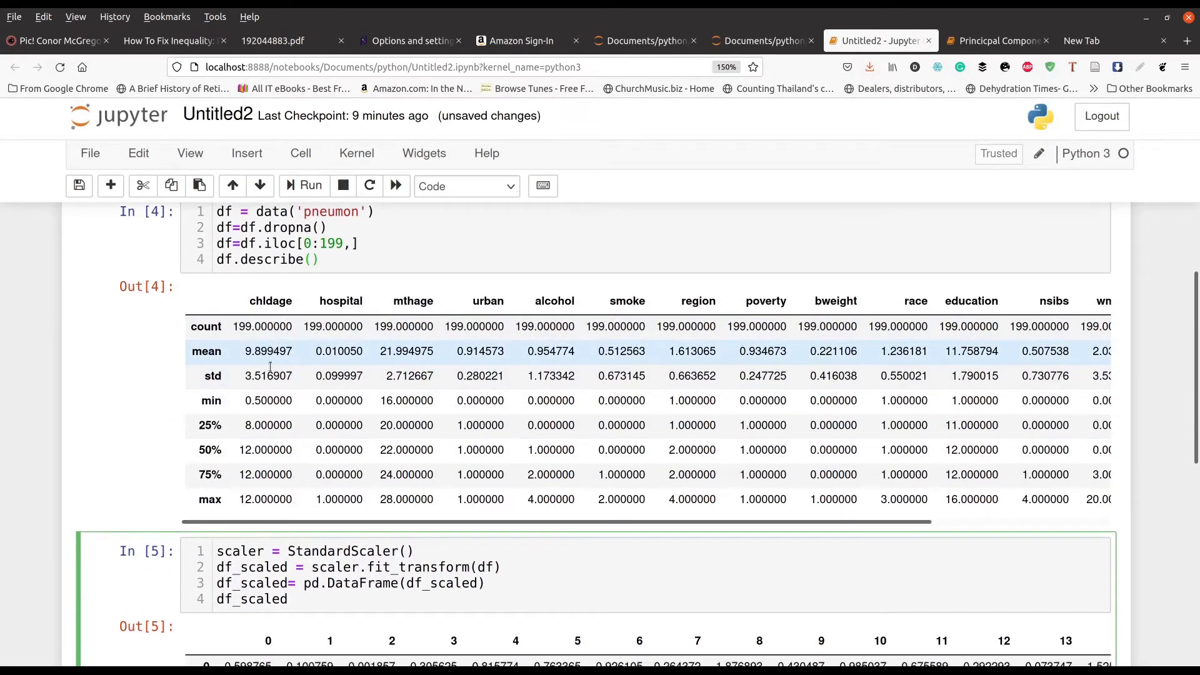
pyautogui.scroll(-3)
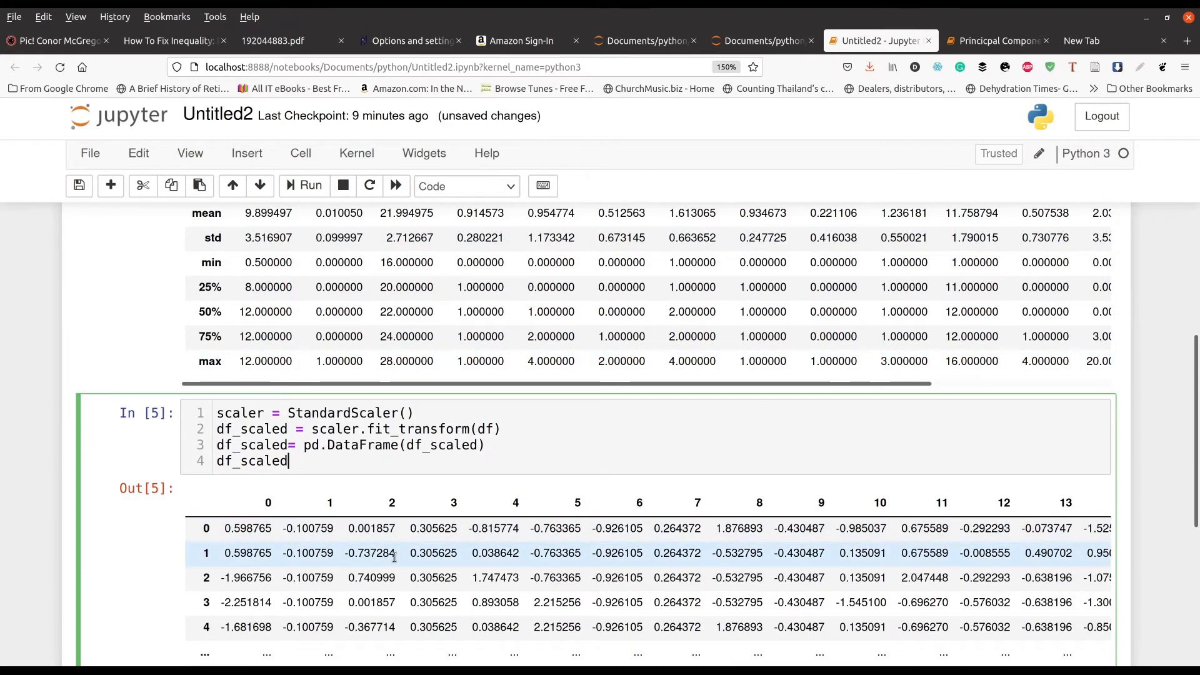
pyautogui.scroll(3)
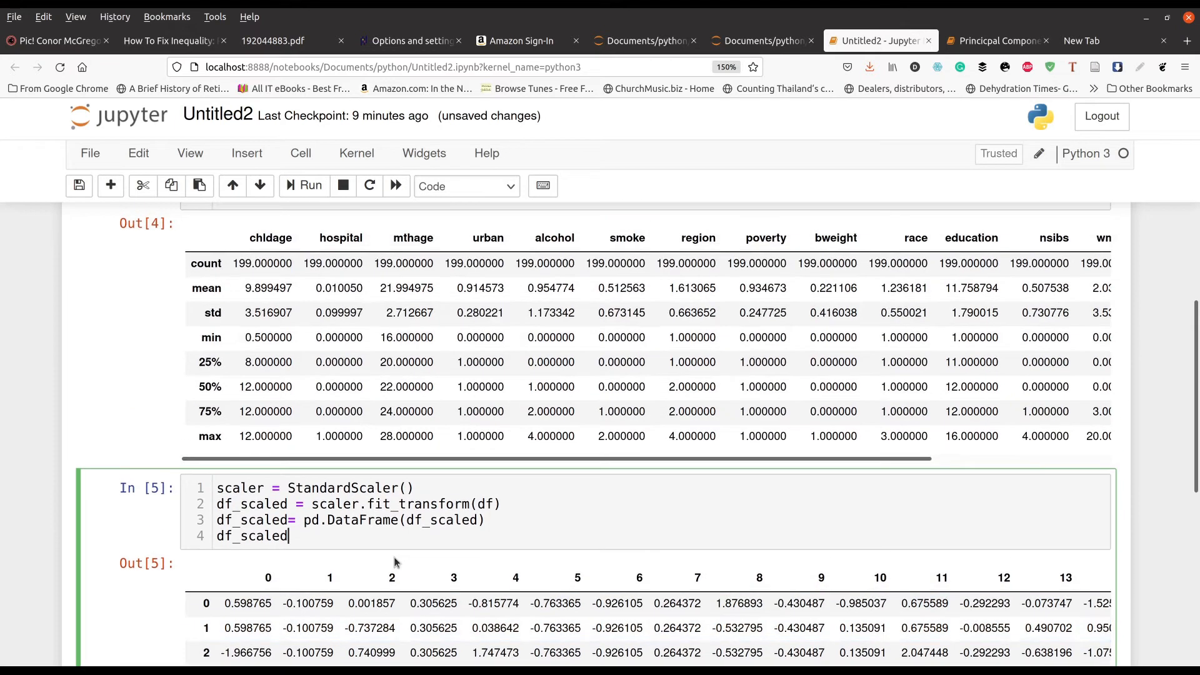
pyautogui.scroll(-3)
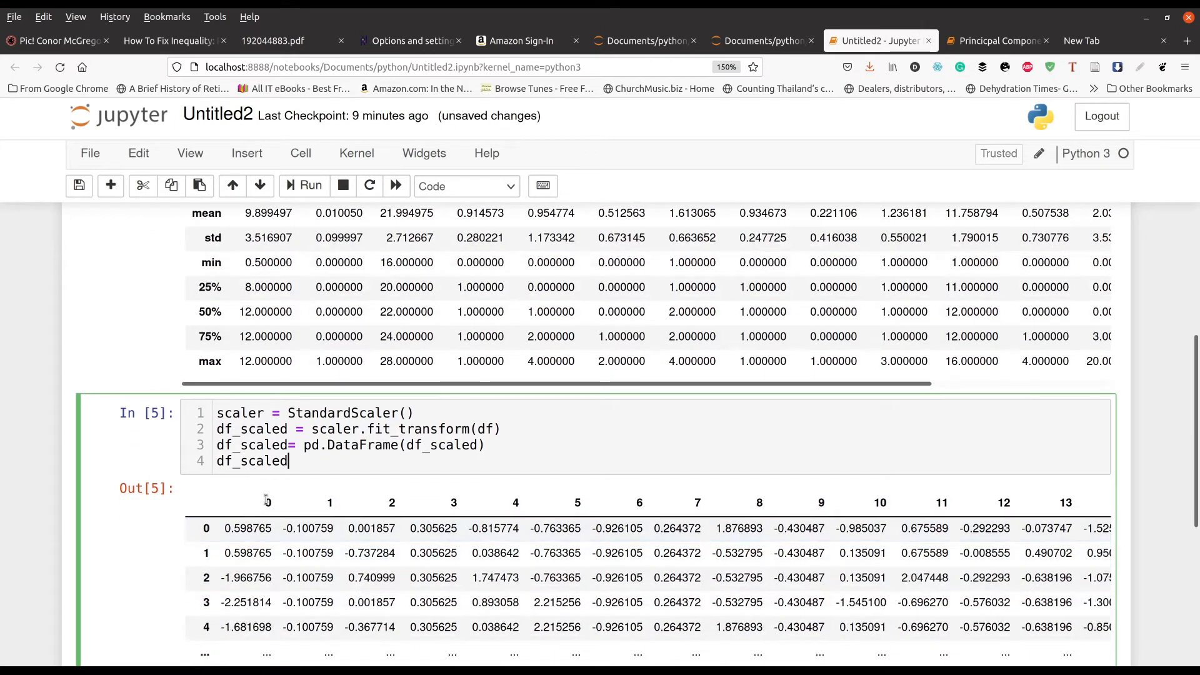
pyautogui.moveTo(267, 504)
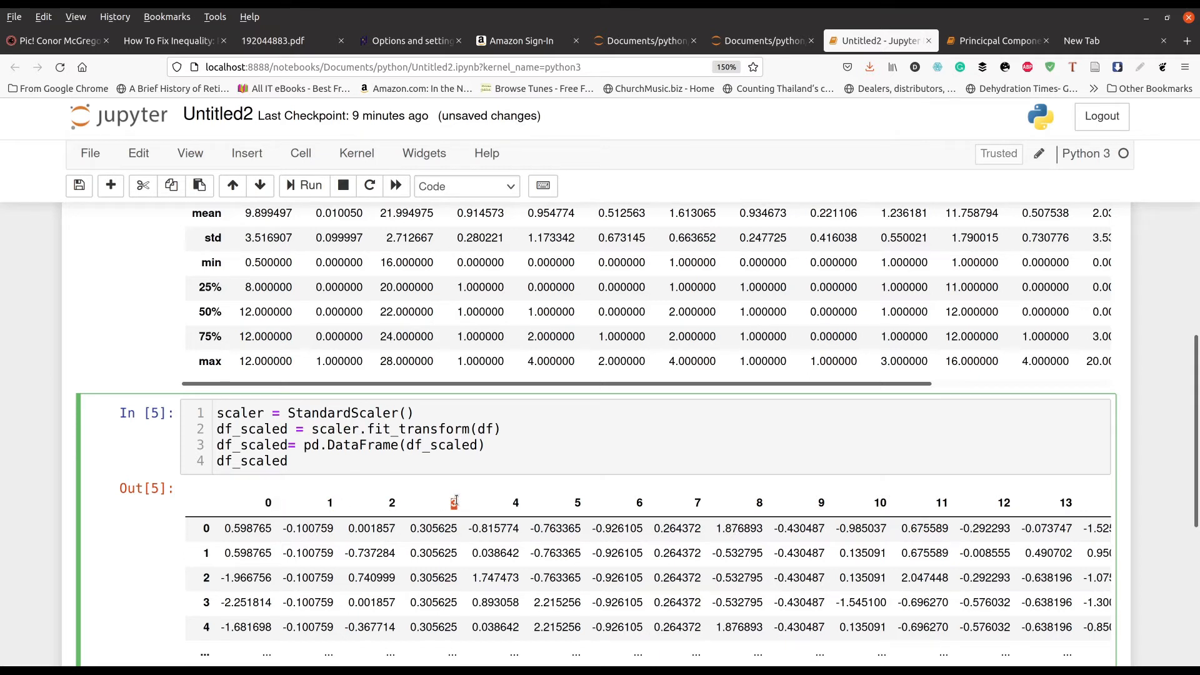
pyautogui.moveTo(479, 508)
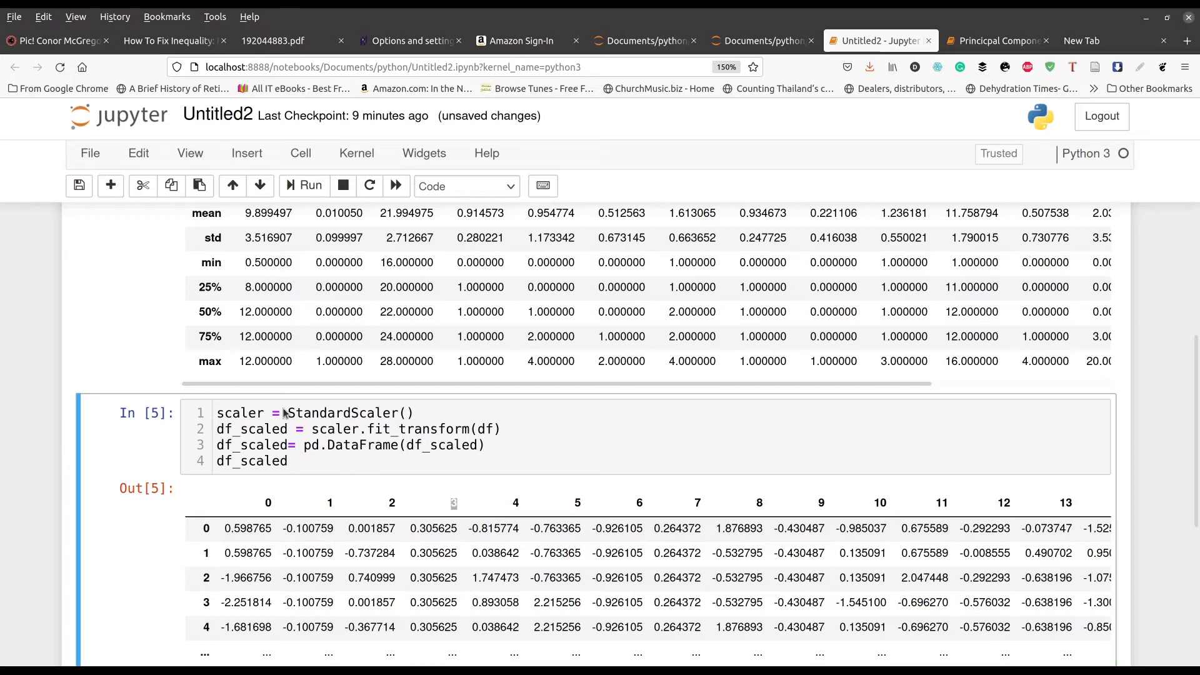
pyautogui.moveTo(285, 410)
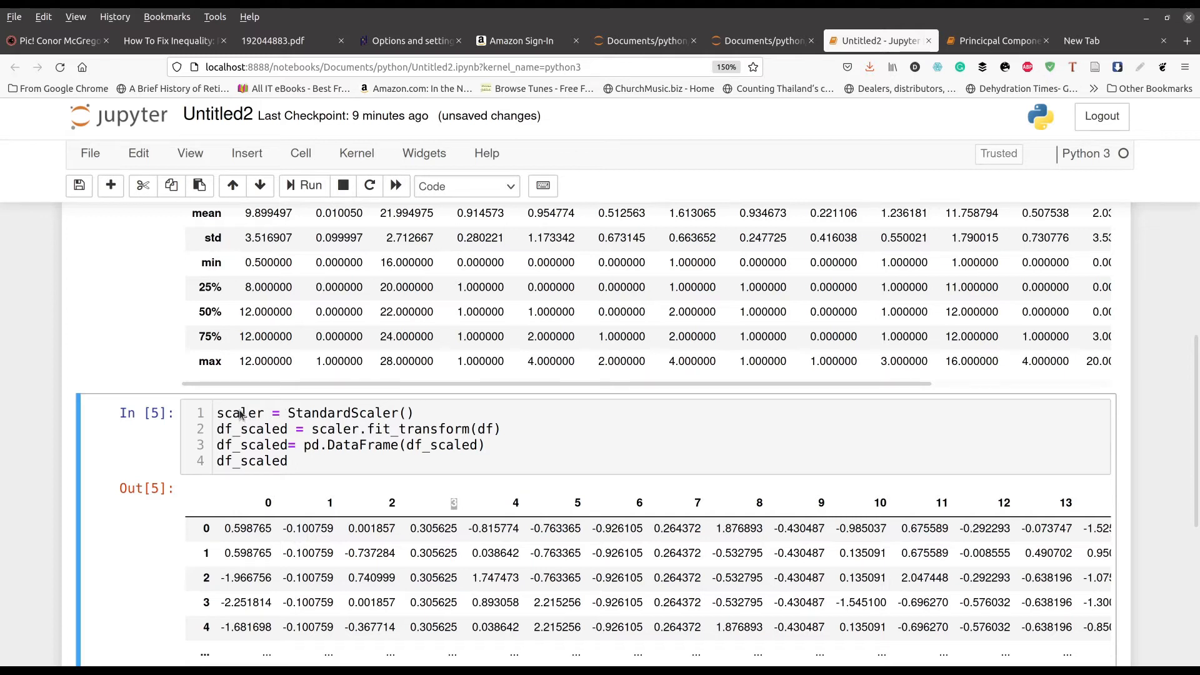
pyautogui.moveTo(193, 374)
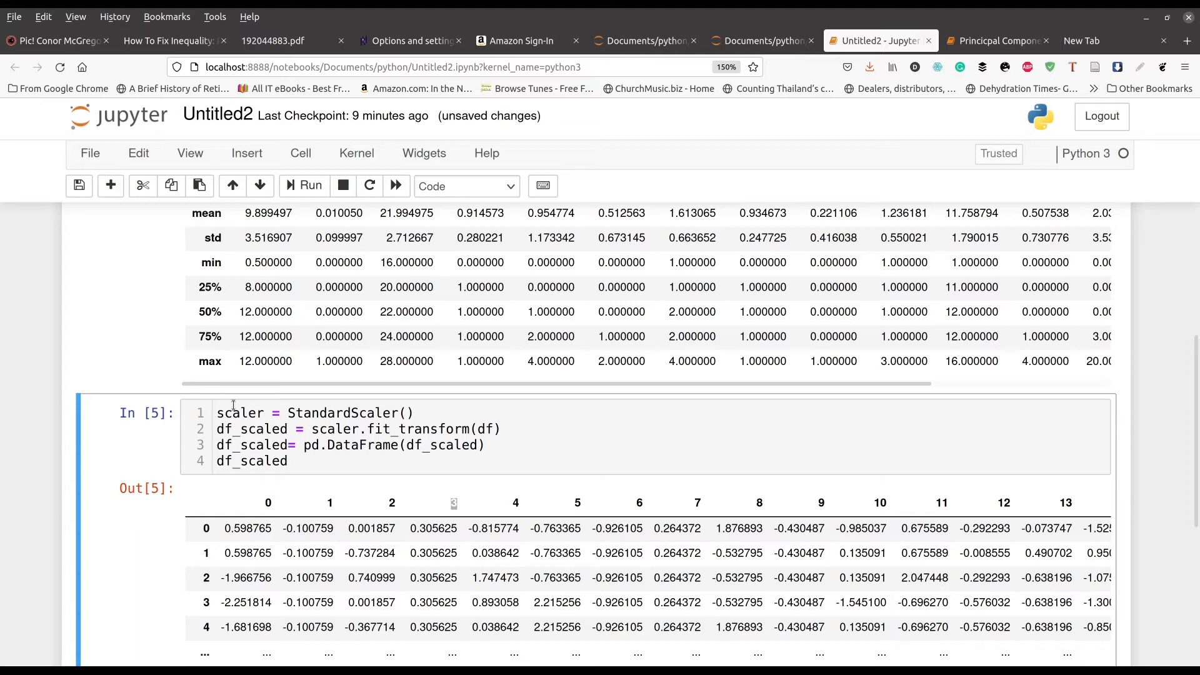
pyautogui.moveTo(247, 398)
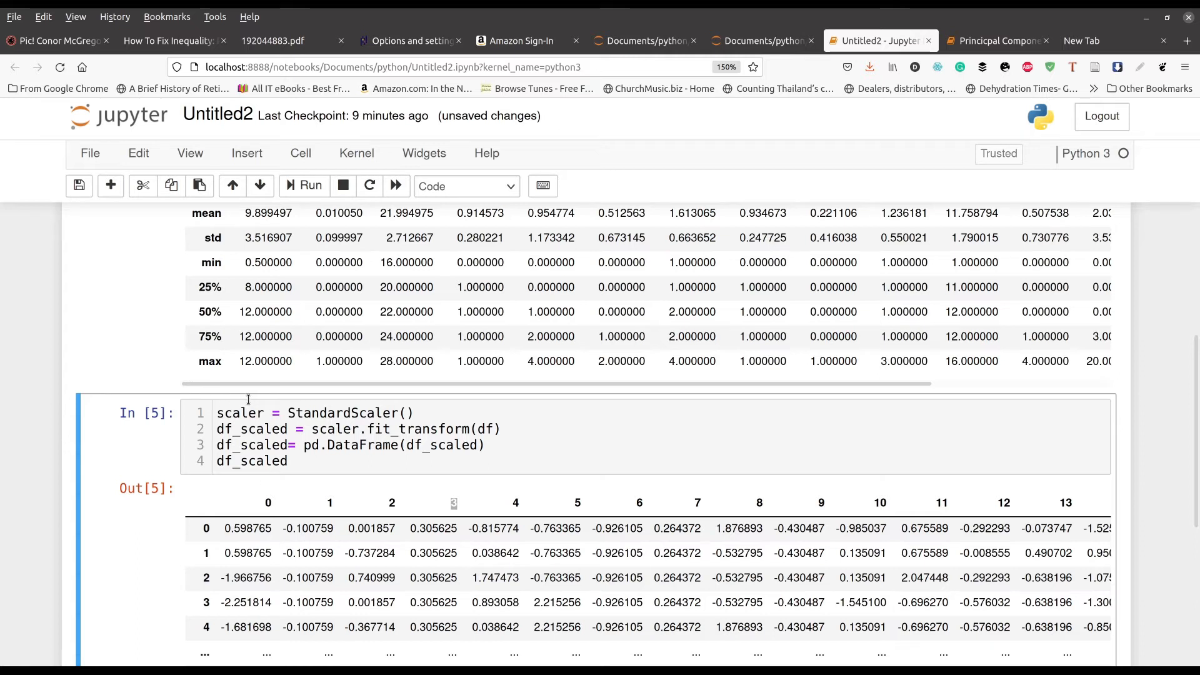
pyautogui.moveTo(187, 359)
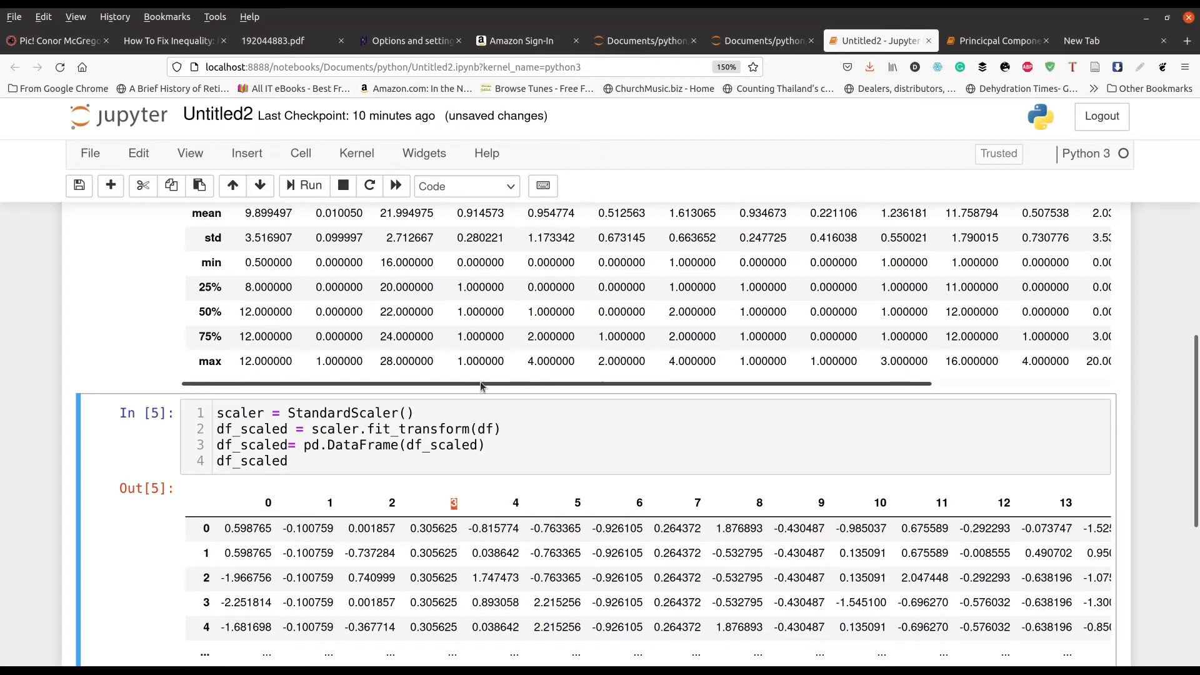
# - Review the new cell renaming df_scaled's numbered columns to variable names
pyautogui.scroll(3)
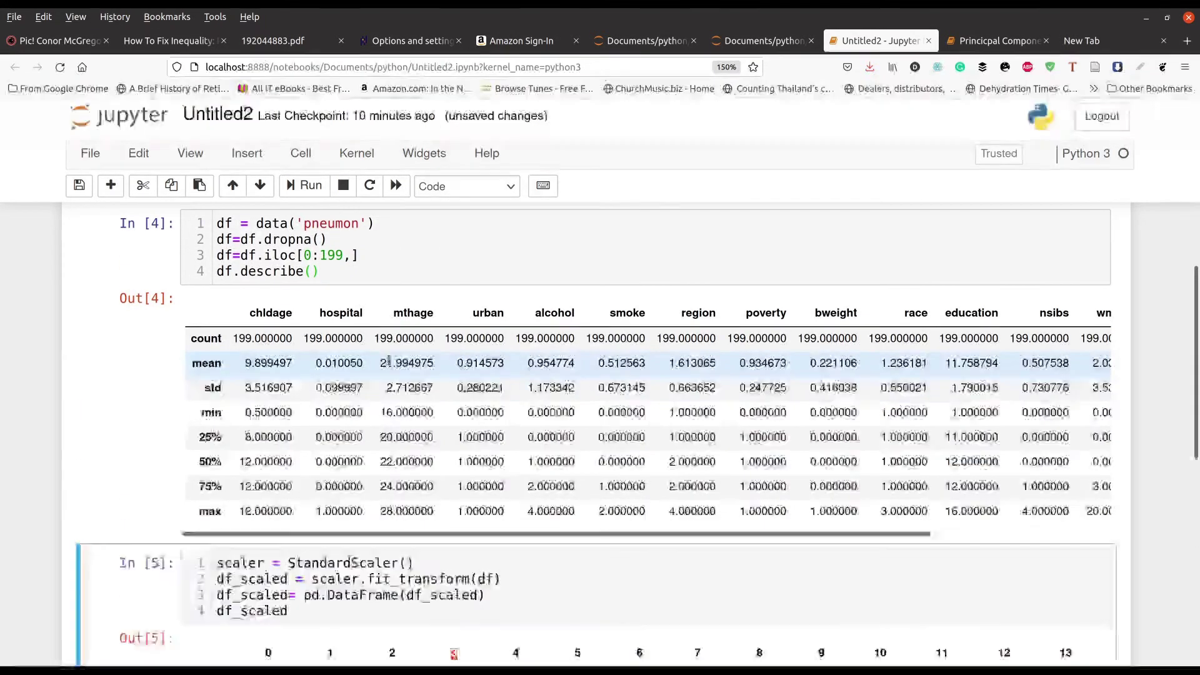
pyautogui.scroll(-3)
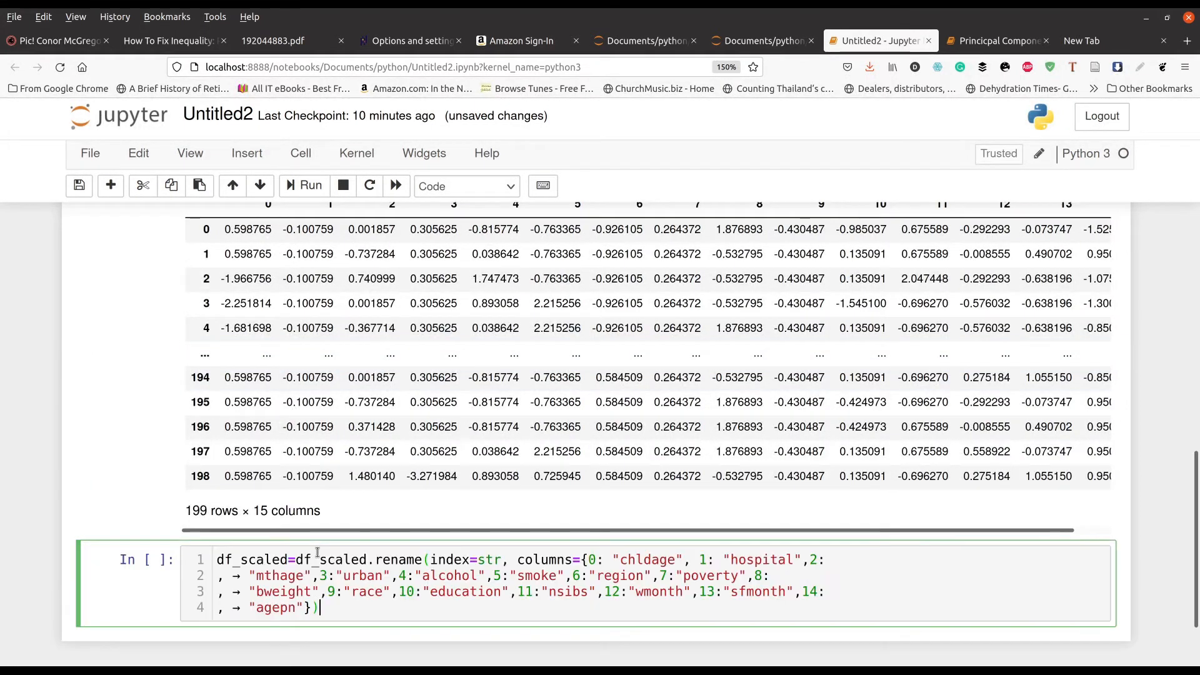
# - Fix the rename cell's syntax error and run it, showing named columns like chldage and urban
pyautogui.click(310, 185)
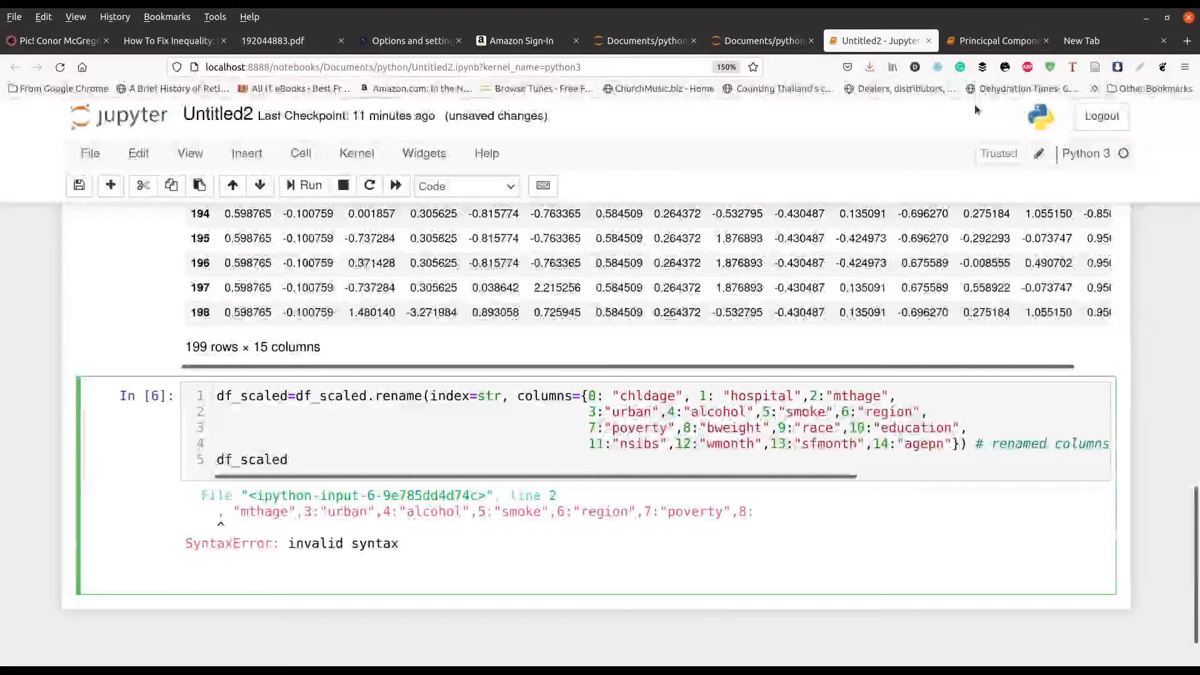
pyautogui.click(588, 444)
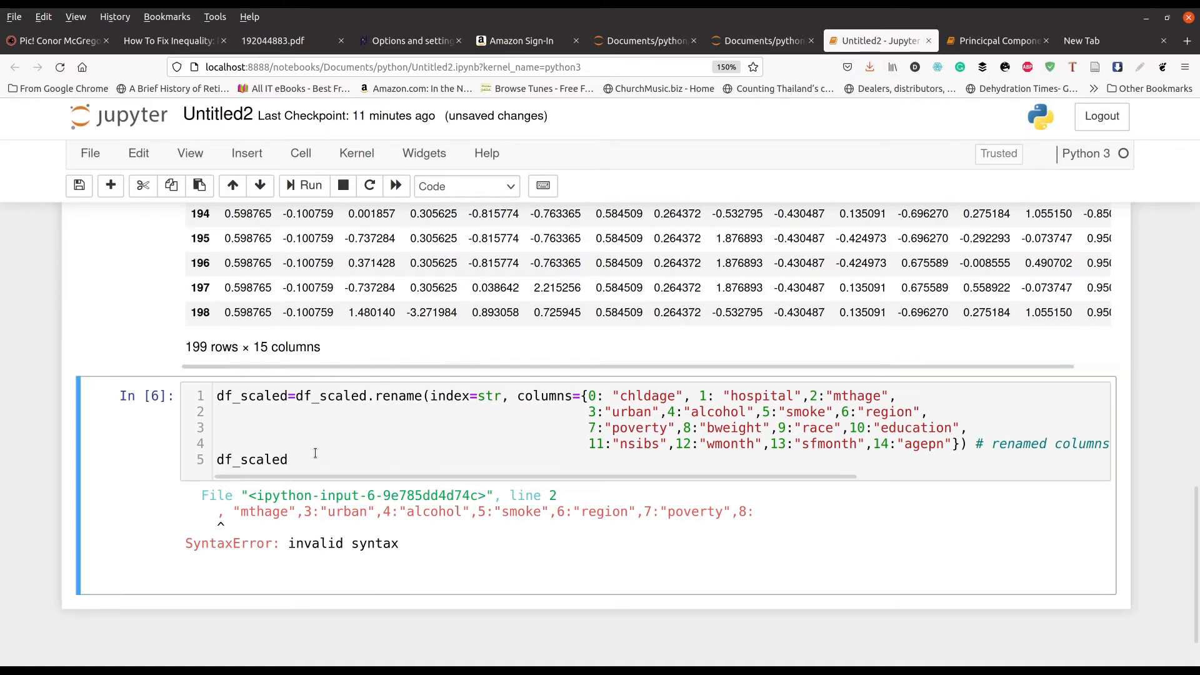
pyautogui.click(310, 187)
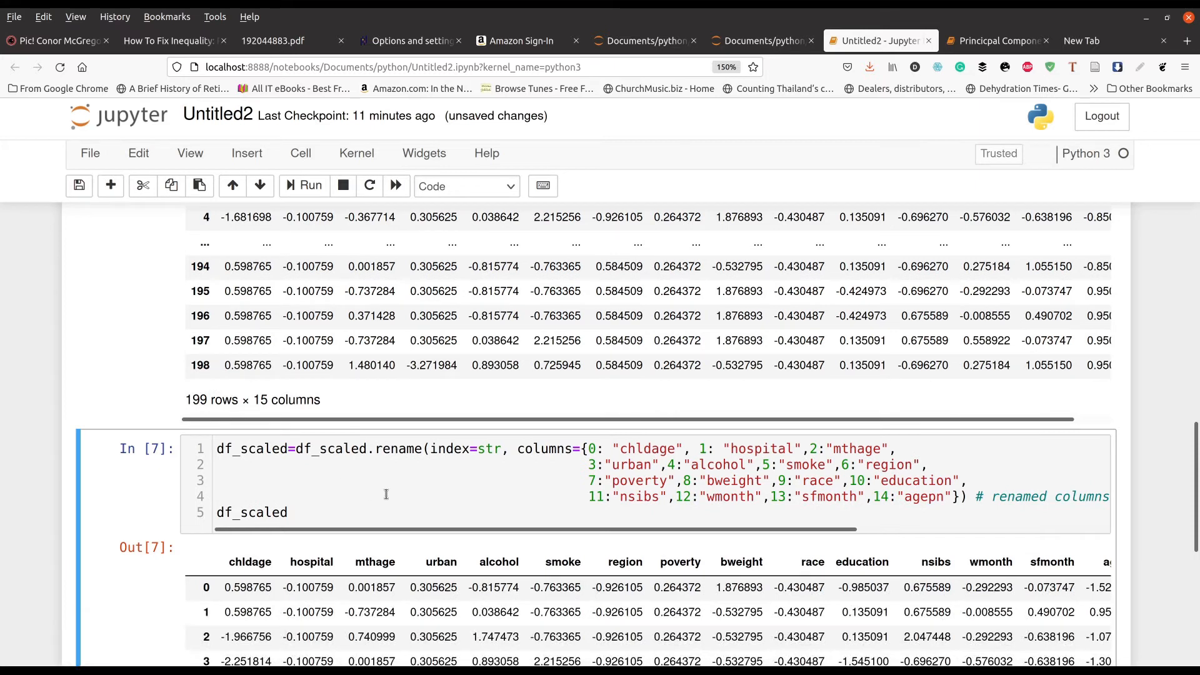
pyautogui.scroll(-3)
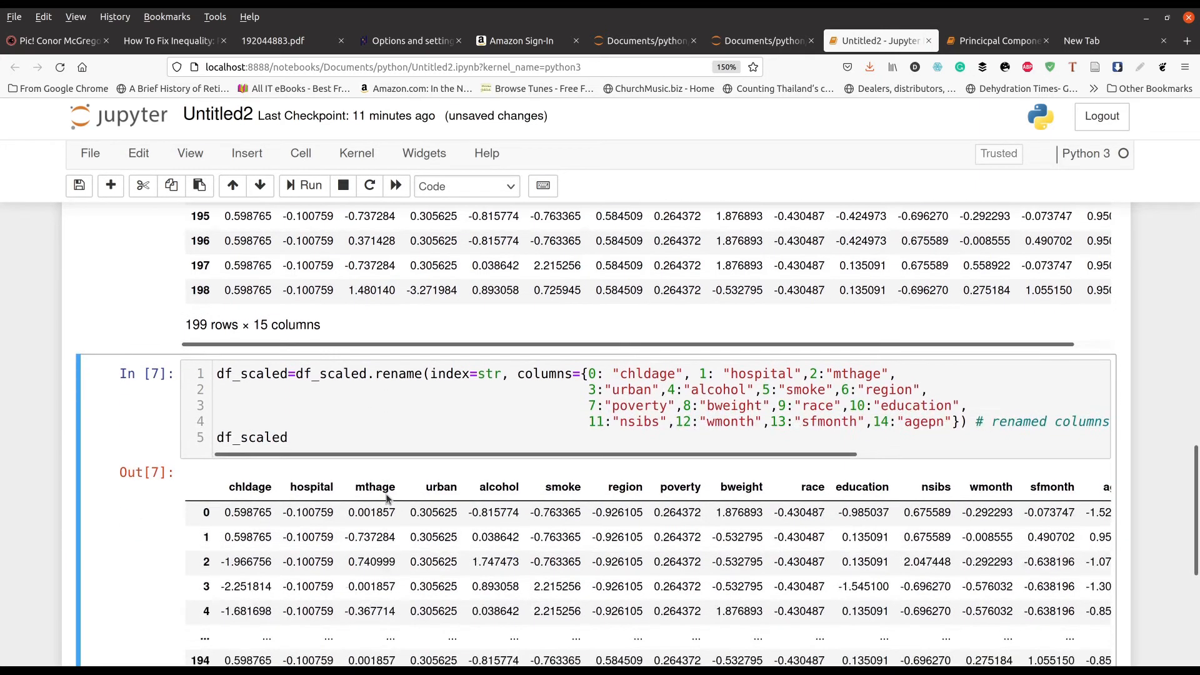
pyautogui.scroll(-3)
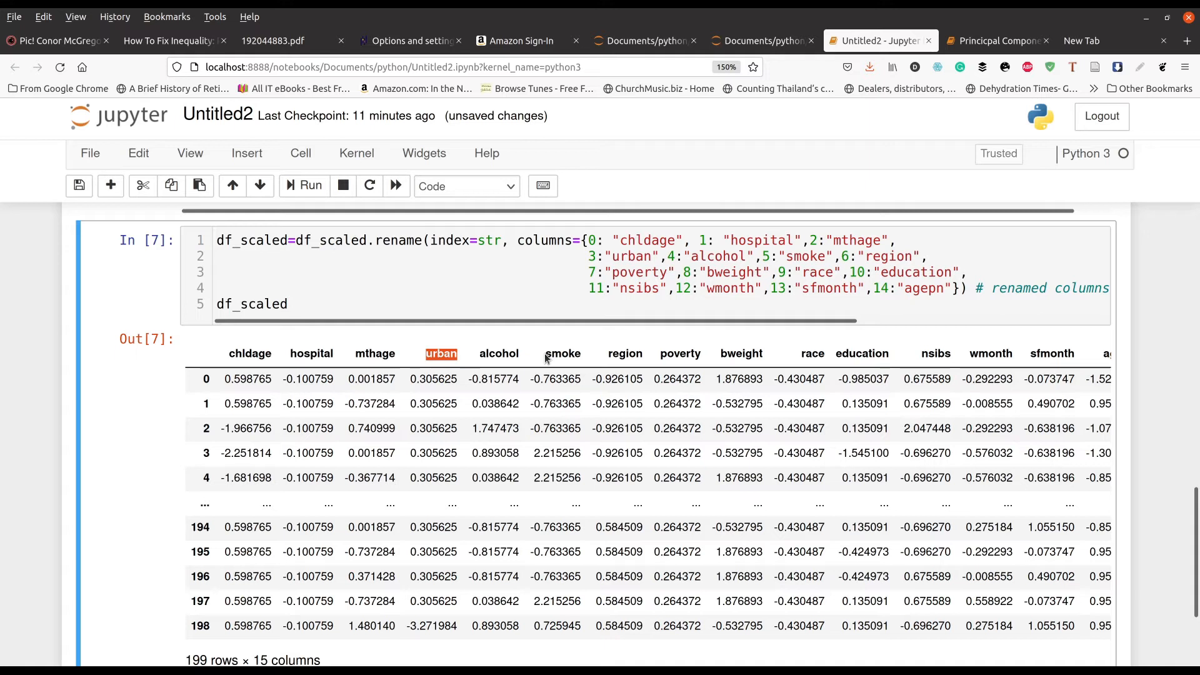
pyautogui.moveTo(741, 305)
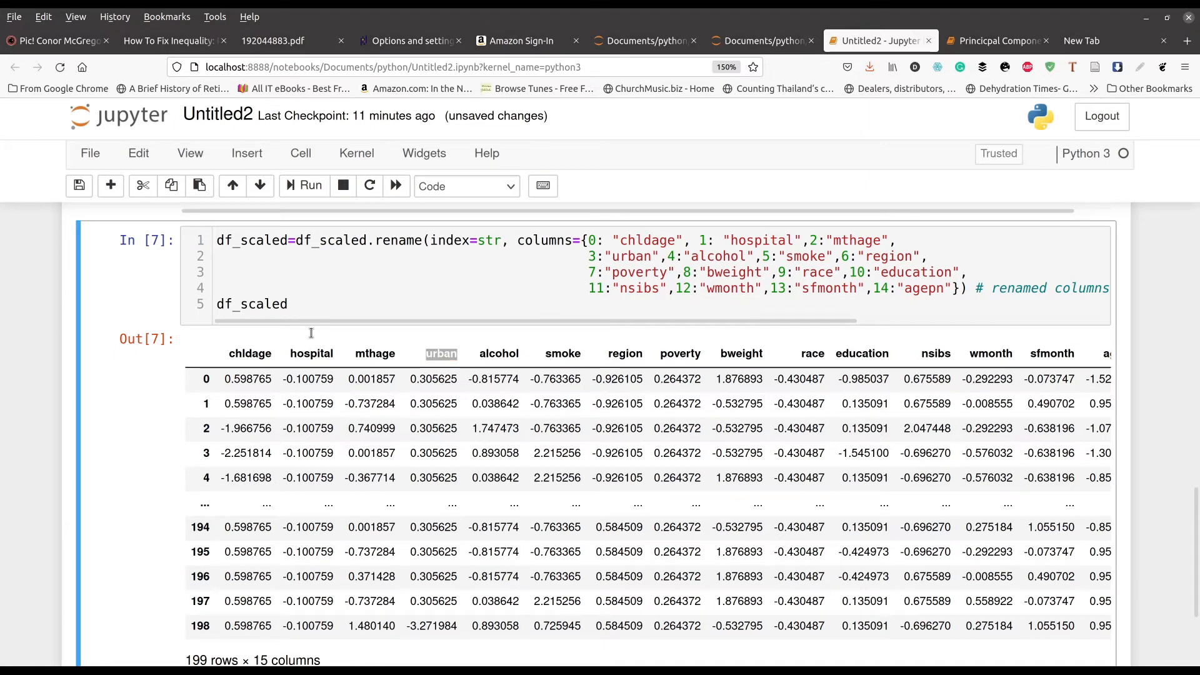
pyautogui.moveTo(257, 482)
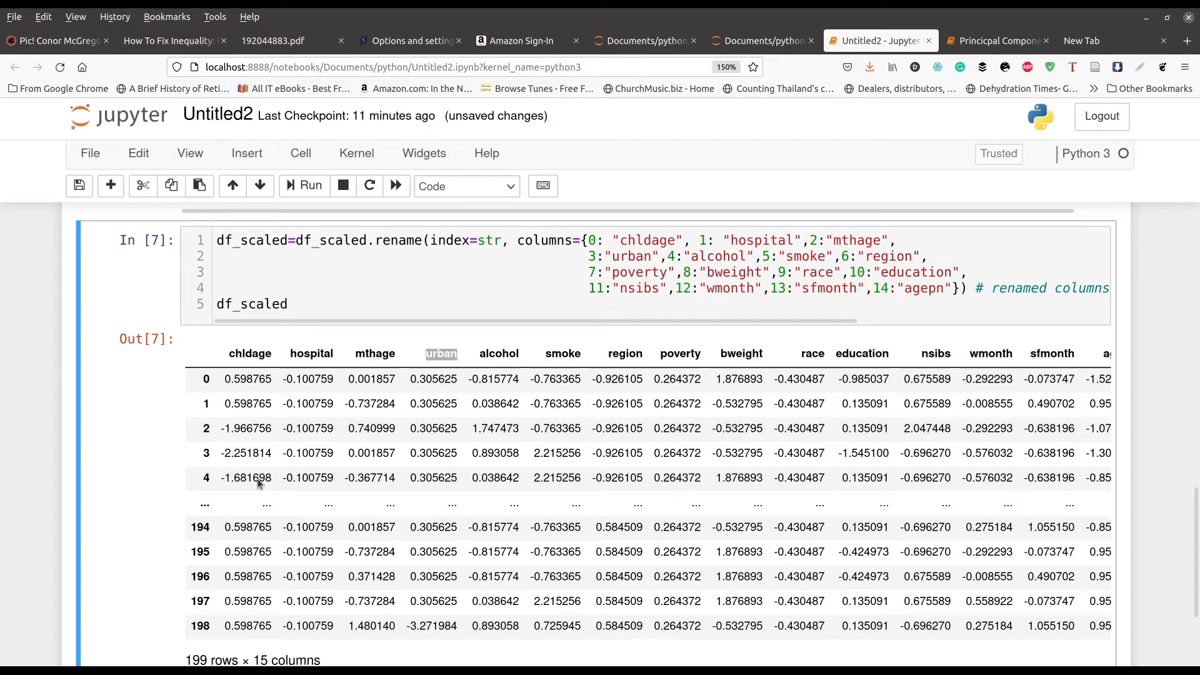
pyautogui.moveTo(284, 486)
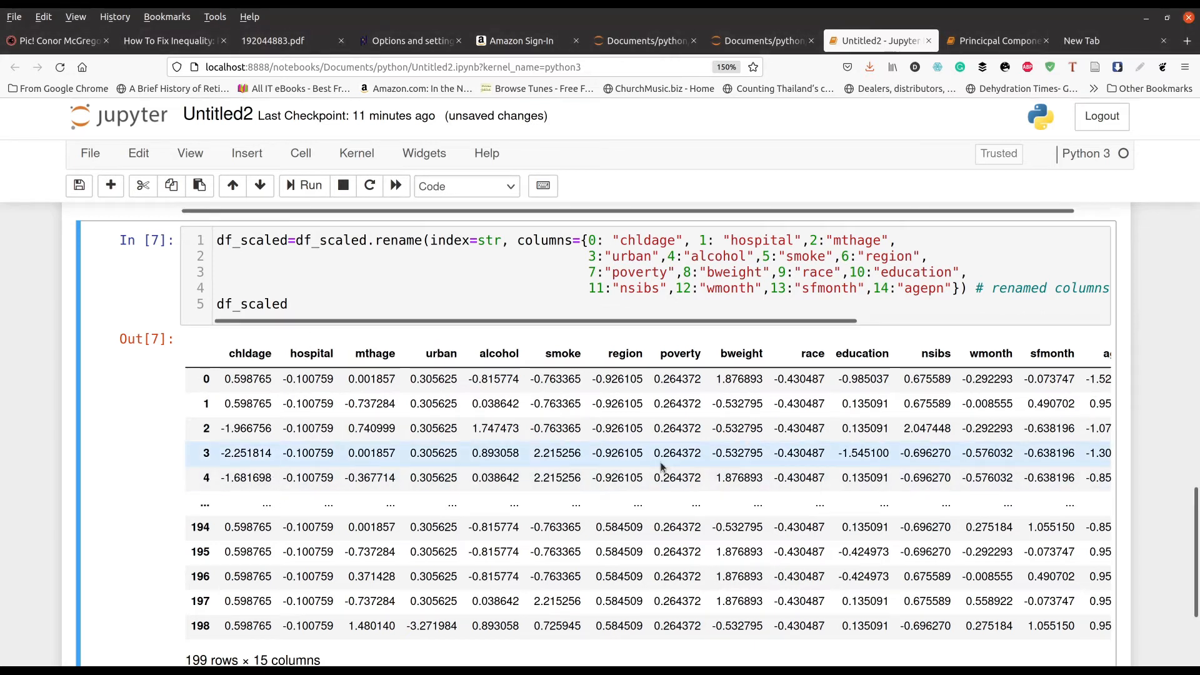
# - Fit pca_2c=PCA(n_components=2) to df_scaled, storing X_pca_2c, and run the cell
pyautogui.scroll(-3)
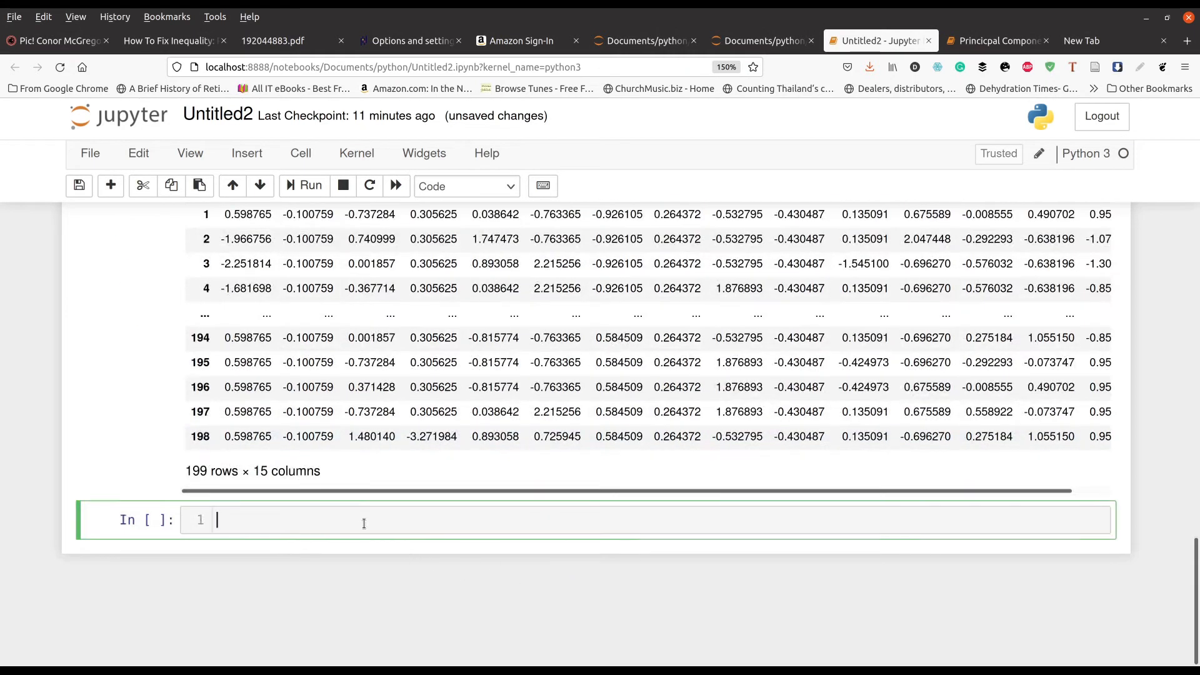
pyautogui.write('pca_2c=PCA(n_components=2)')
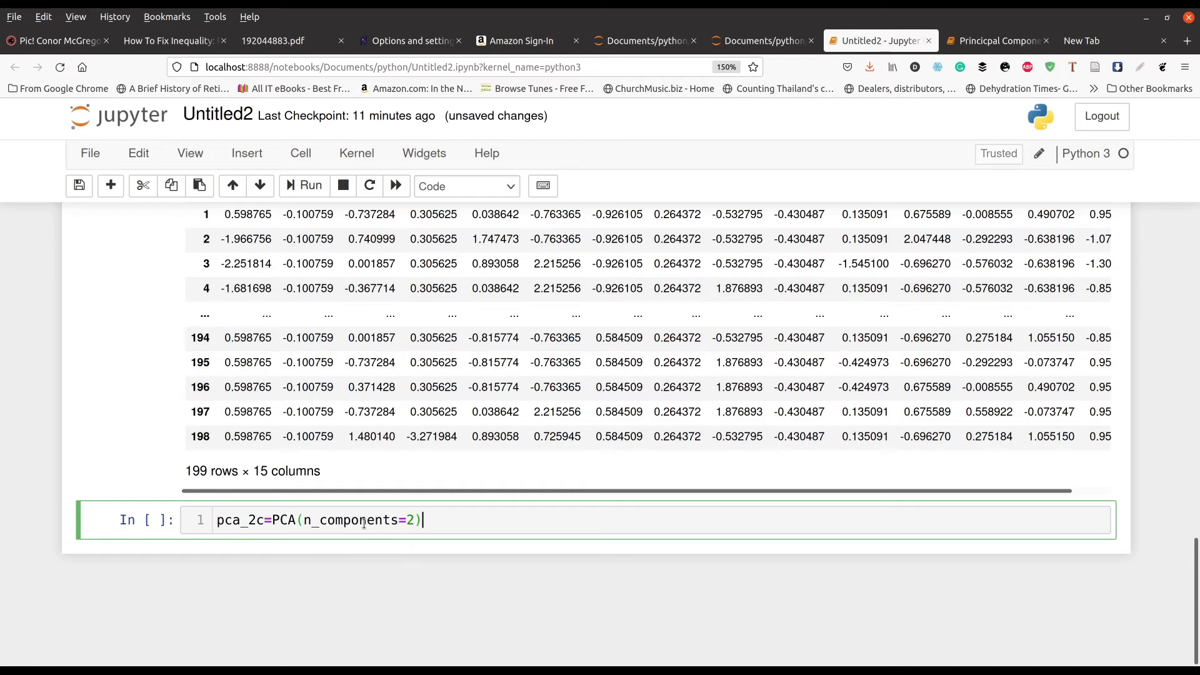
pyautogui.moveTo(453, 626)
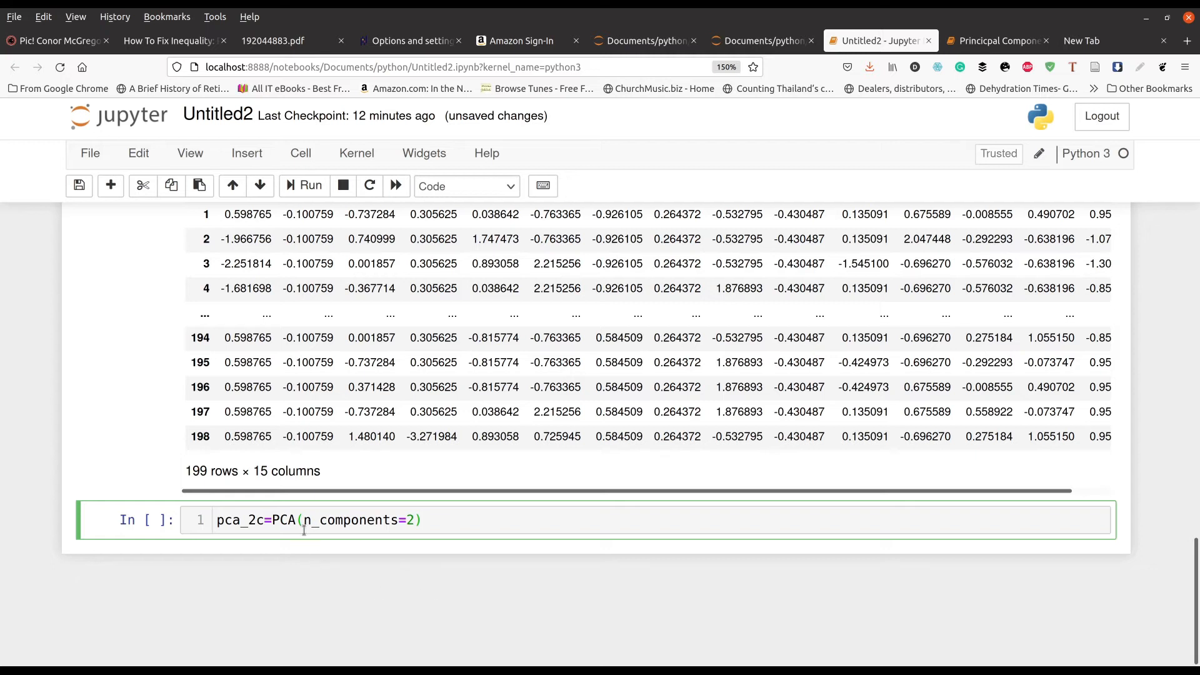
pyautogui.moveTo(431, 574)
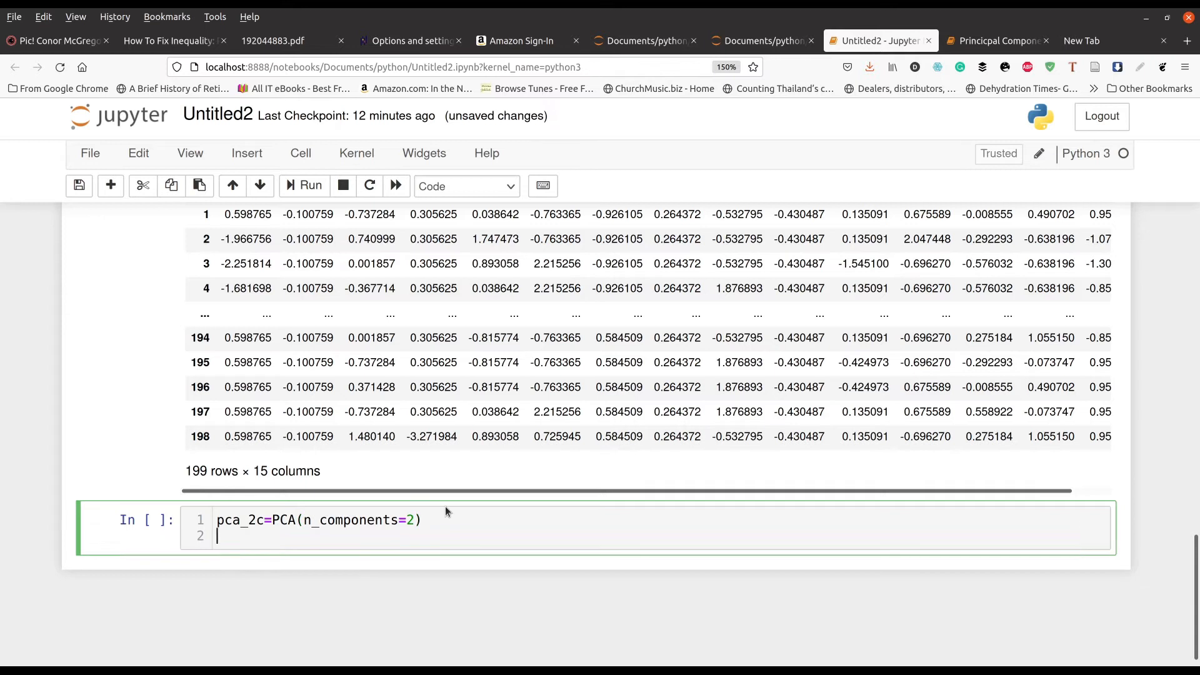
pyautogui.write('X_pca_2c=pca_2c.fit_transform(df_scaled)')
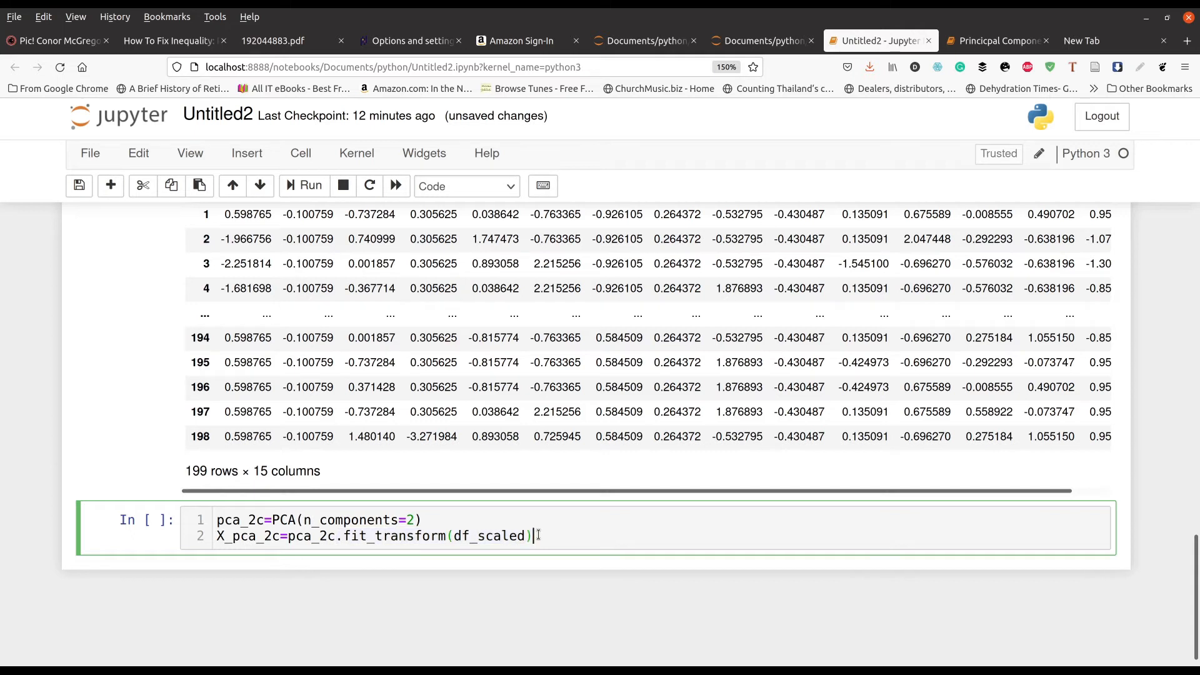
pyautogui.click(311, 185)
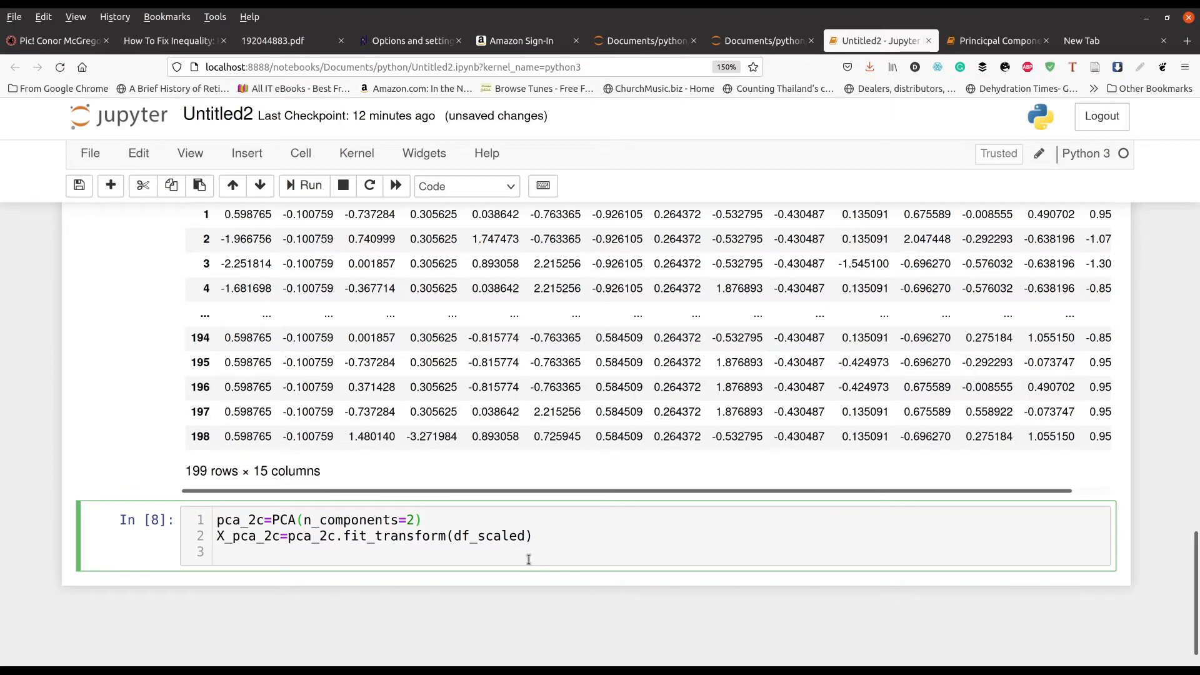
# - Run the PCA cell with X_pca_2c appended to print the two-column scores array
pyautogui.click(310, 185)
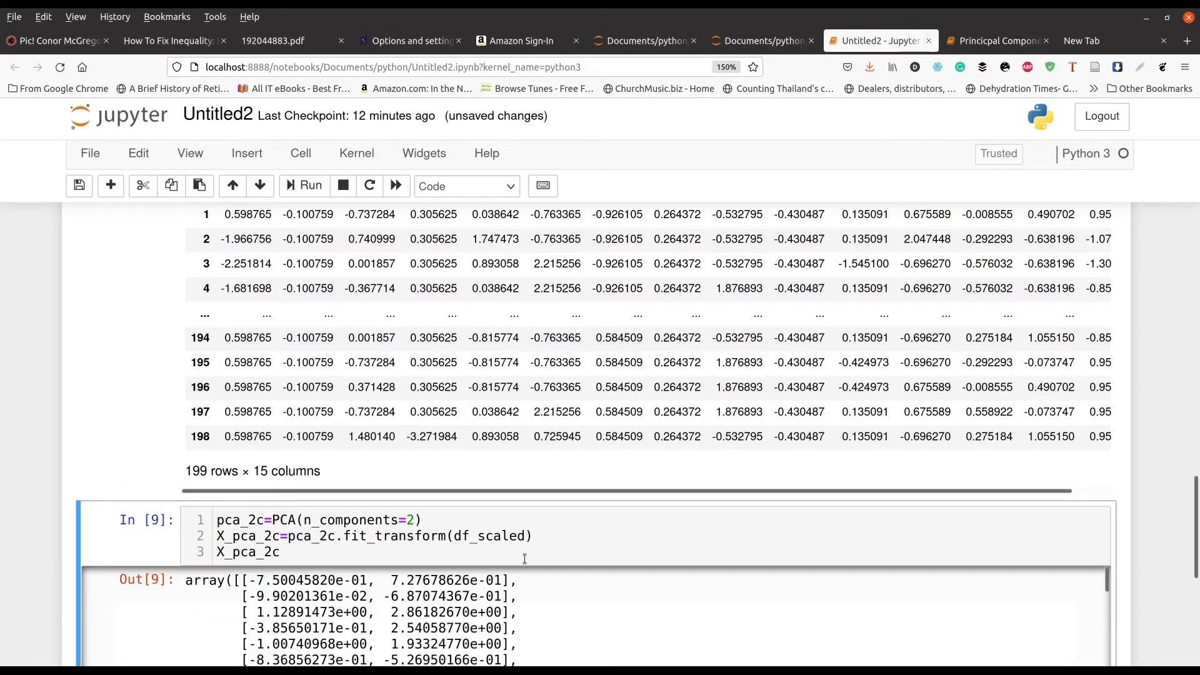
pyautogui.scroll(-3)
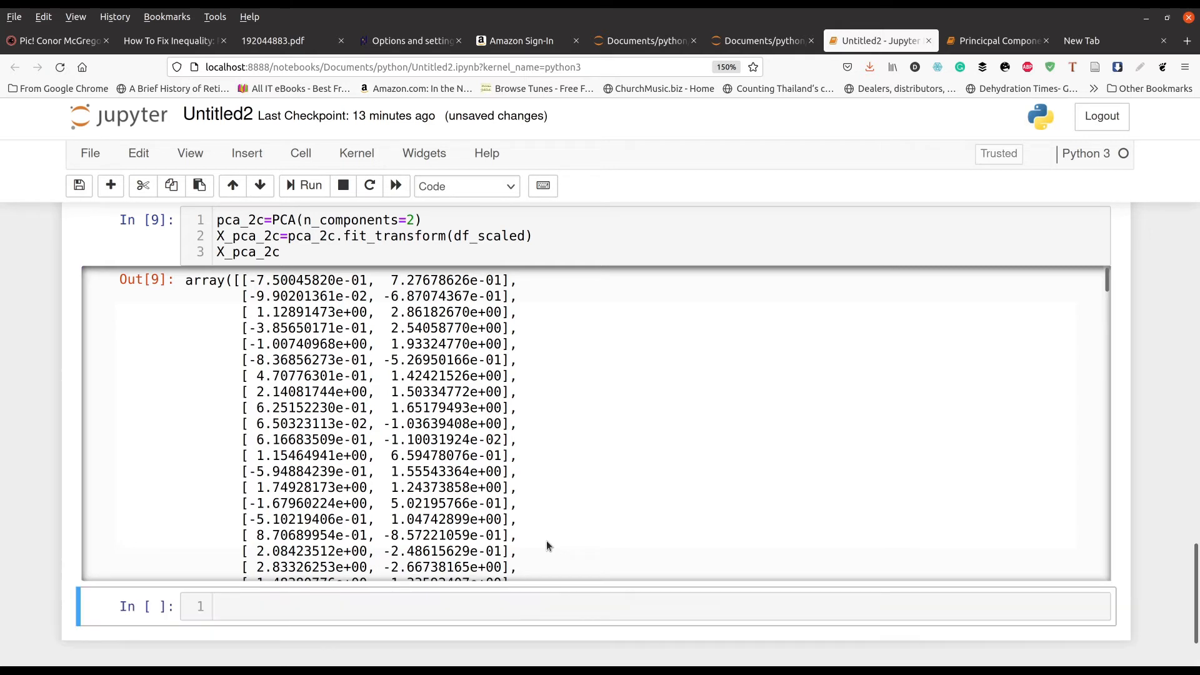
pyautogui.moveTo(514, 526)
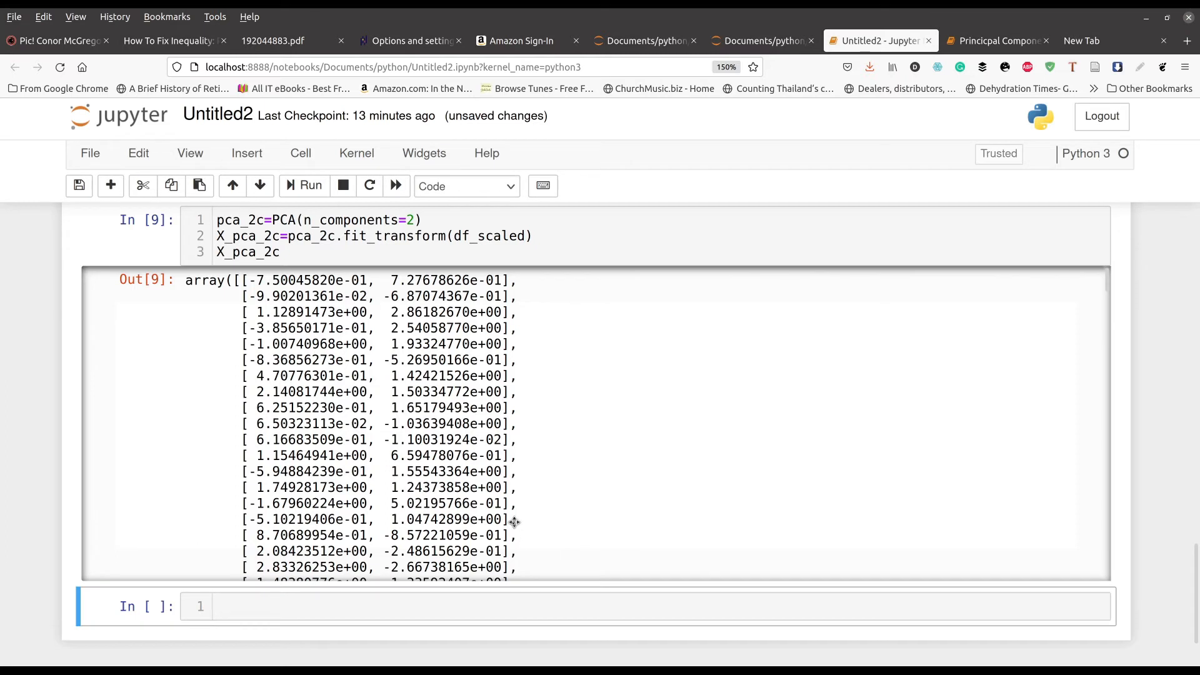
pyautogui.moveTo(514, 526)
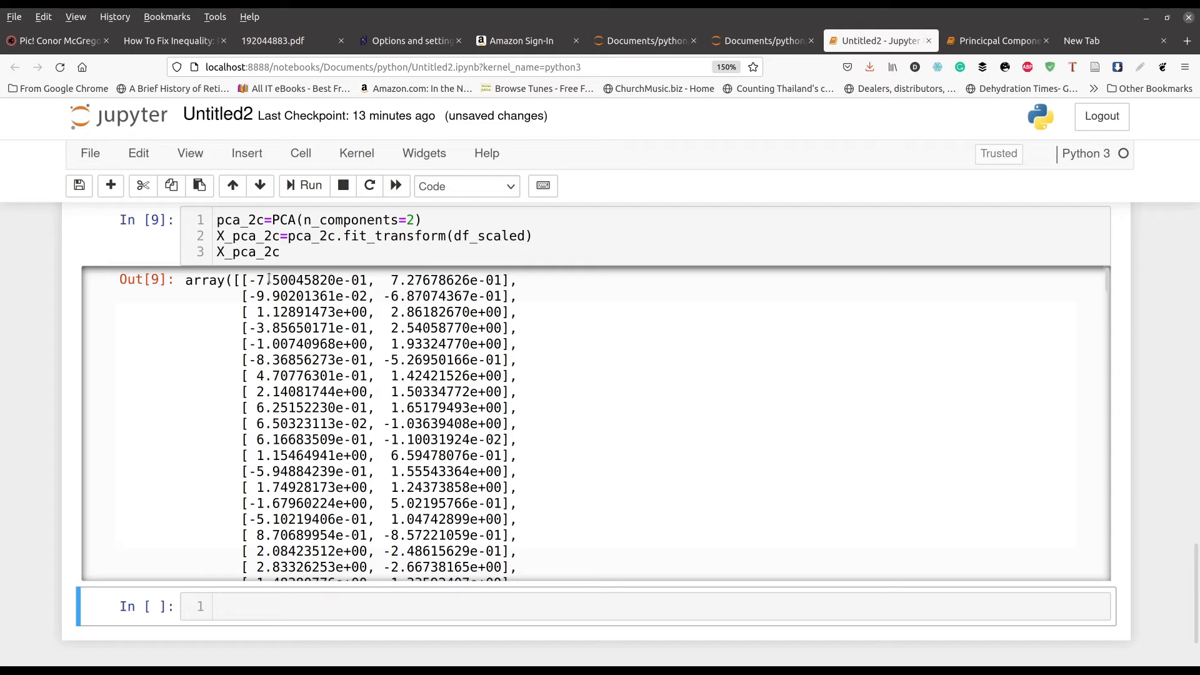
pyautogui.moveTo(333, 584)
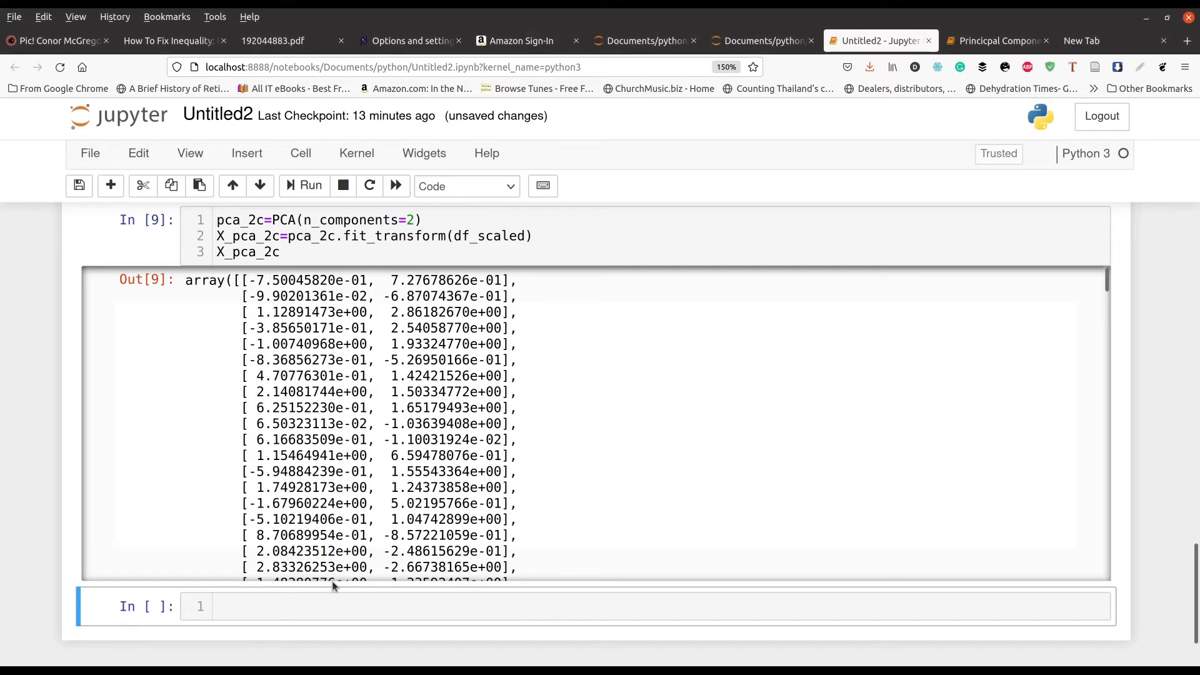
# - Print pca_2c.explained_variance_ratio_, giving about 0.182 and 0.120
pyautogui.write('pca_2c.explained_variance_ratio_')
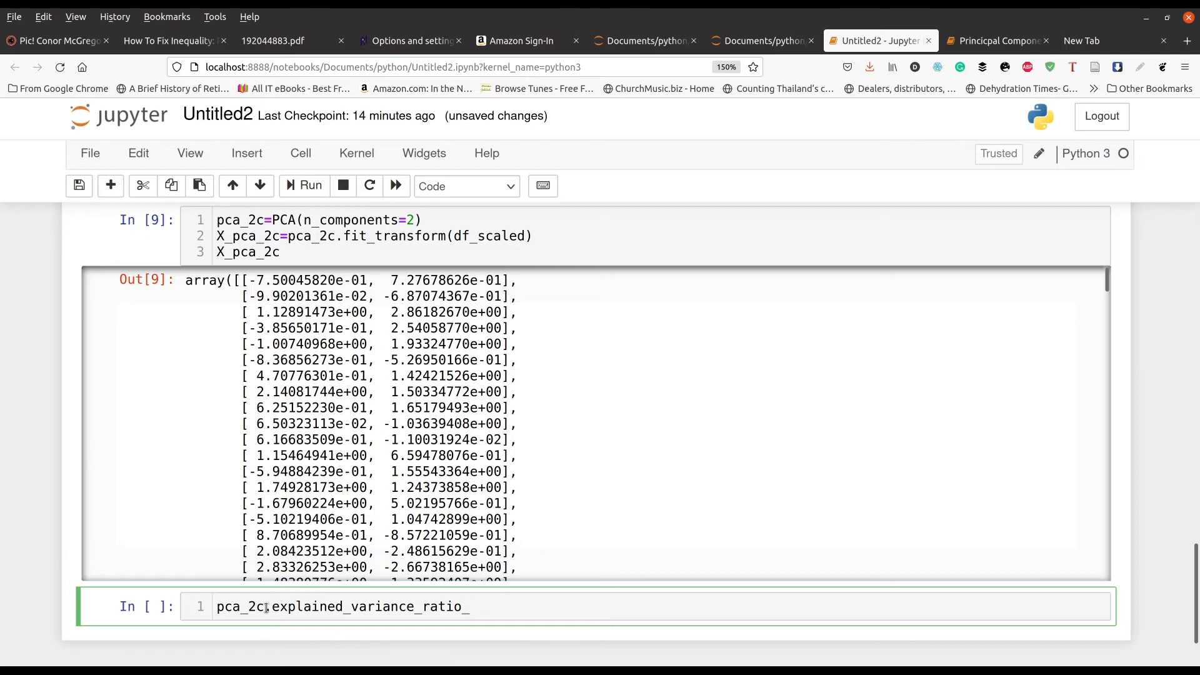
pyautogui.doubleClick(242, 607)
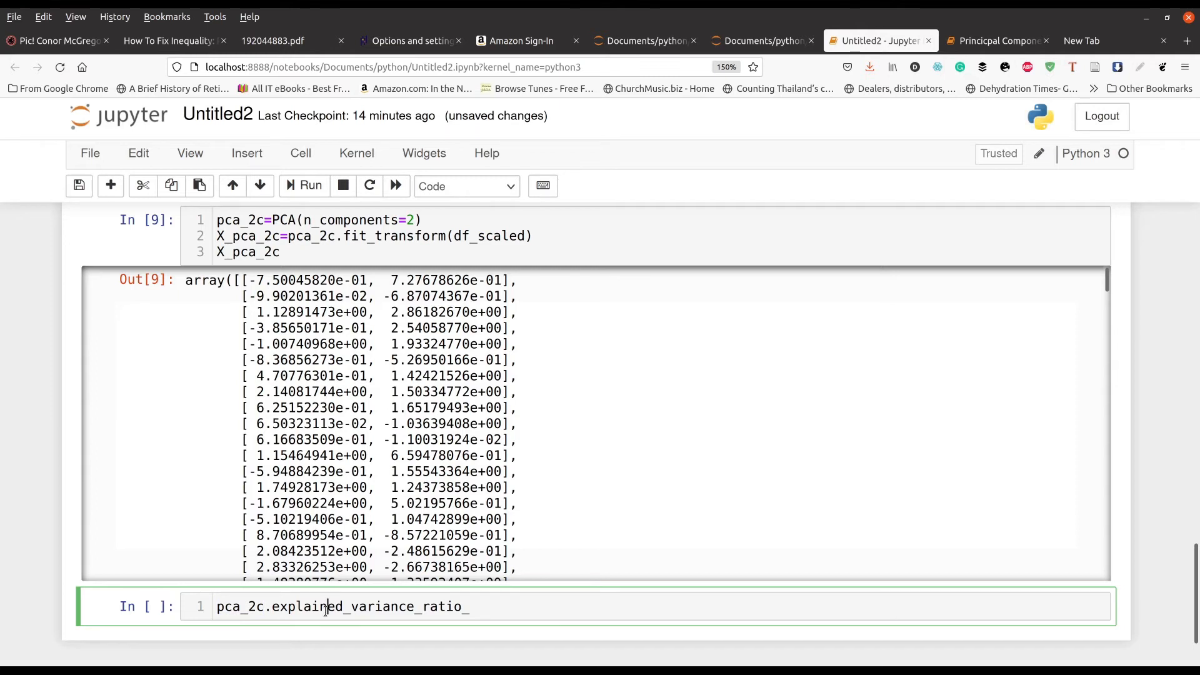
pyautogui.moveTo(432, 618)
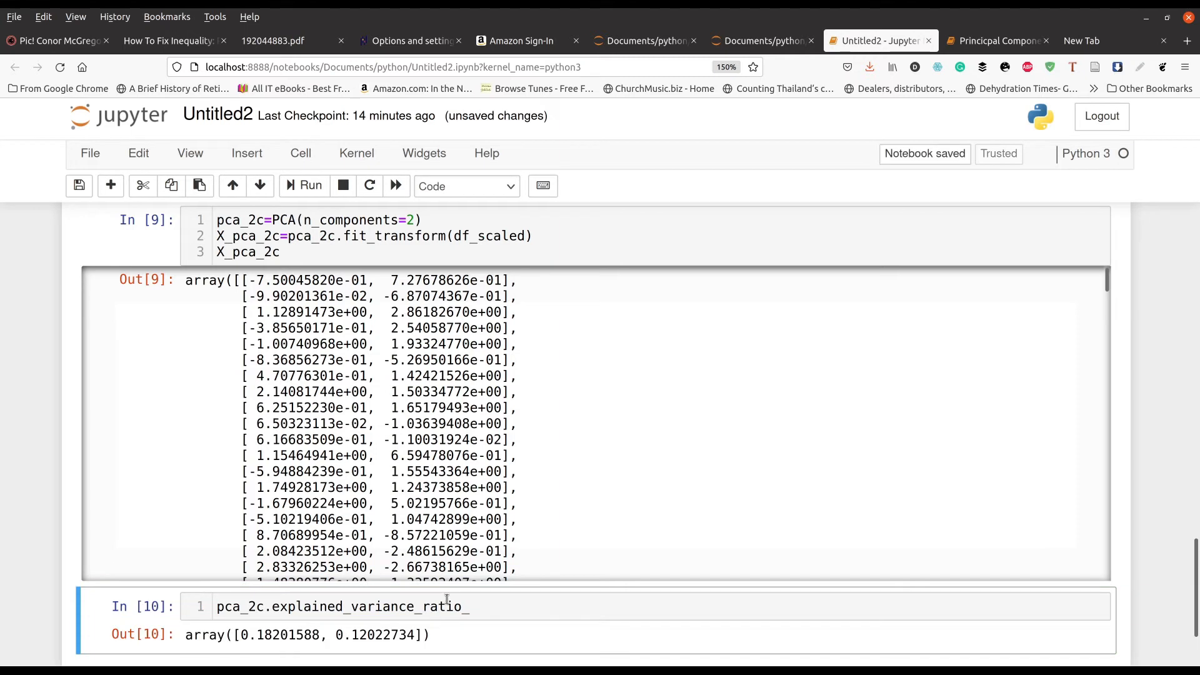
pyautogui.scroll(-3)
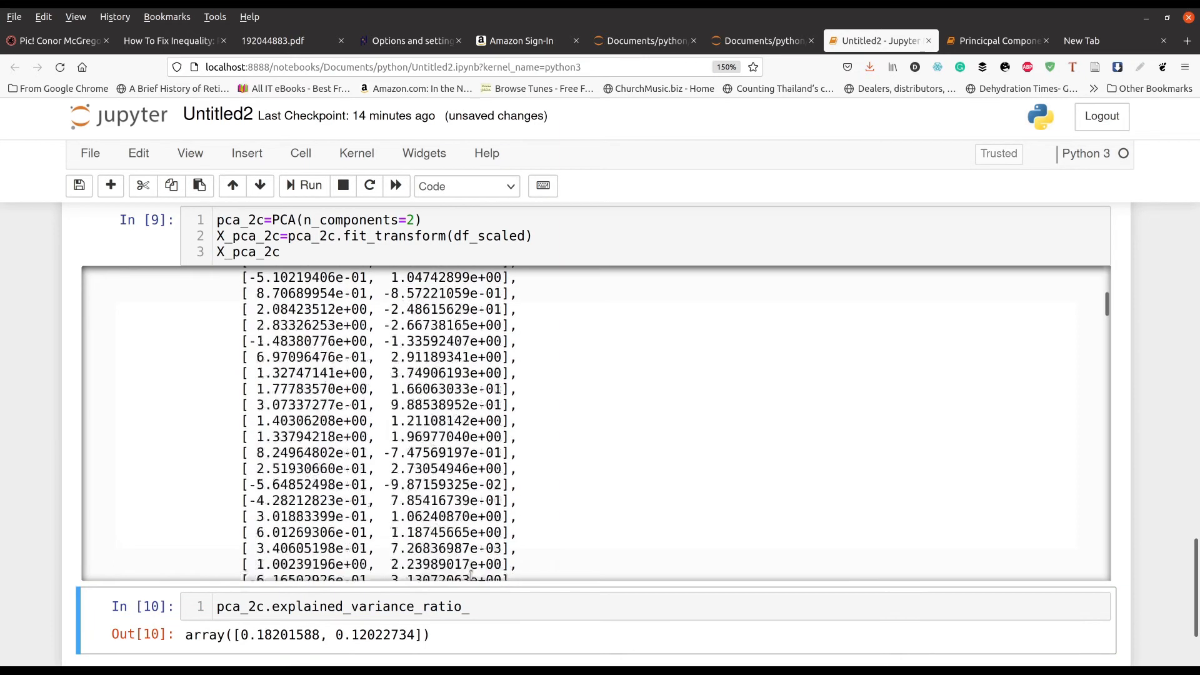
pyautogui.scroll(-3)
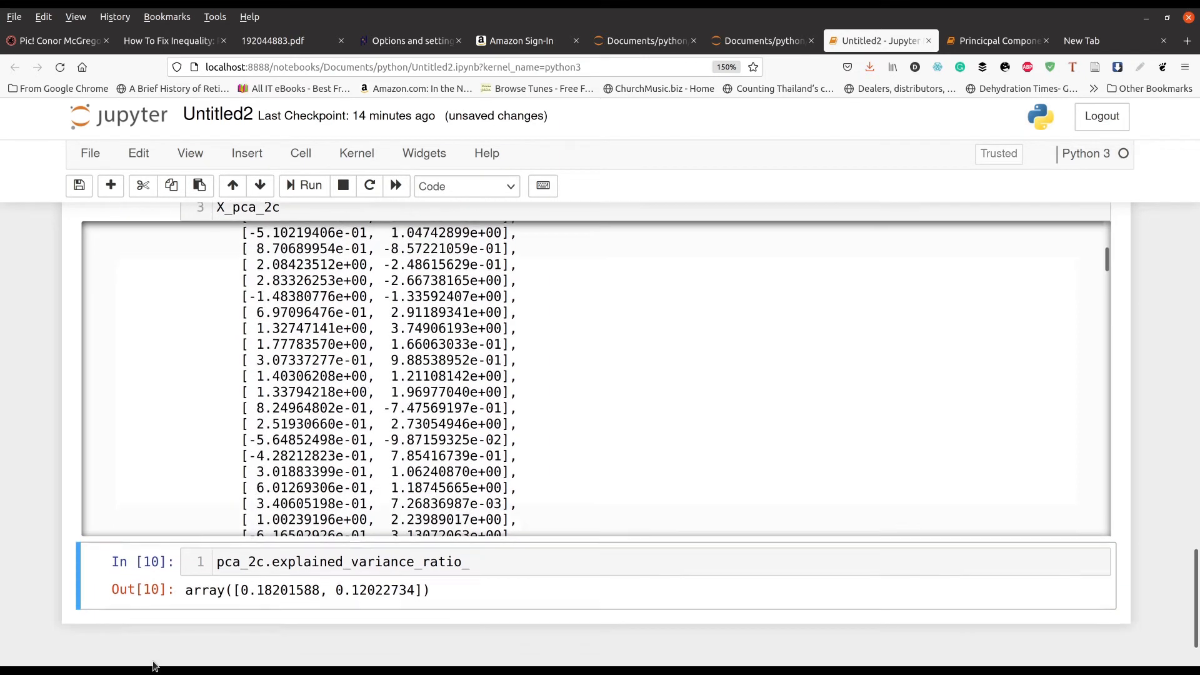
pyautogui.scroll(-3)
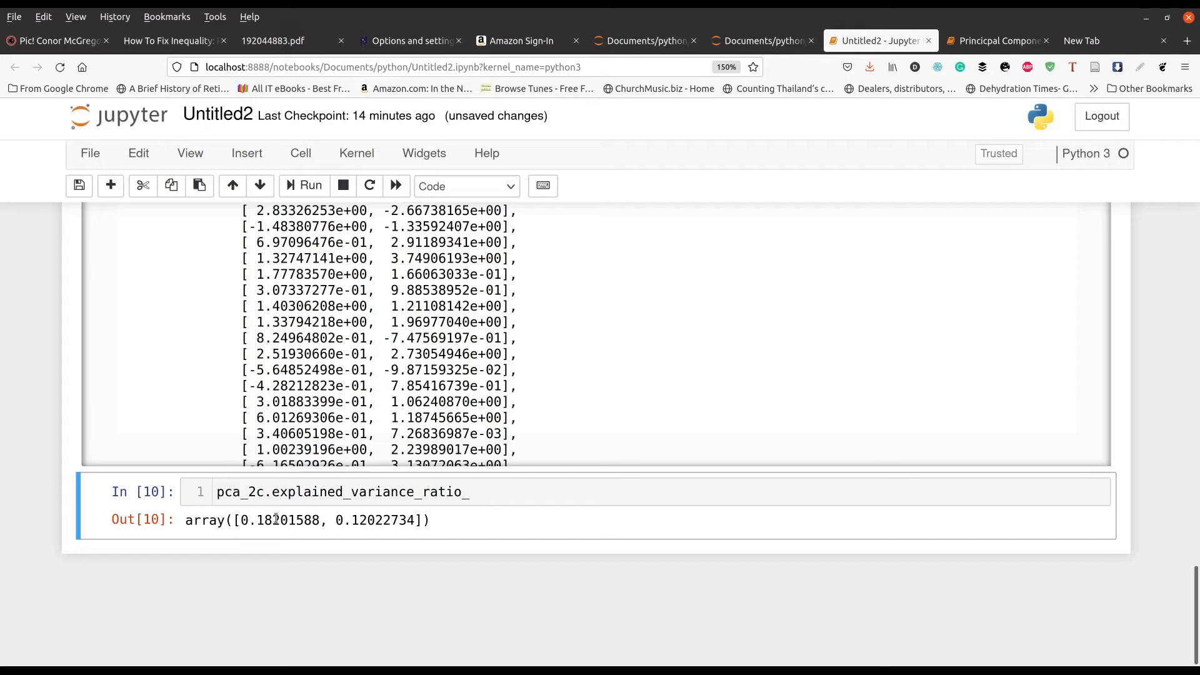
pyautogui.moveTo(387, 589)
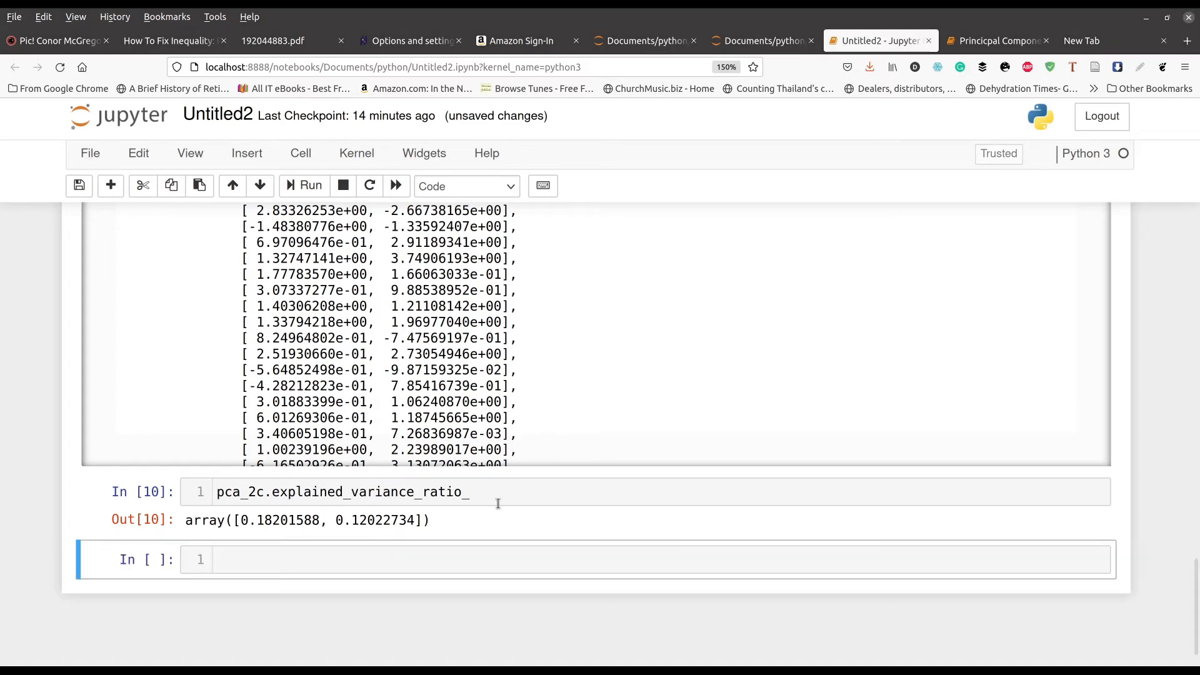
pyautogui.moveTo(384, 323)
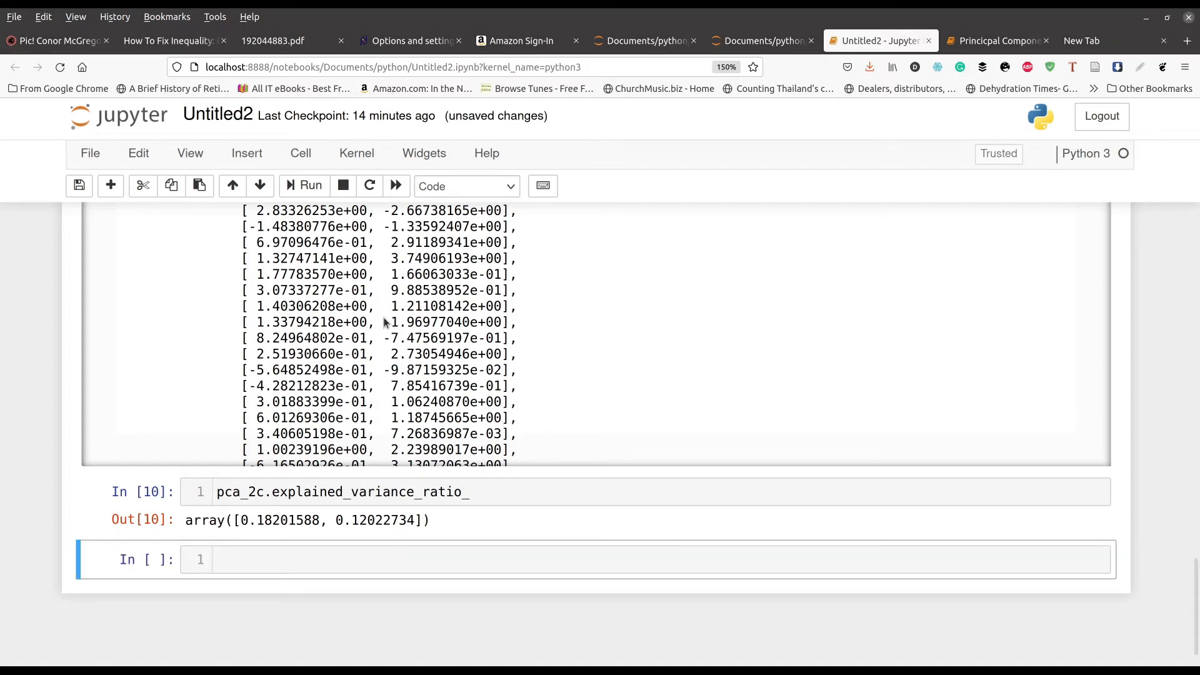
pyautogui.moveTo(193, 320)
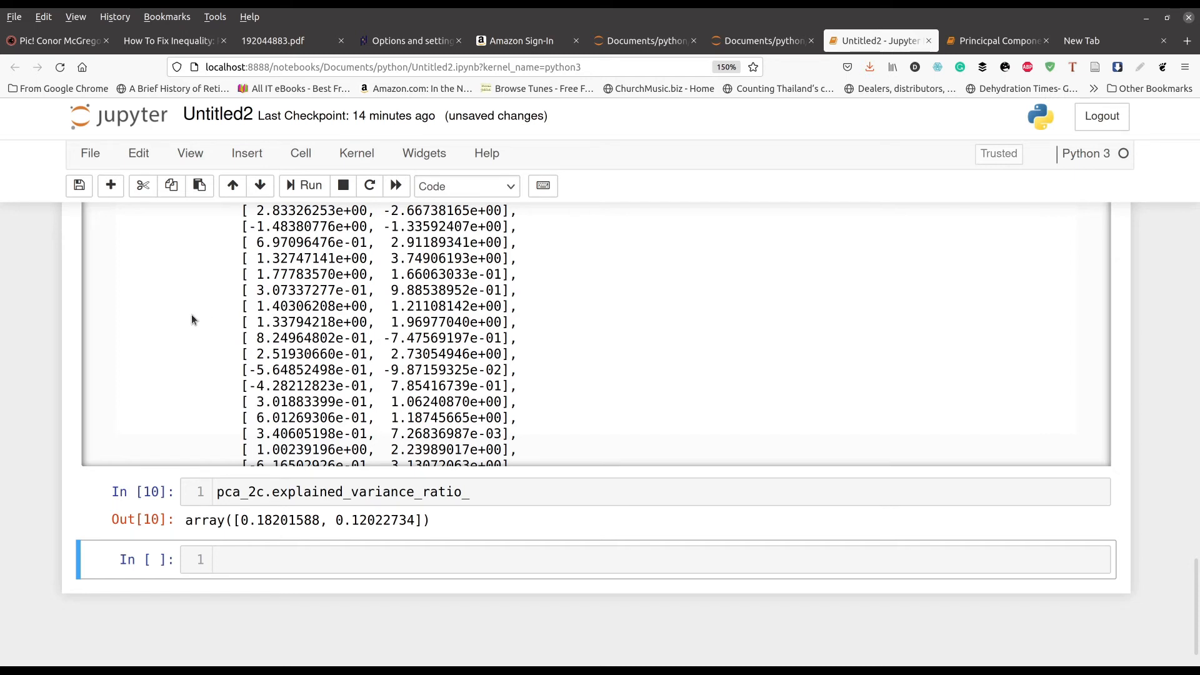
pyautogui.moveTo(437, 473)
pyautogui.write('pca_2c.explained_variance_ratio_.sum()')
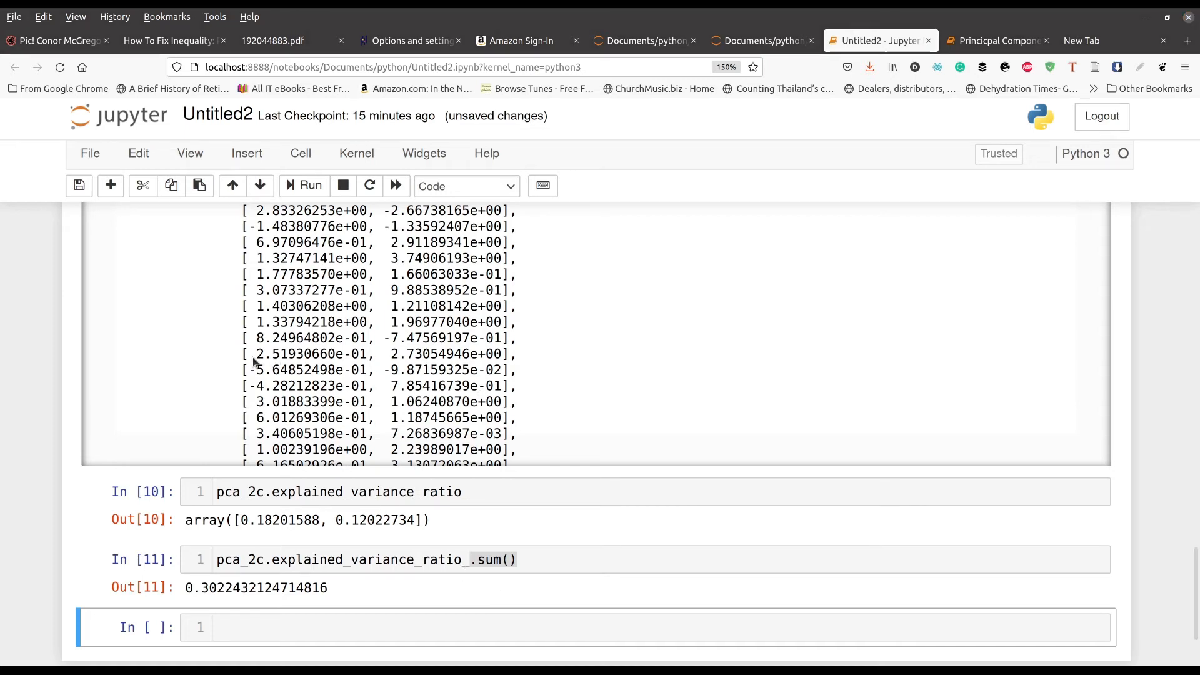
pyautogui.moveTo(194, 368)
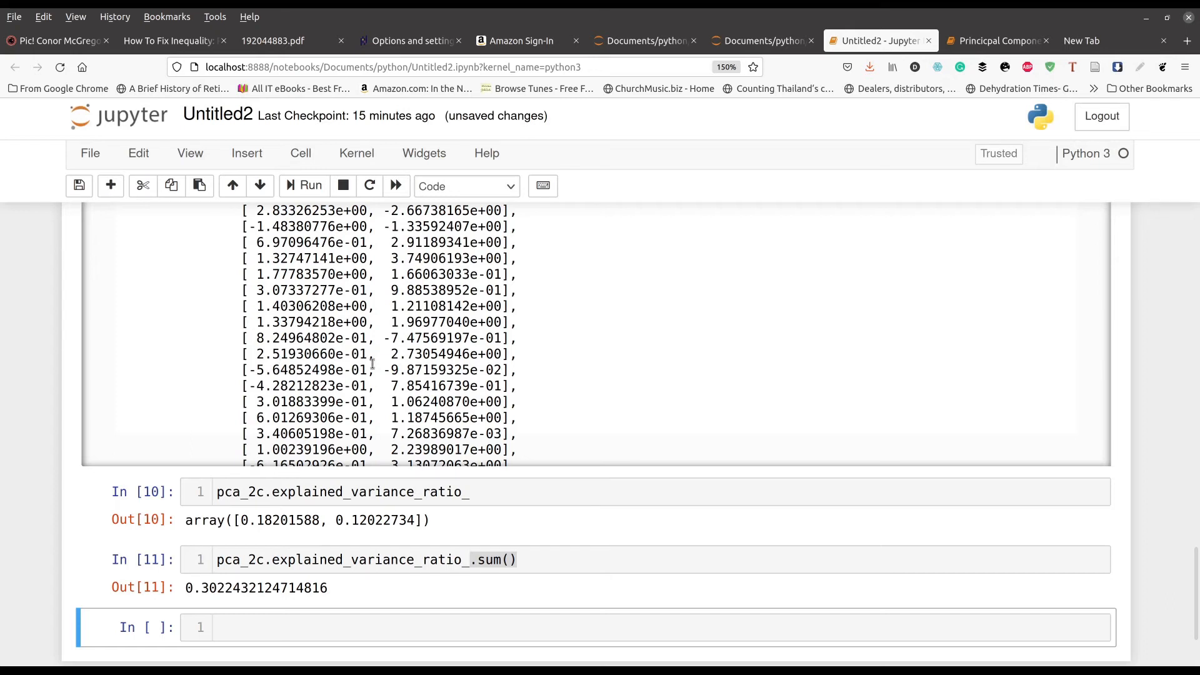
pyautogui.moveTo(465, 364)
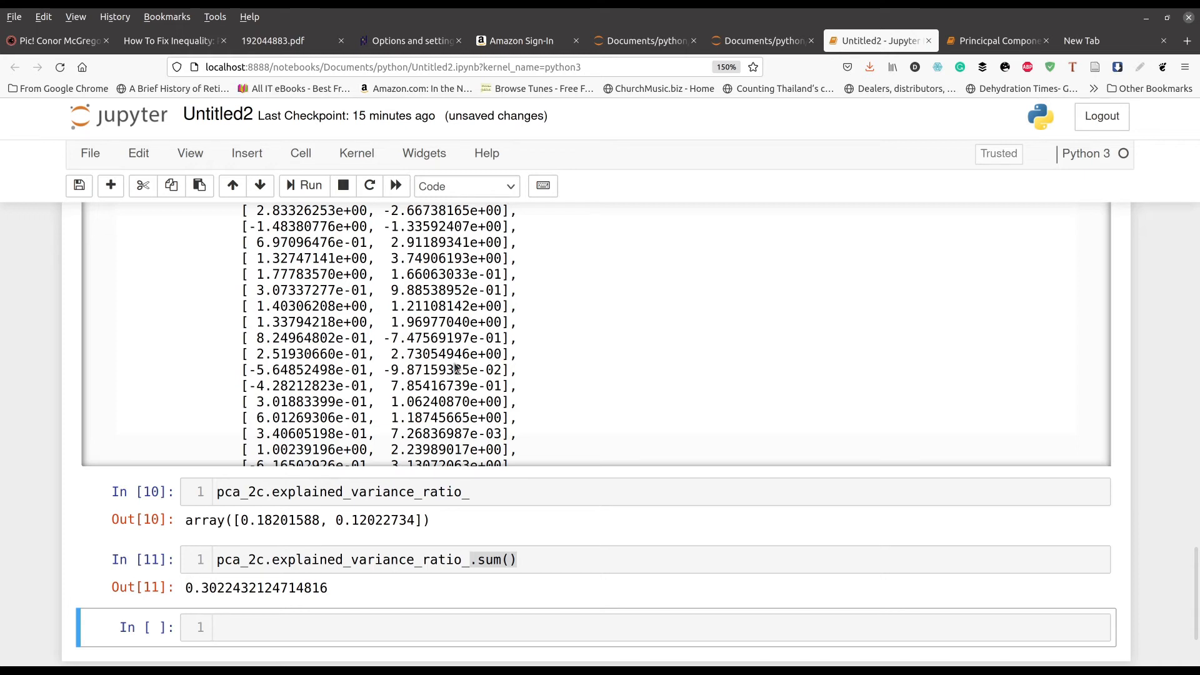
pyautogui.moveTo(196, 367)
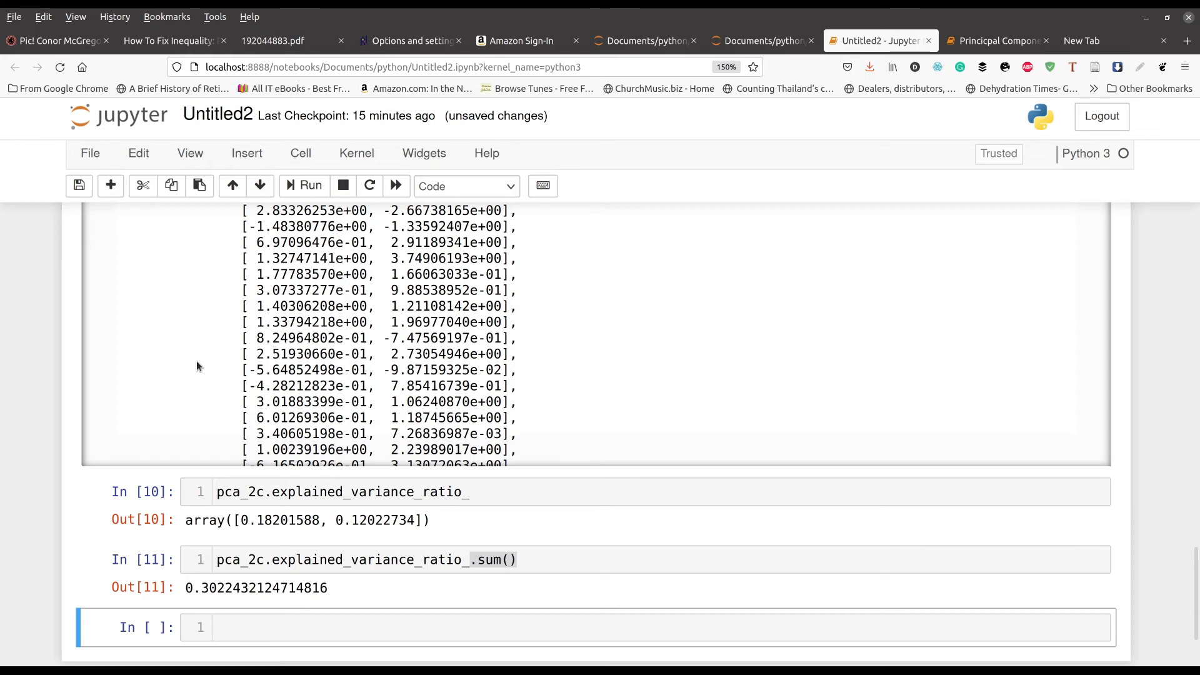
pyautogui.moveTo(390, 367)
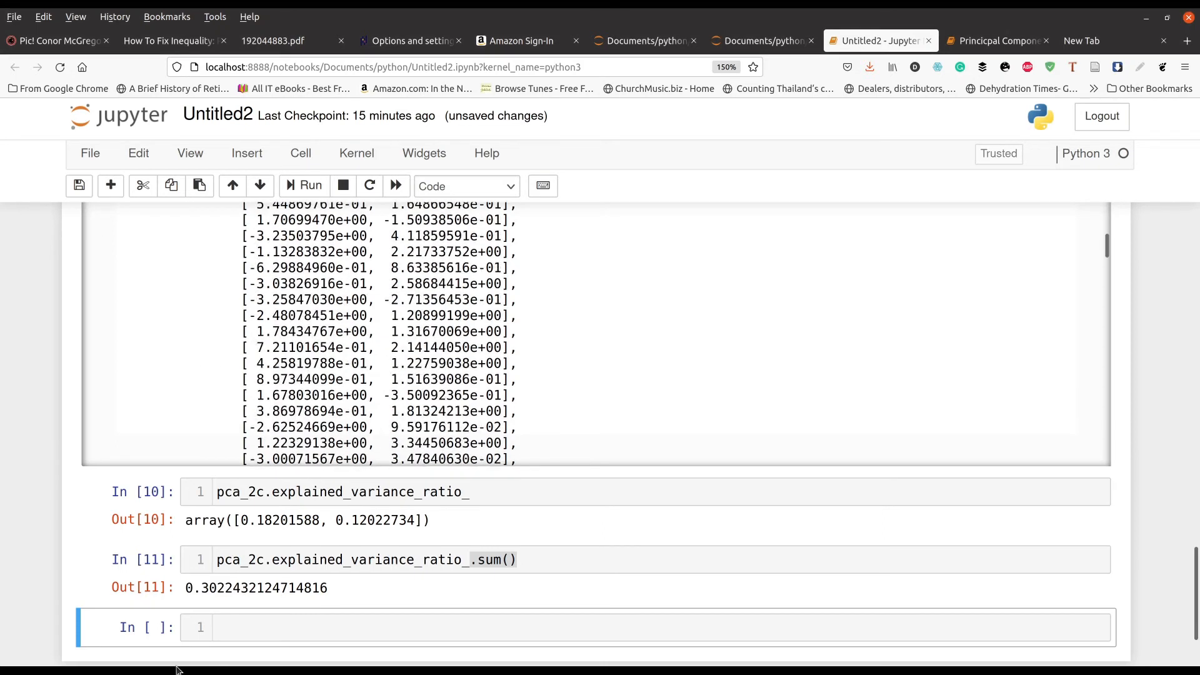
# - Run plt.scatter of X_pca_2c[:,0] vs X_pca_2c[:,1] coloured by df_scaled.race
pyautogui.write('plt.scatter(X_pca_2c[:,0],X_pca_2c[:,1],c=df_scaled.race)')
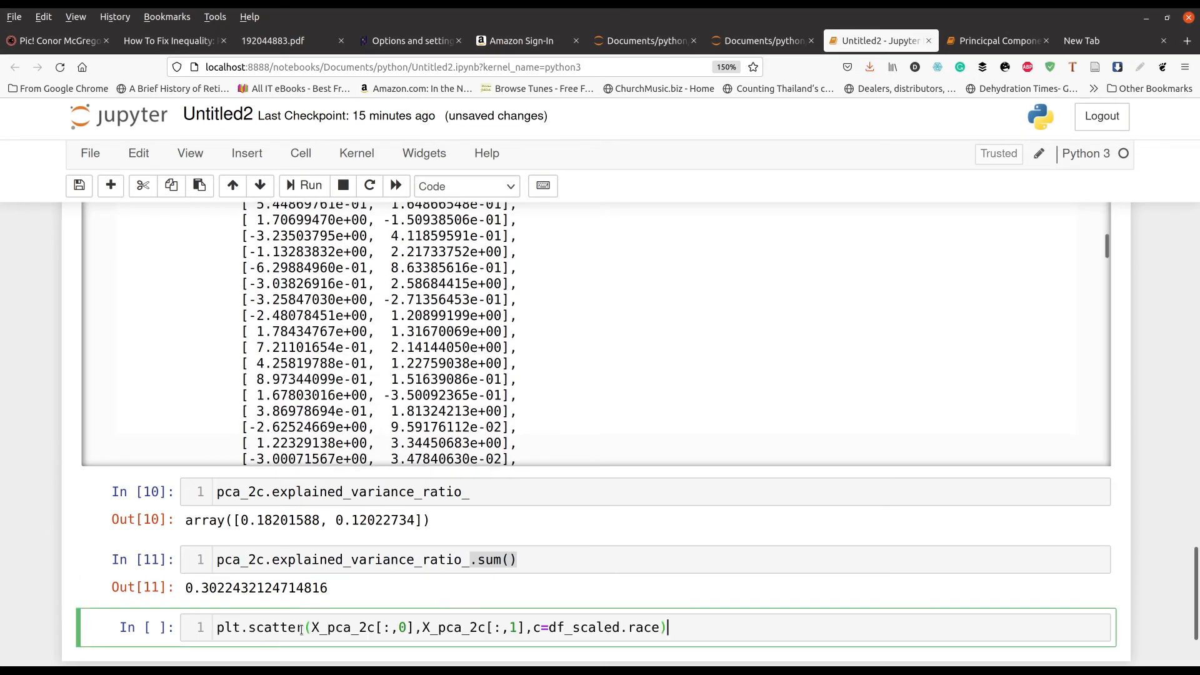
pyautogui.moveTo(498, 670)
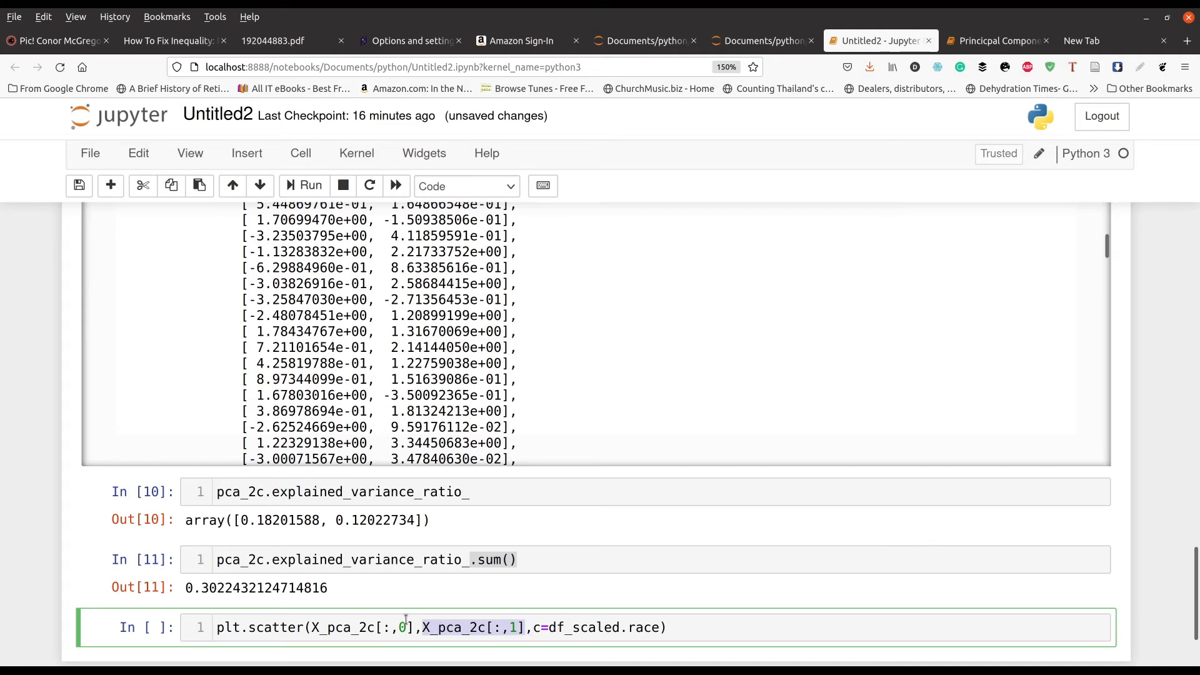
pyautogui.moveTo(505, 628)
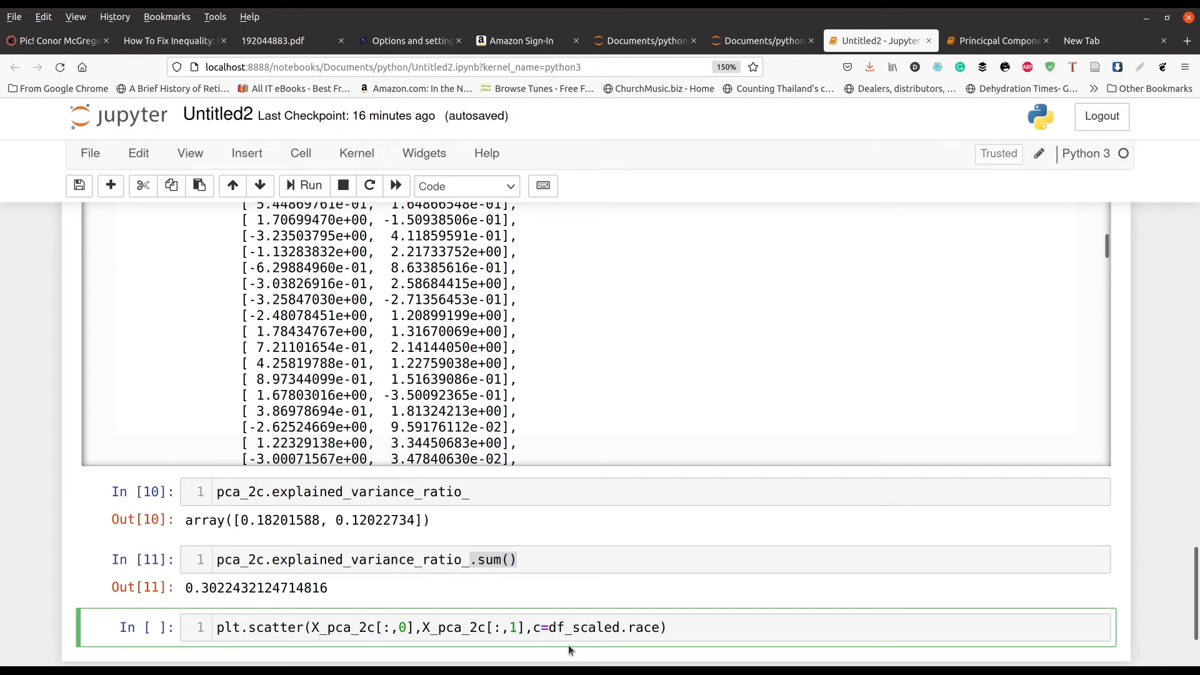
pyautogui.moveTo(700, 656)
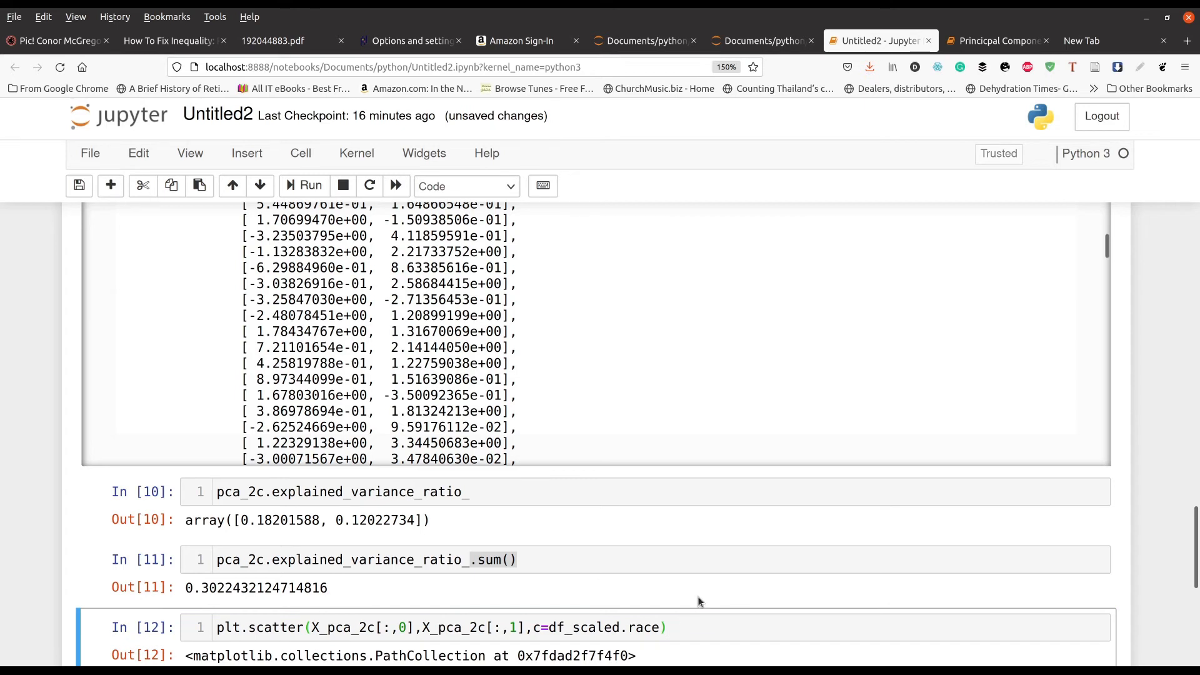
pyautogui.scroll(-3)
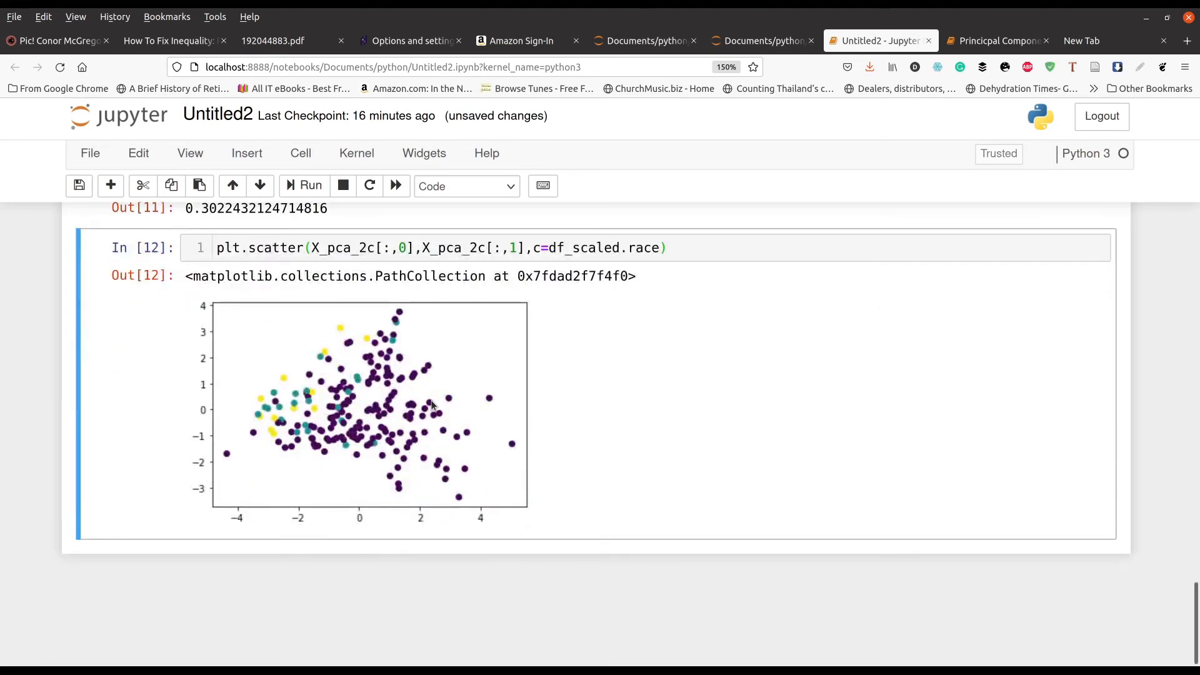
pyautogui.moveTo(344, 329)
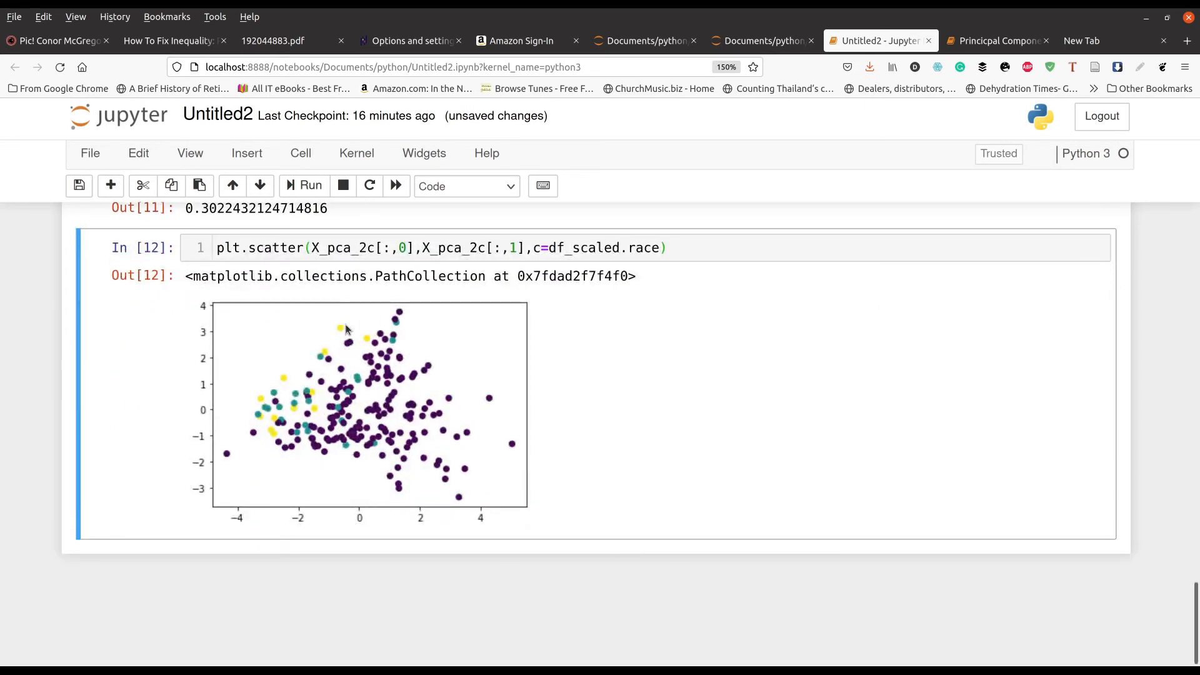
pyautogui.moveTo(322, 450)
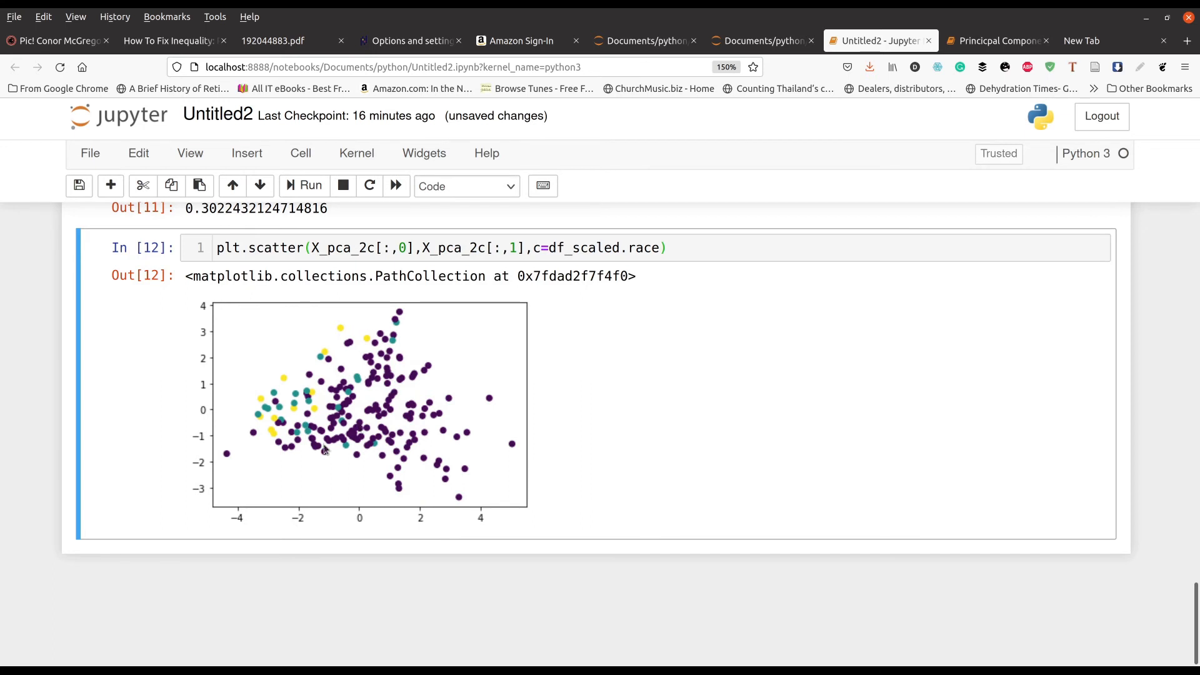
pyautogui.moveTo(419, 398)
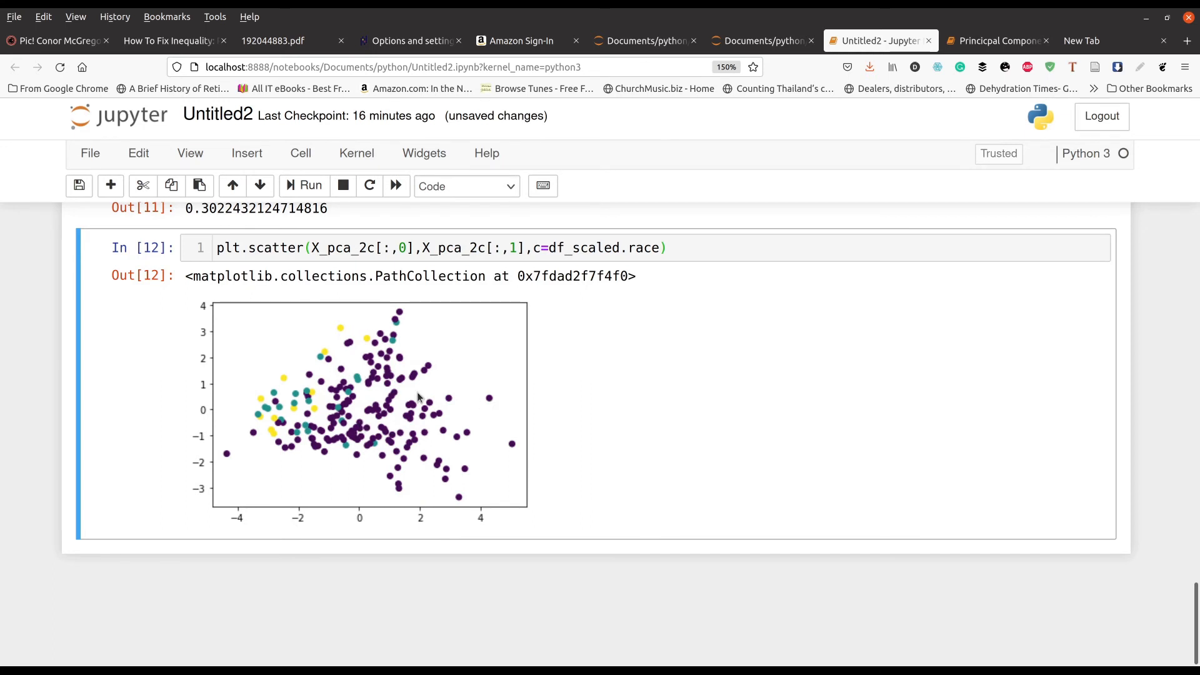
pyautogui.moveTo(363, 360)
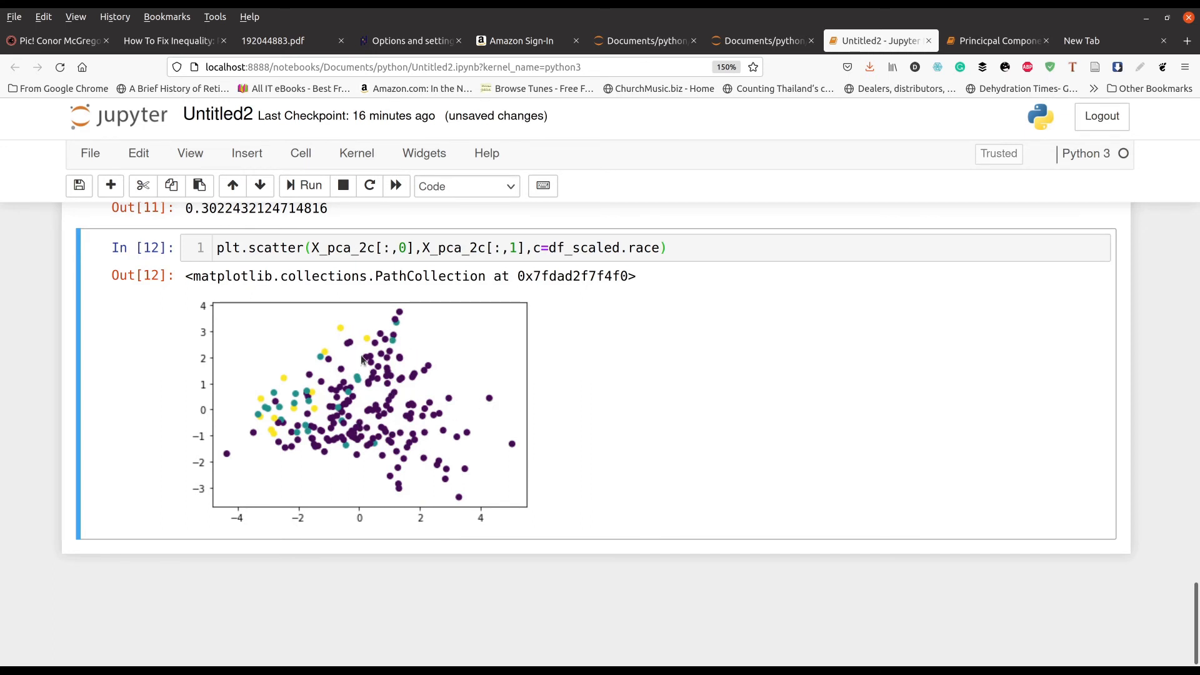
pyautogui.moveTo(375, 353)
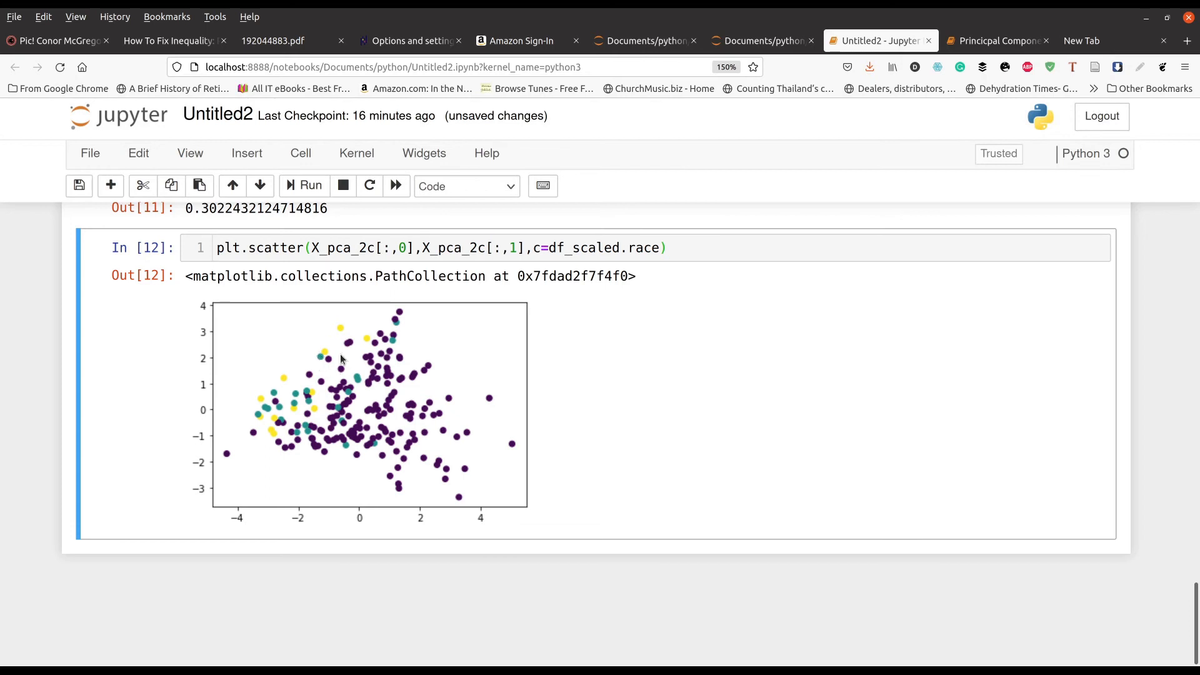
pyautogui.moveTo(496, 389)
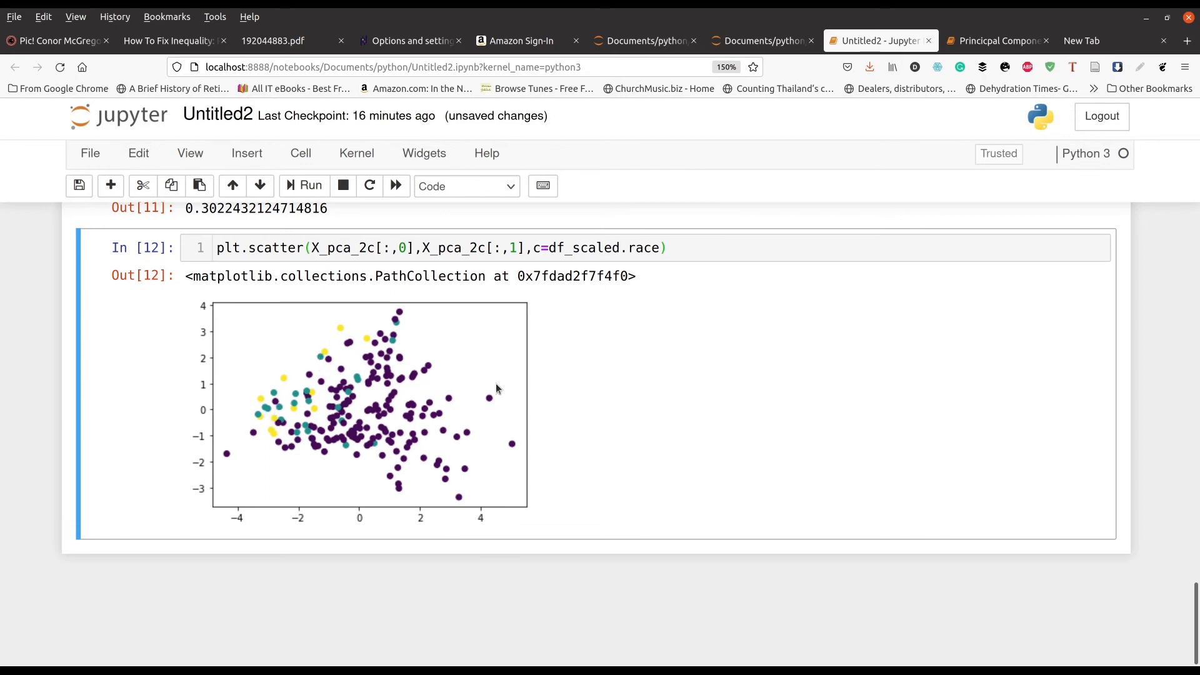
pyautogui.moveTo(418, 353)
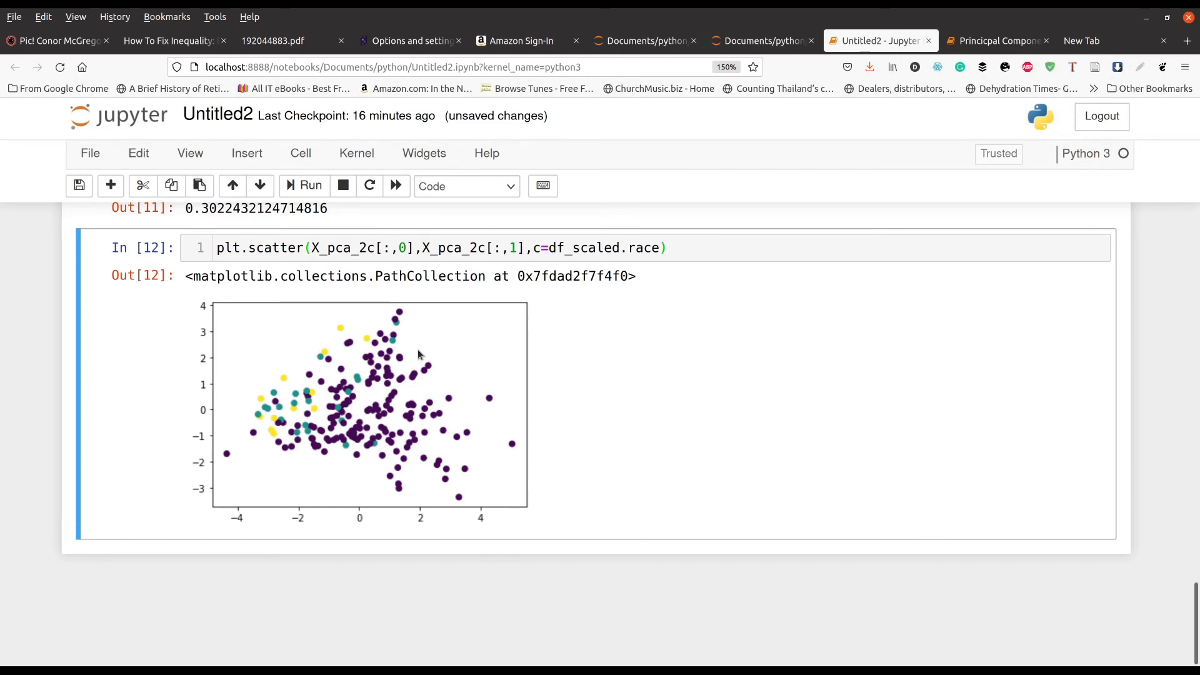
pyautogui.moveTo(489, 410)
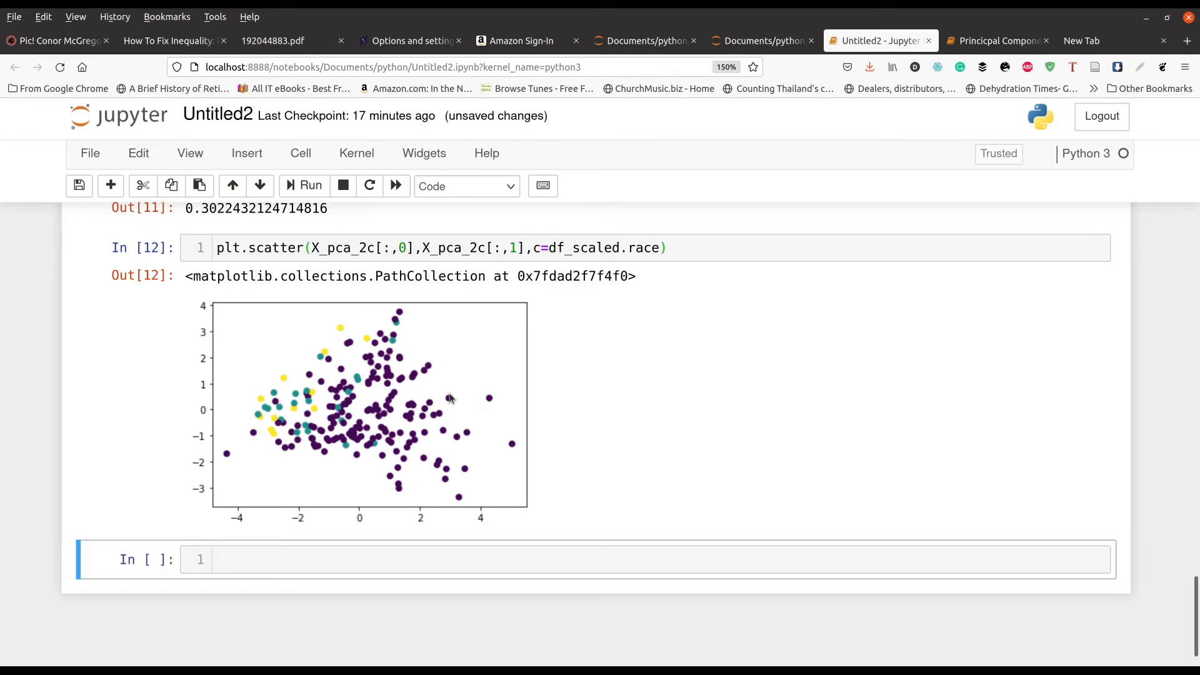
pyautogui.moveTo(455, 363)
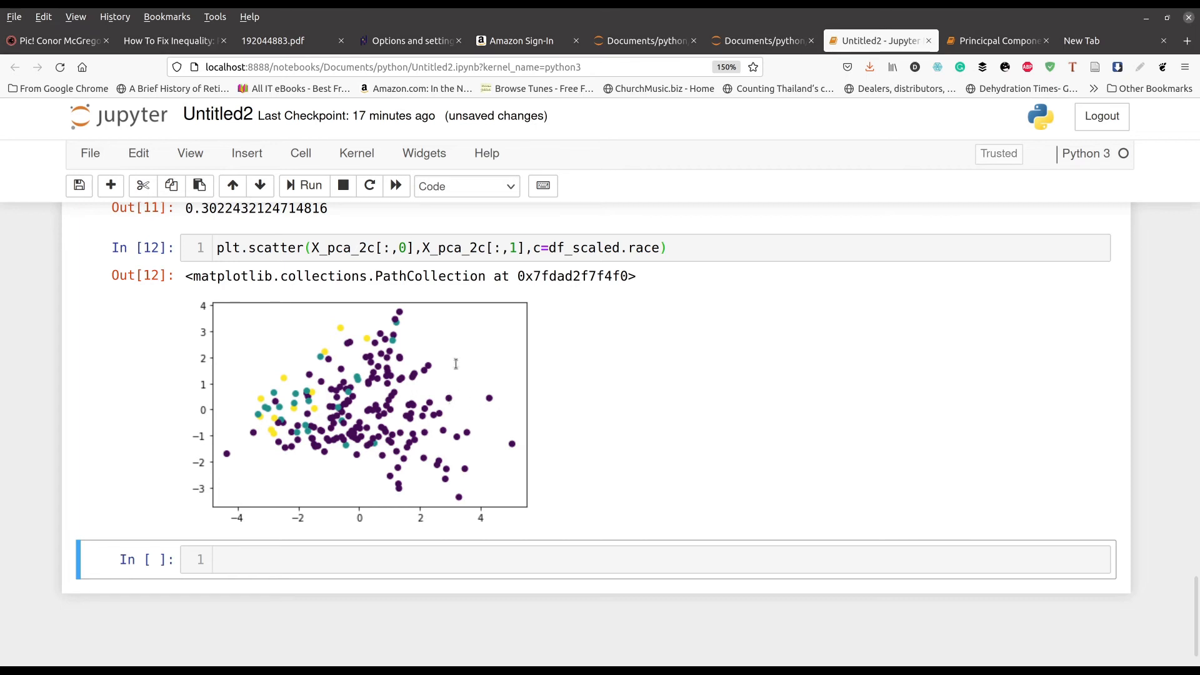
pyautogui.moveTo(292, 391)
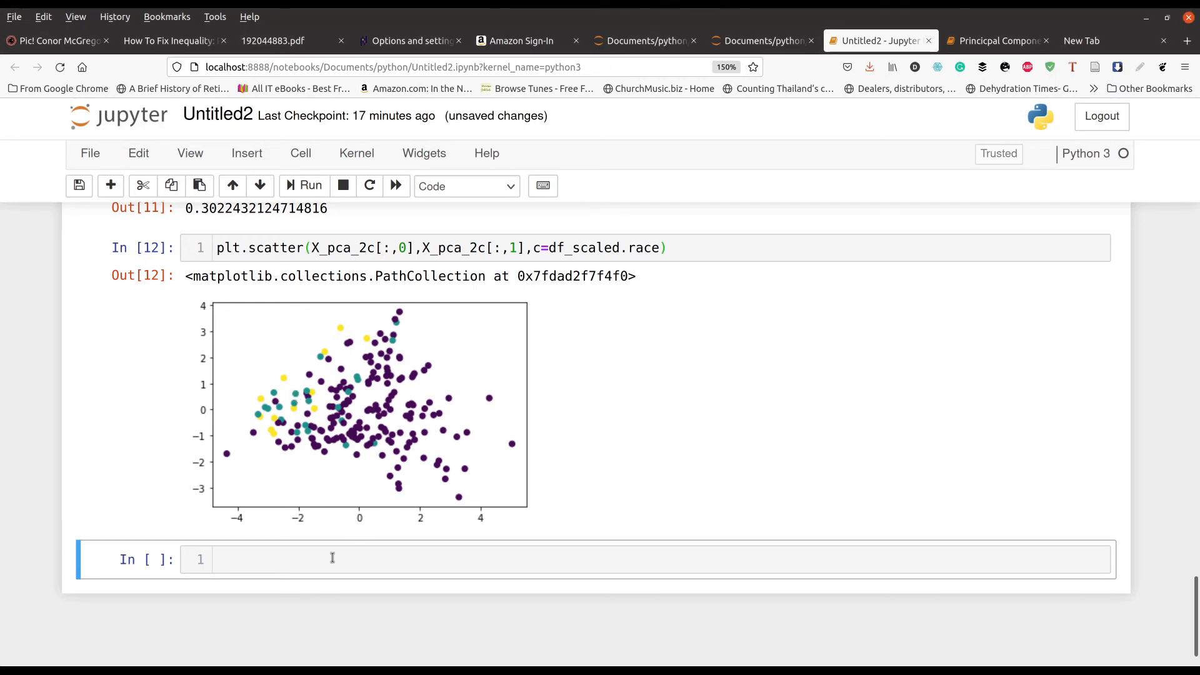
# - Fit pca_4c=PCA(n_components=4) to df_scaled and display the four-column X_pca_4c array
pyautogui.write('pca_4c=PCA(n_components=4)')
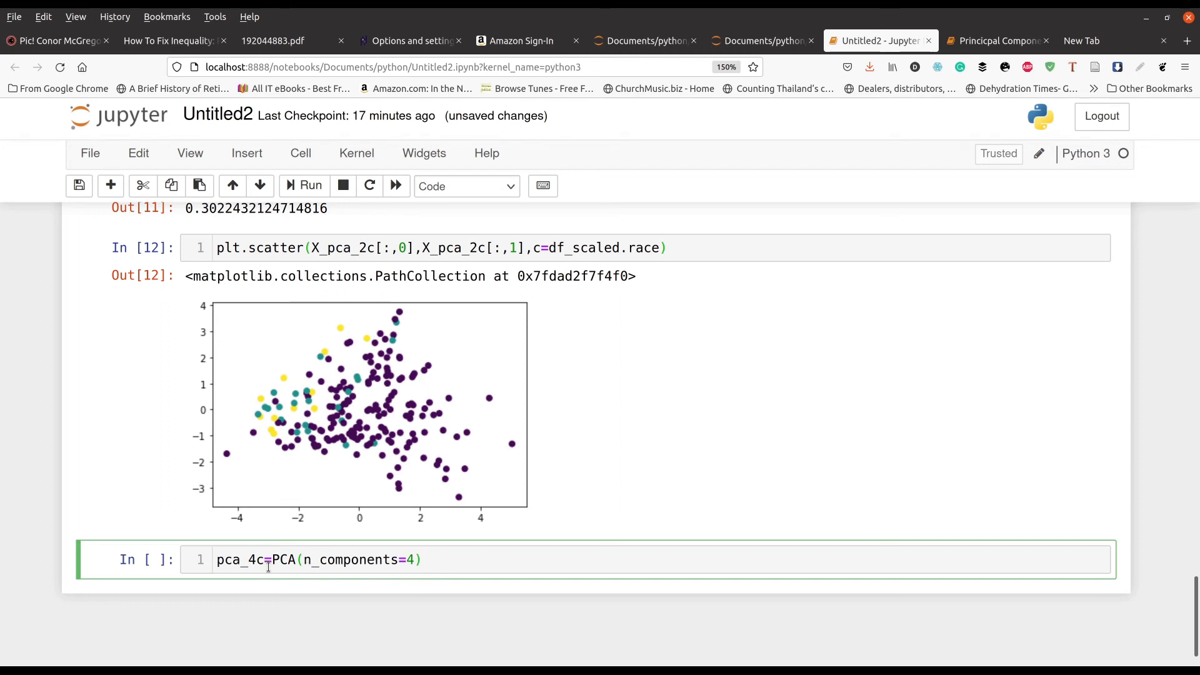
pyautogui.moveTo(461, 570)
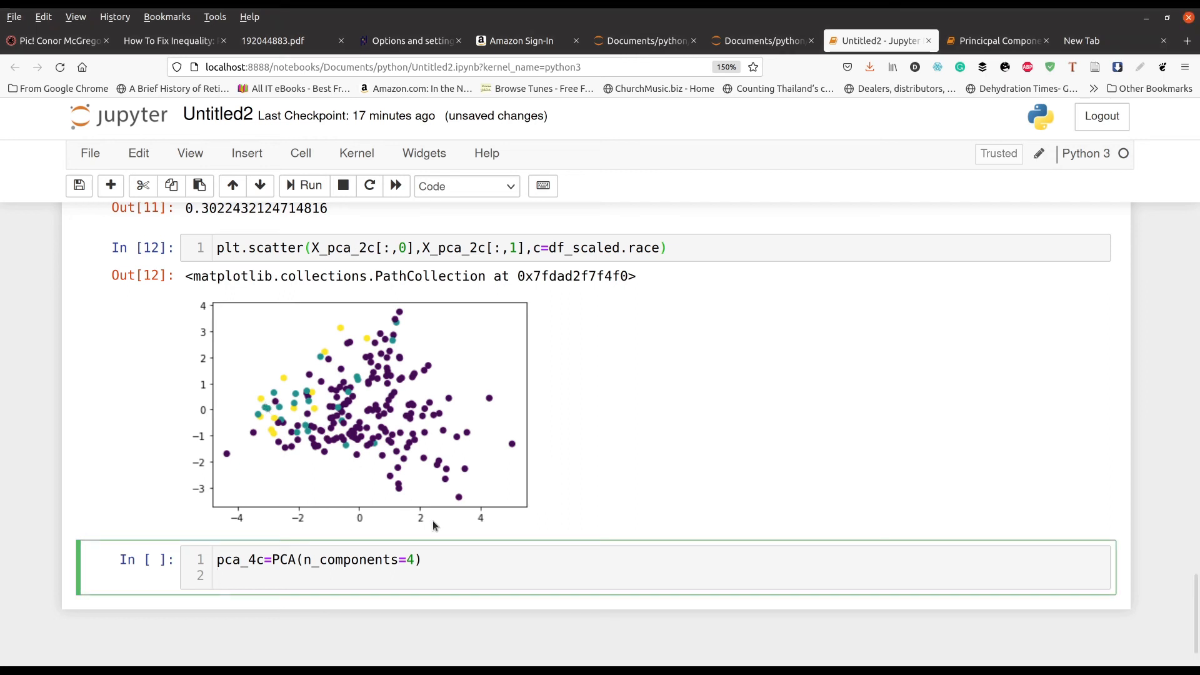
pyautogui.write('X_pca_4c=pca_4c.fit_transform(df_scaled)')
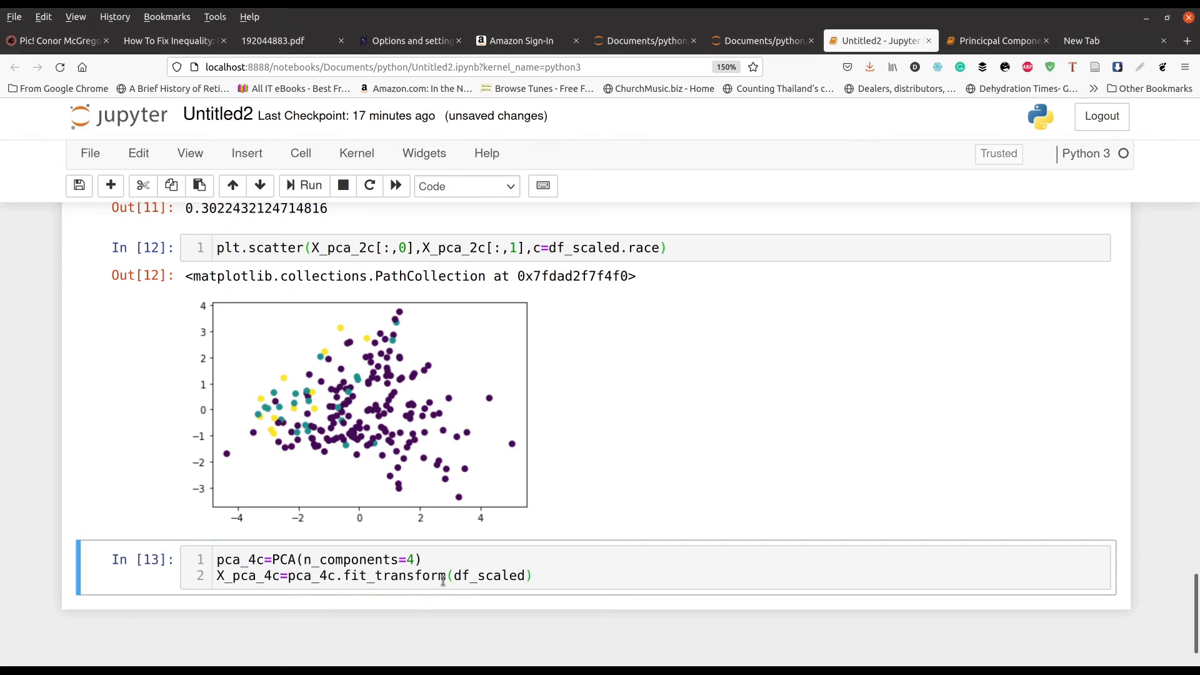
pyautogui.moveTo(557, 552)
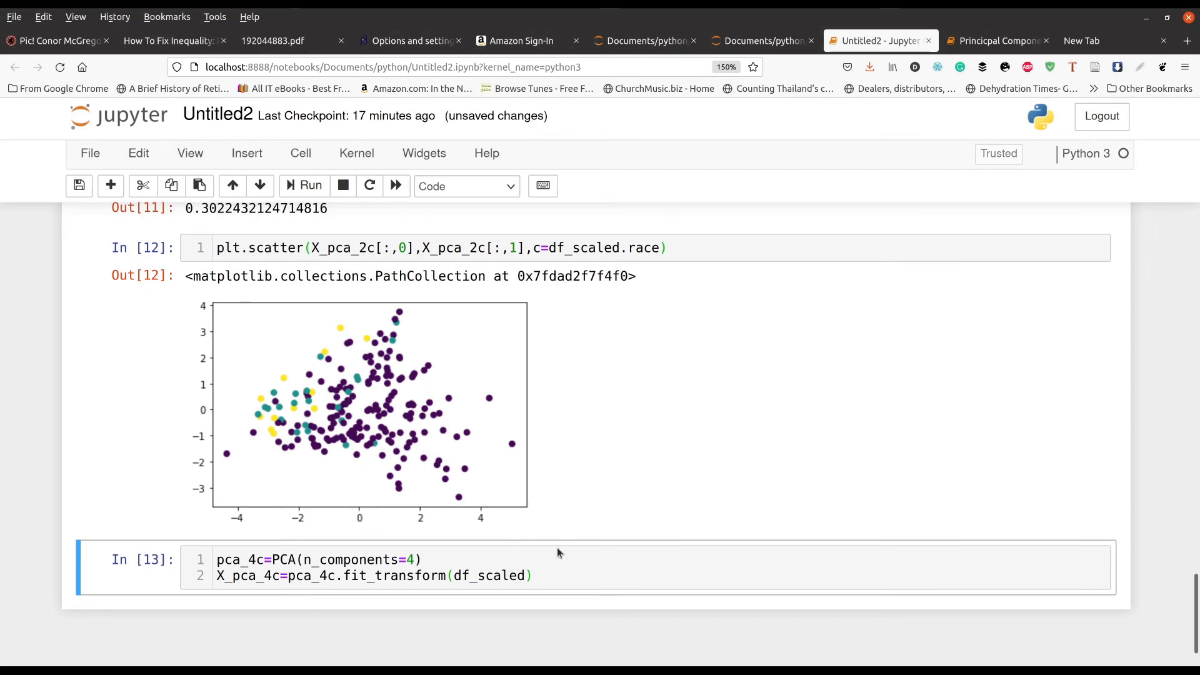
pyautogui.press('Return')
pyautogui.write('X_pca_4c')
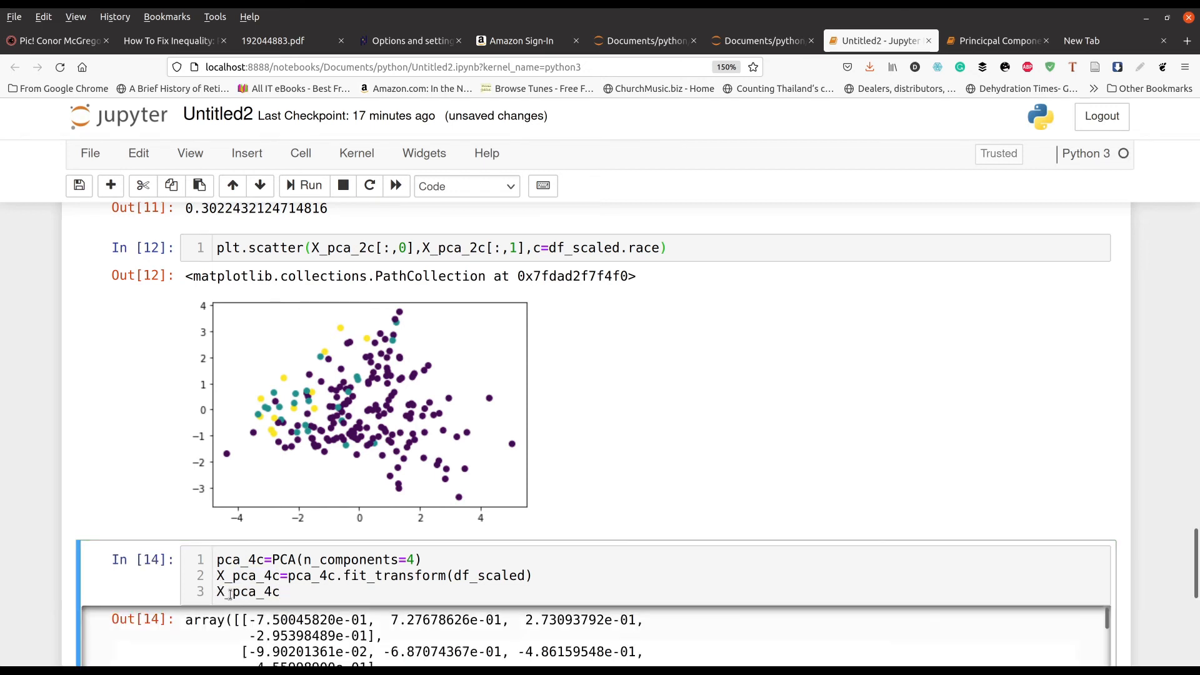
pyautogui.scroll(-3)
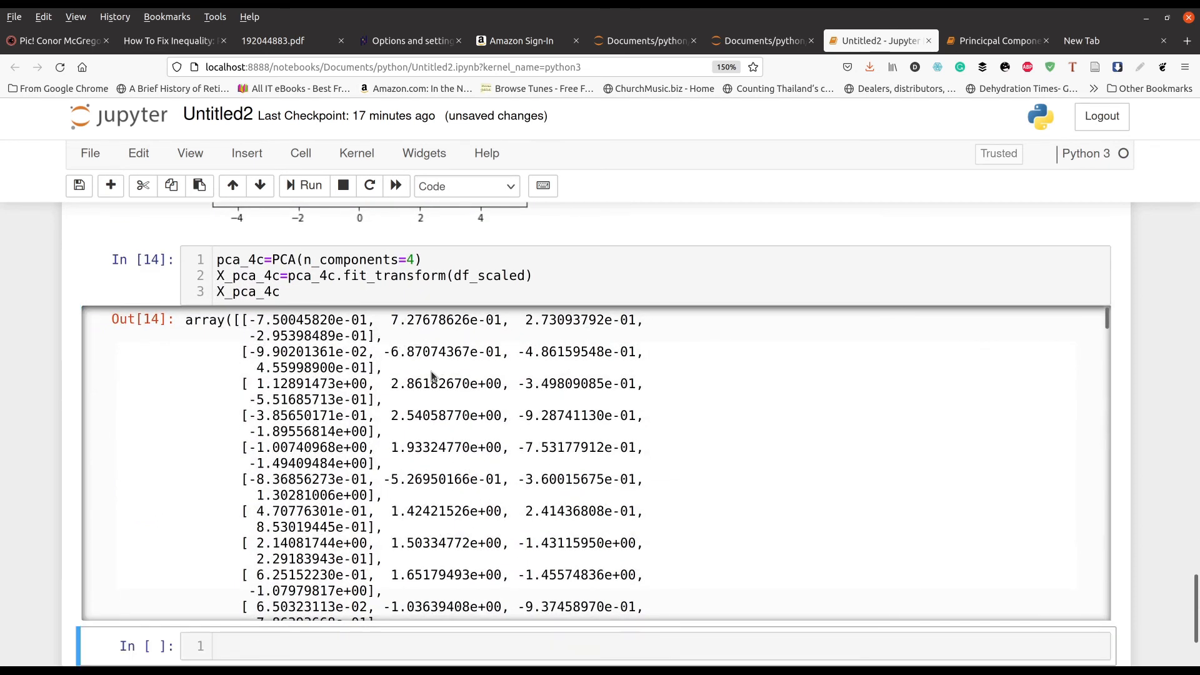
pyautogui.scroll(-3)
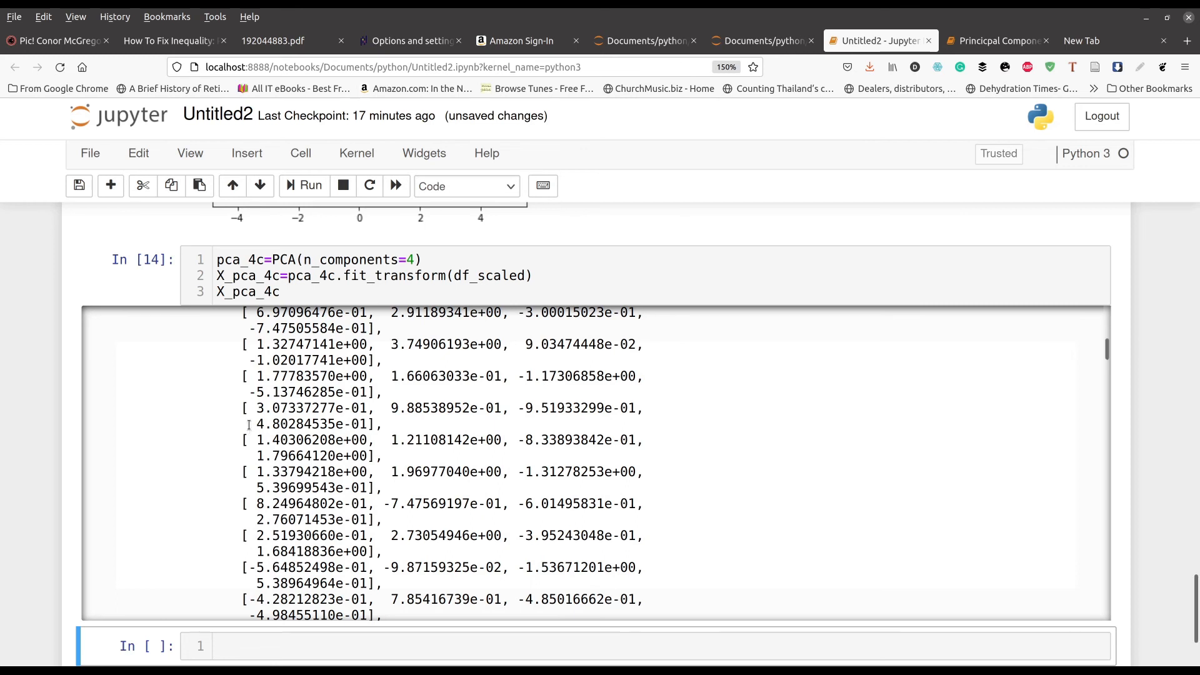
pyautogui.write('pca_4c.explained_variance_ratio_')
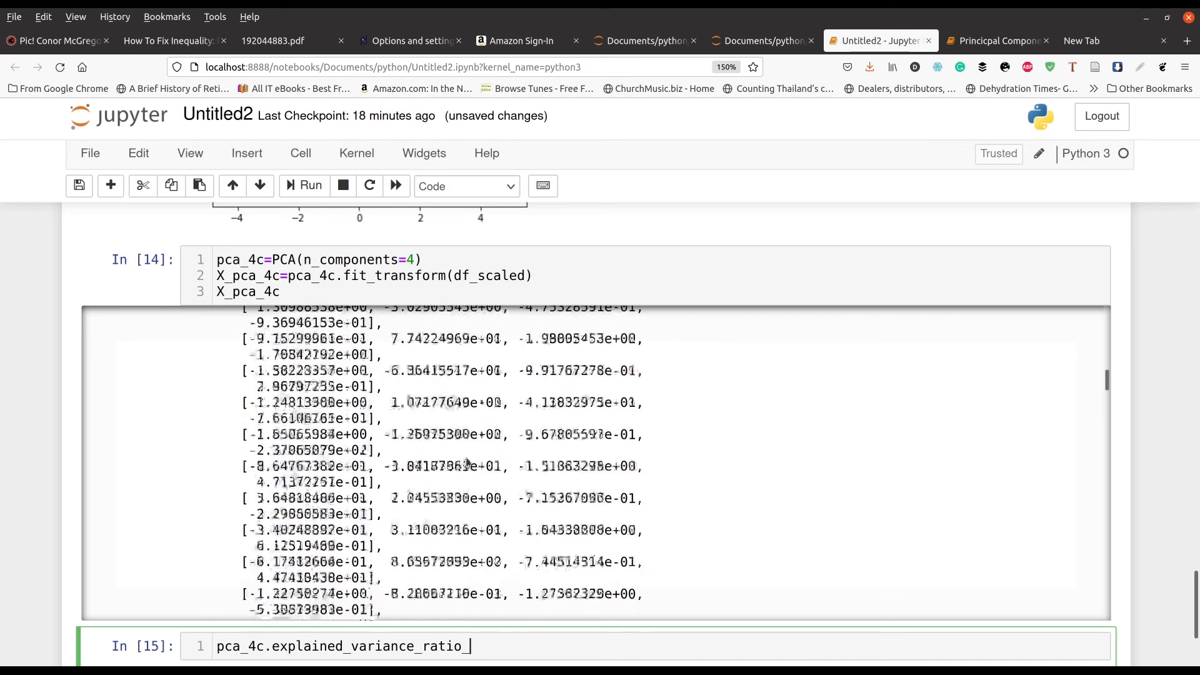
pyautogui.click(310, 185)
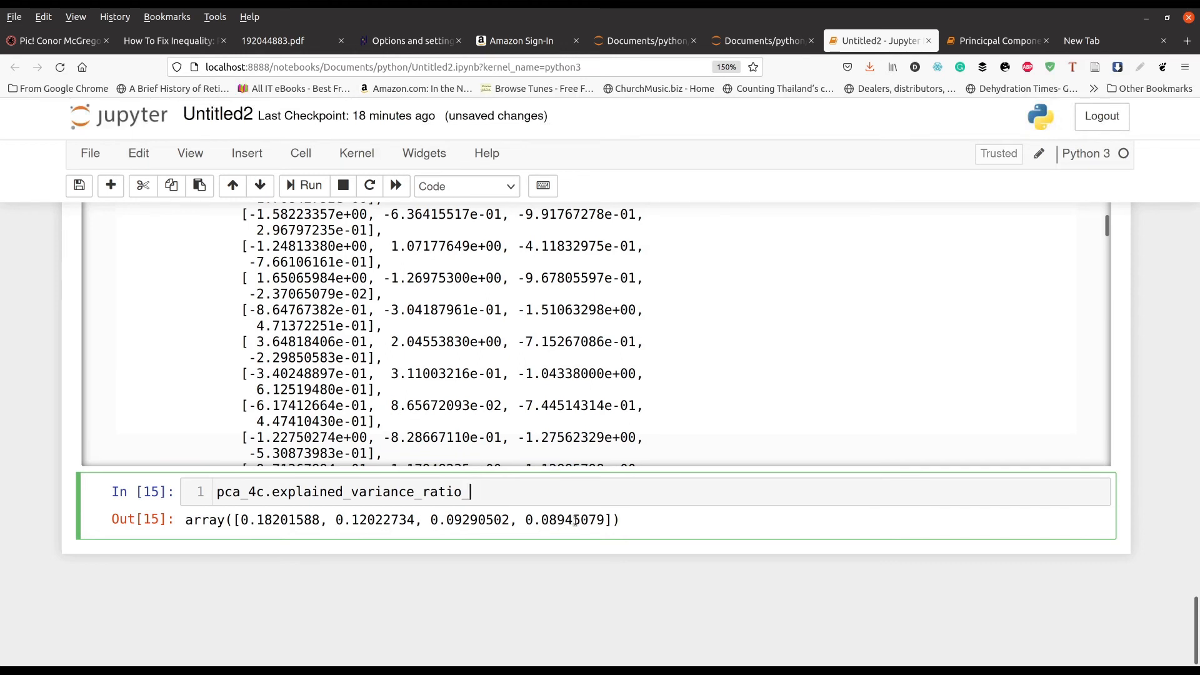
pyautogui.moveTo(649, 533)
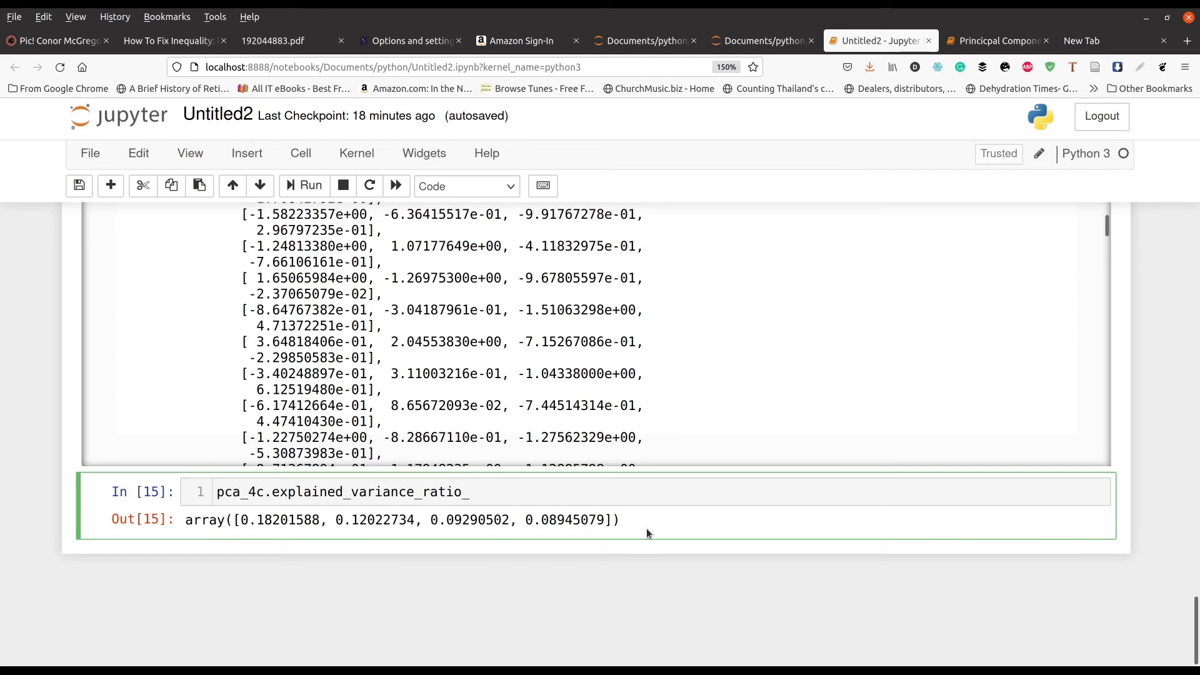
pyautogui.moveTo(87, 507)
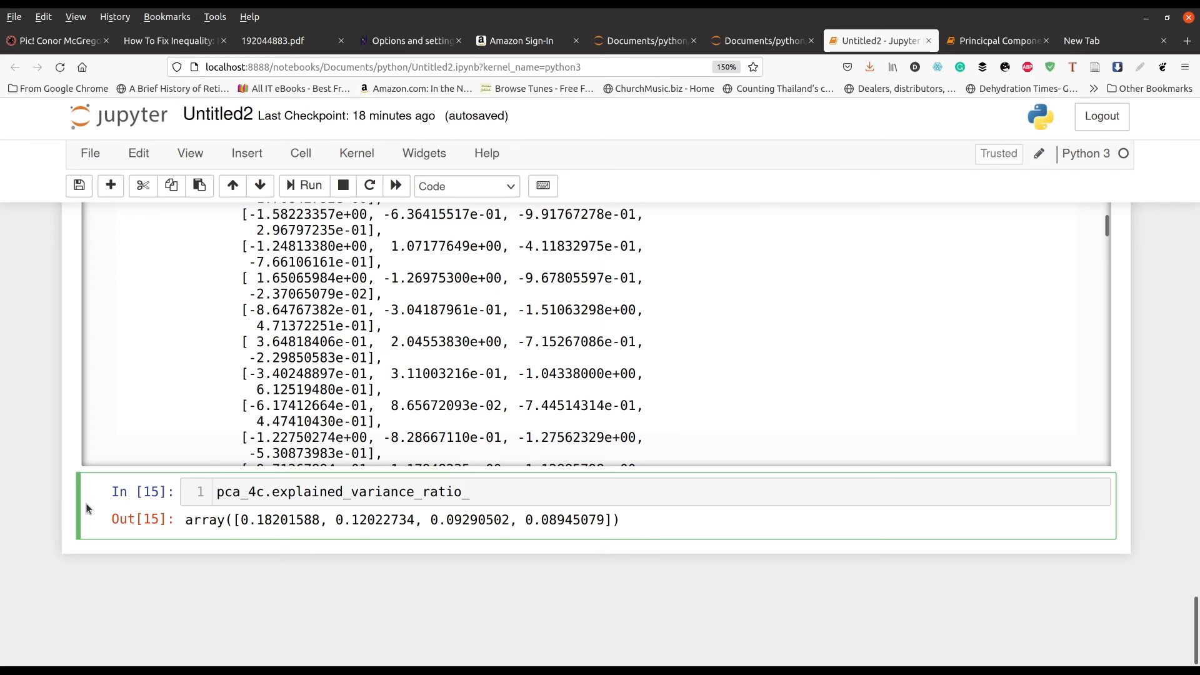
pyautogui.click(467, 491)
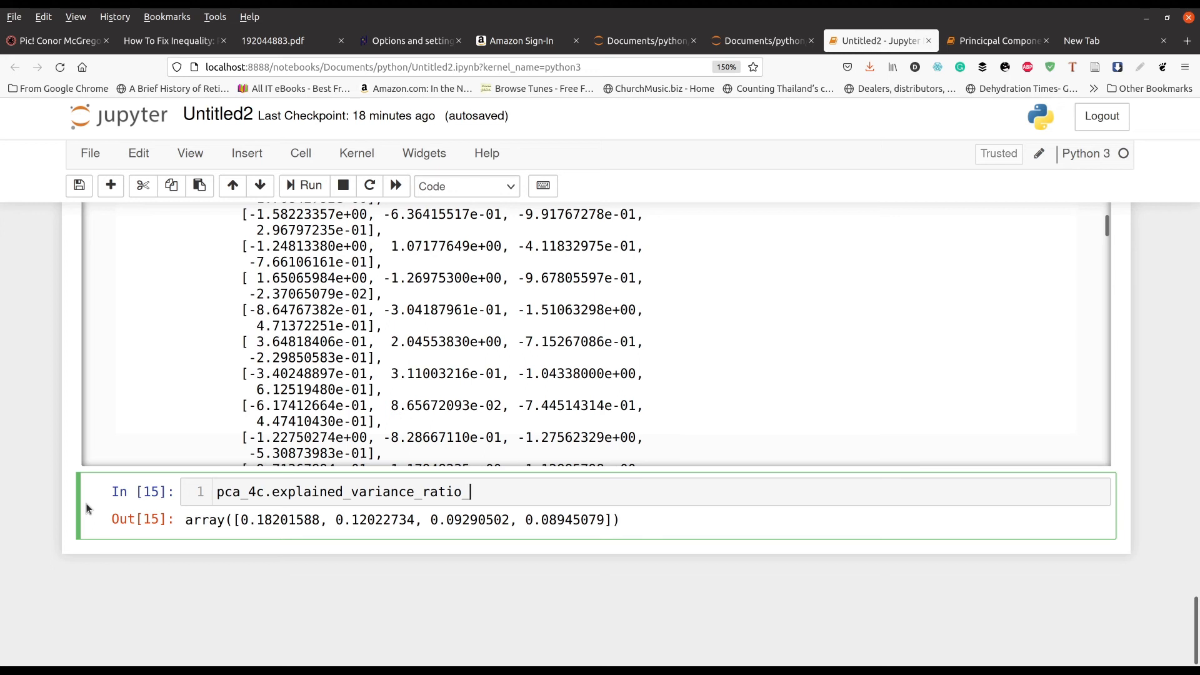
pyautogui.moveTo(82, 510)
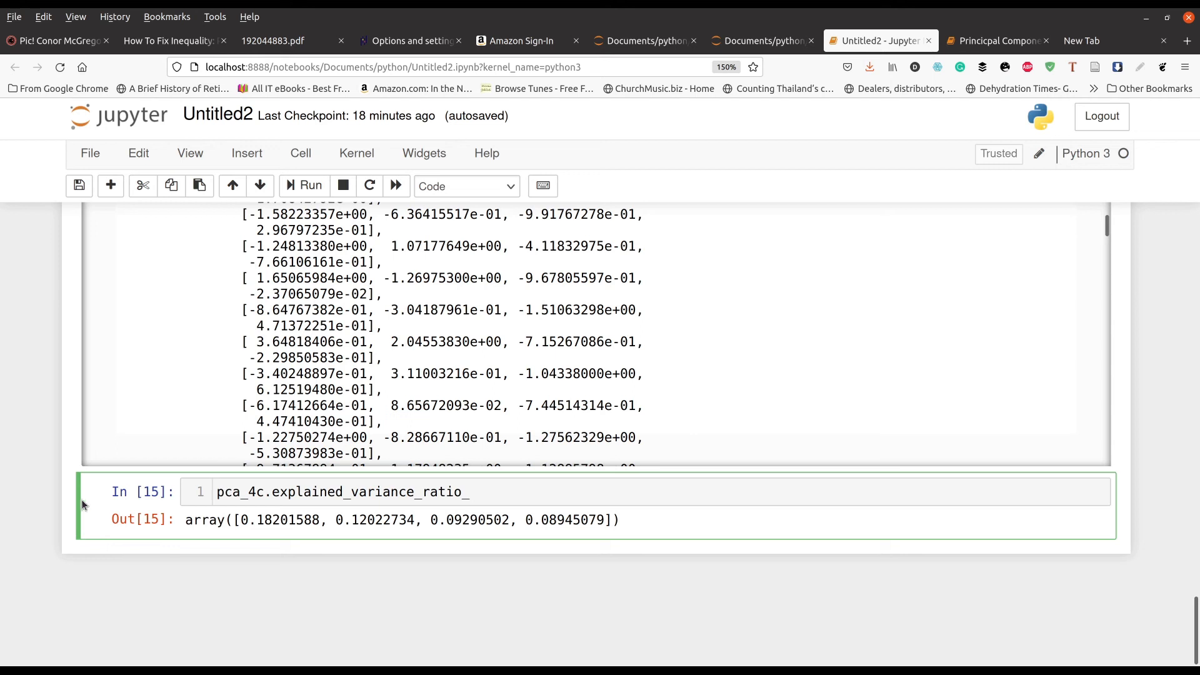
# - Insert a new cell below for pca_4c.explained_variance_ratio_.sum()
pyautogui.click(246, 153)
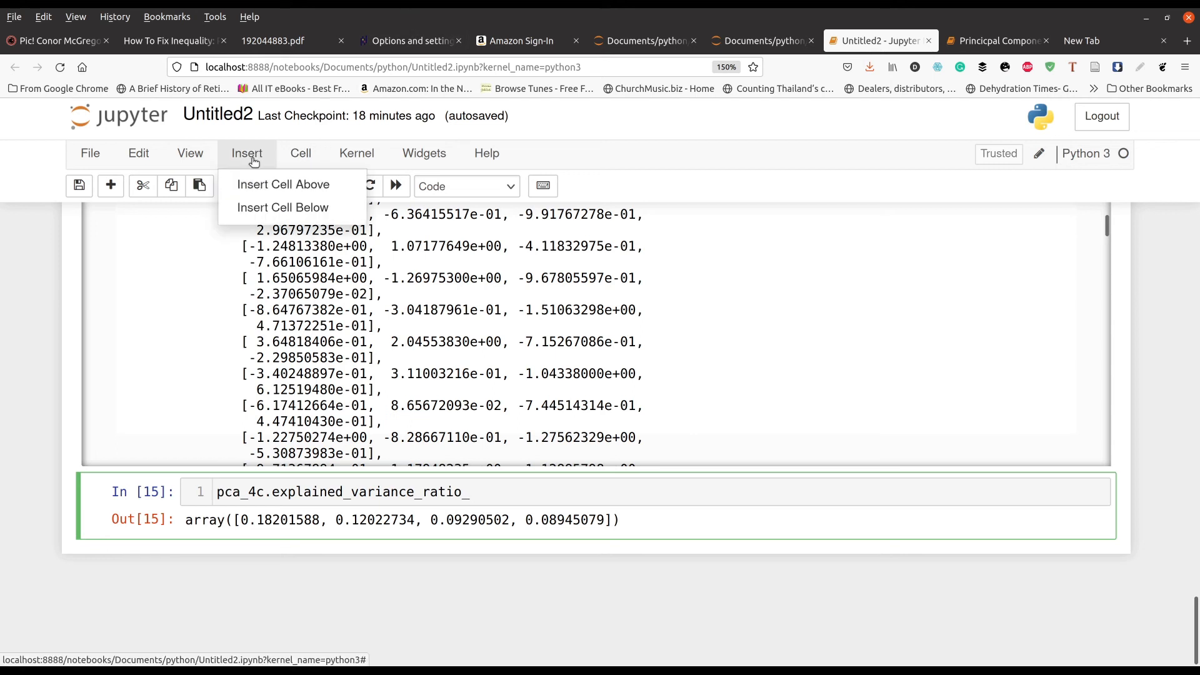
pyautogui.click(282, 206)
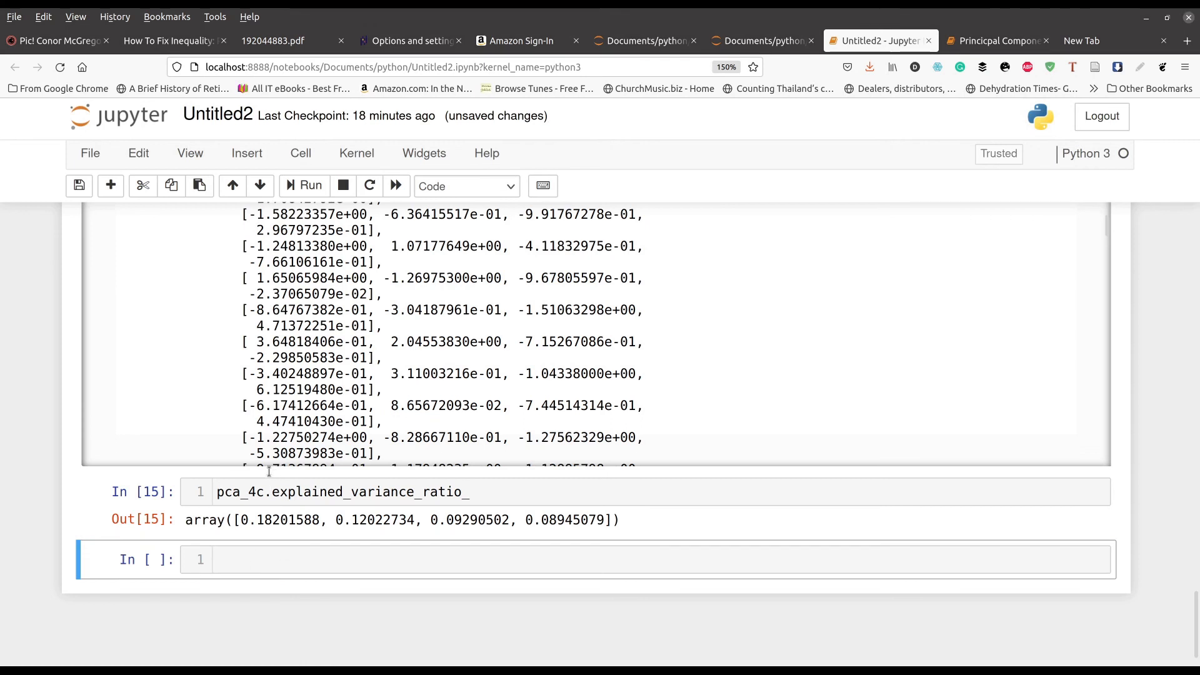
pyautogui.moveTo(220, 475)
pyautogui.write('pca_4c.explained_variance_ratio_.sum()')
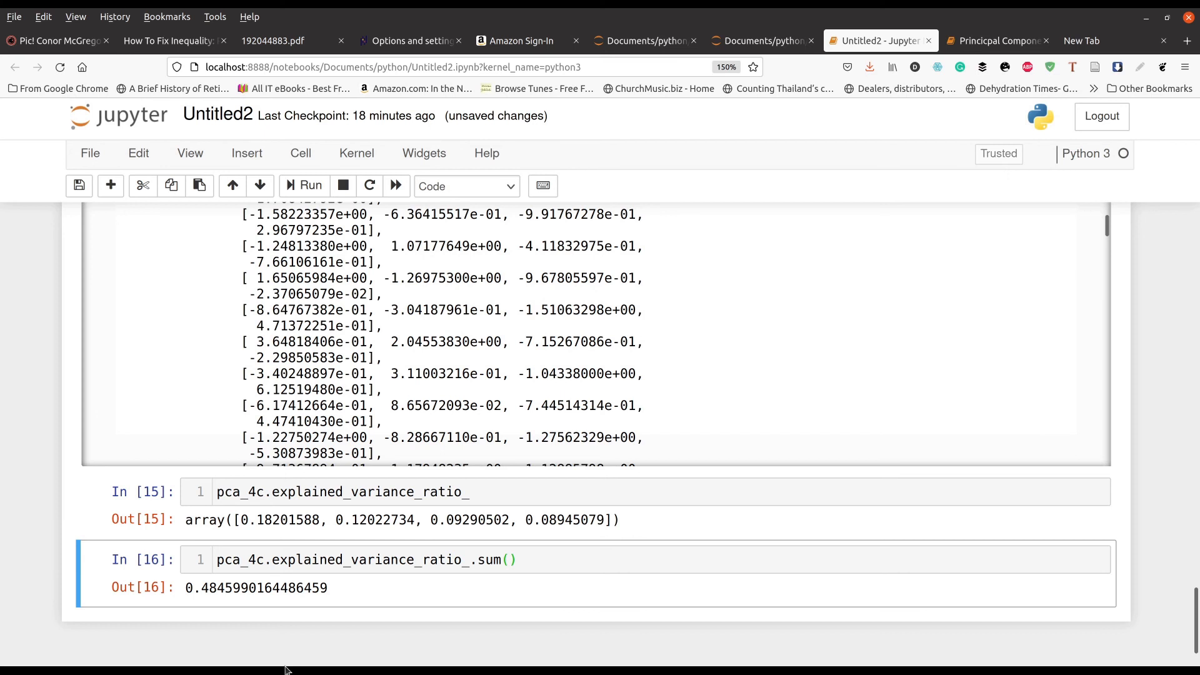
# - Scroll up to the import cell, then back down to cell 9's pca_2c component scores
pyautogui.scroll(3)
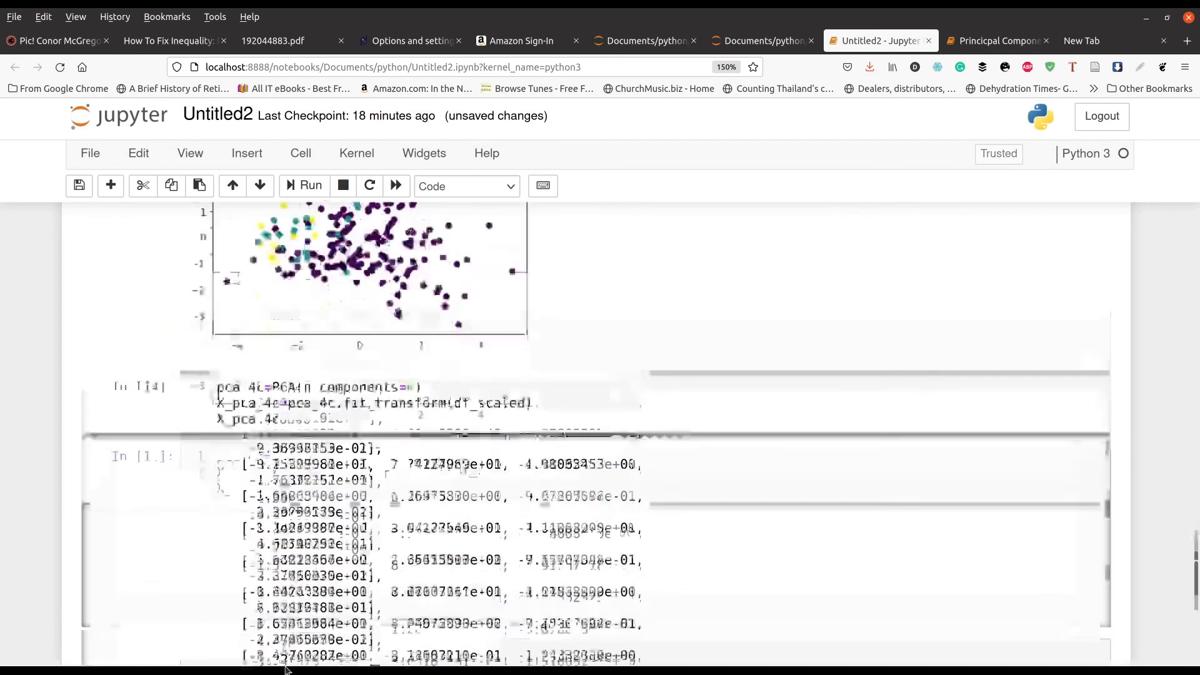
pyautogui.scroll(3)
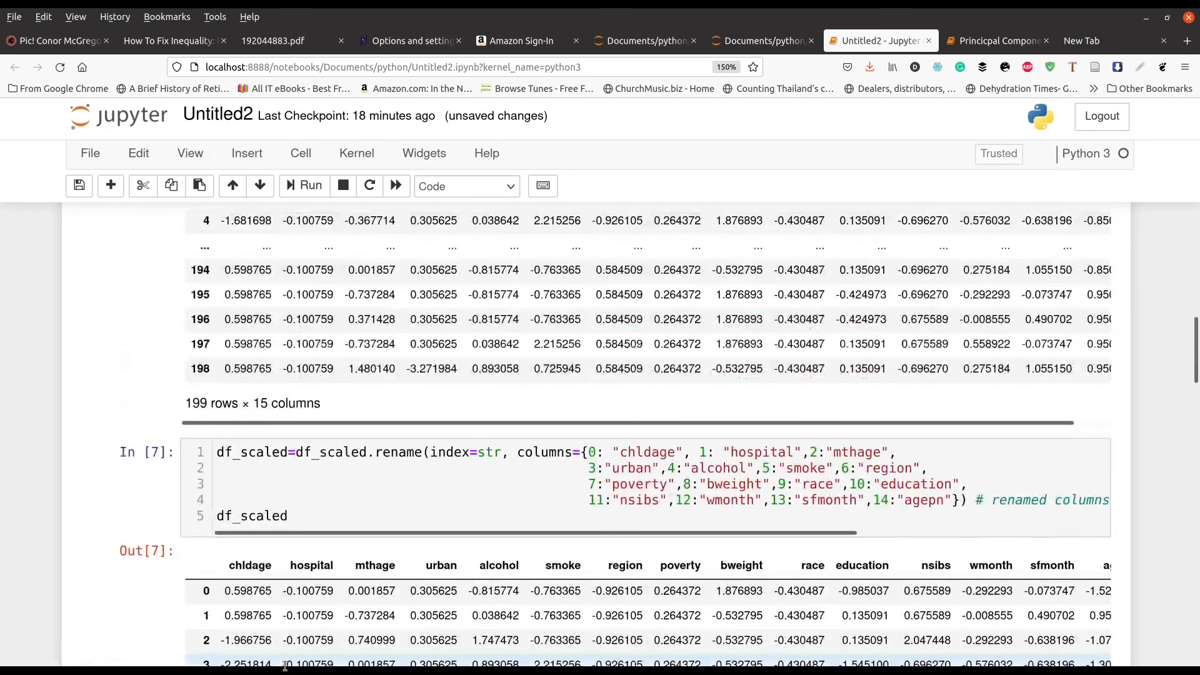
pyautogui.scroll(3)
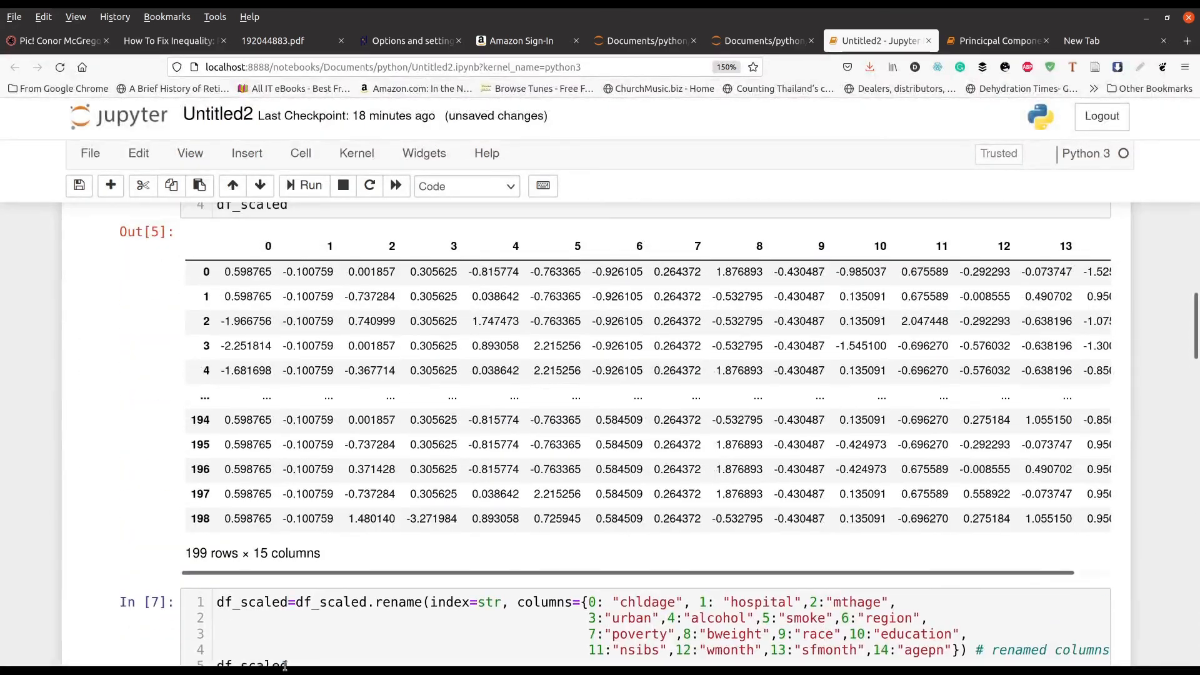
pyautogui.scroll(3)
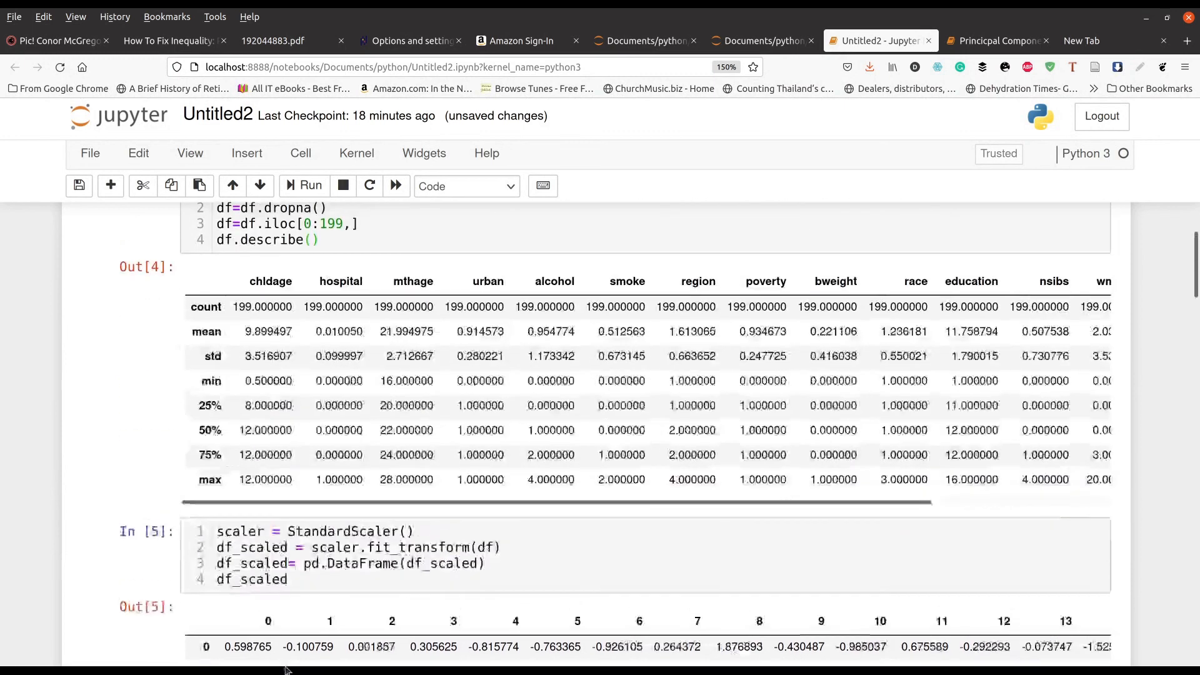
pyautogui.scroll(3)
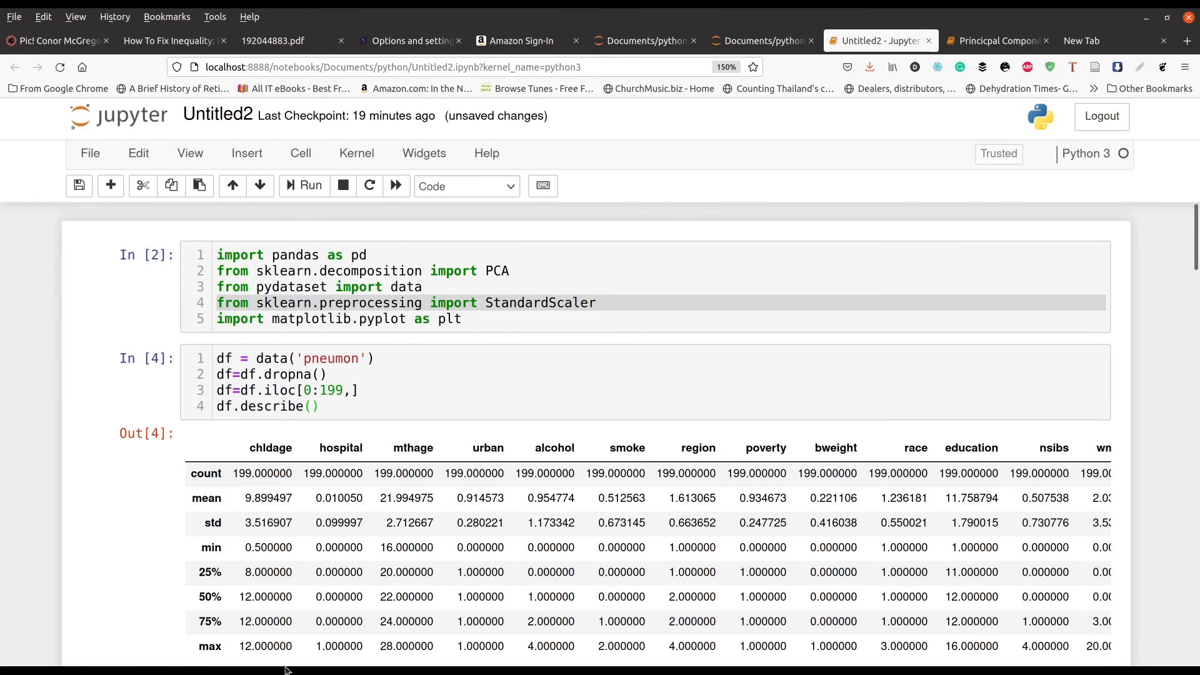
pyautogui.moveTo(249, 670)
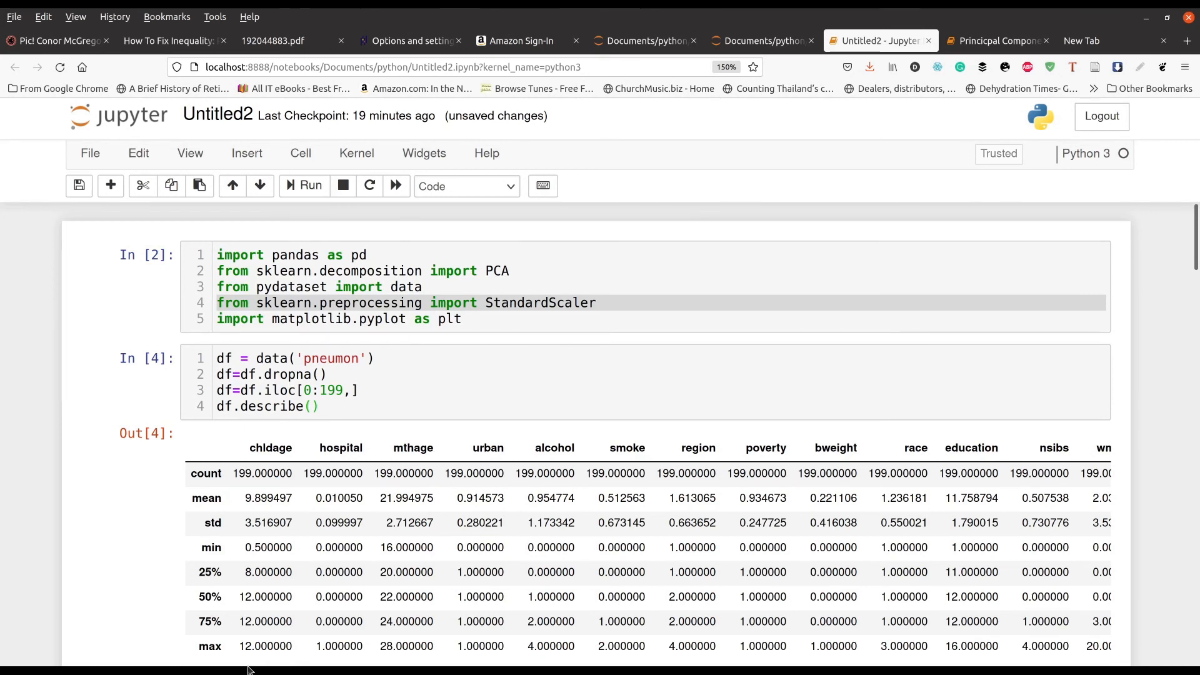
pyautogui.scroll(-3)
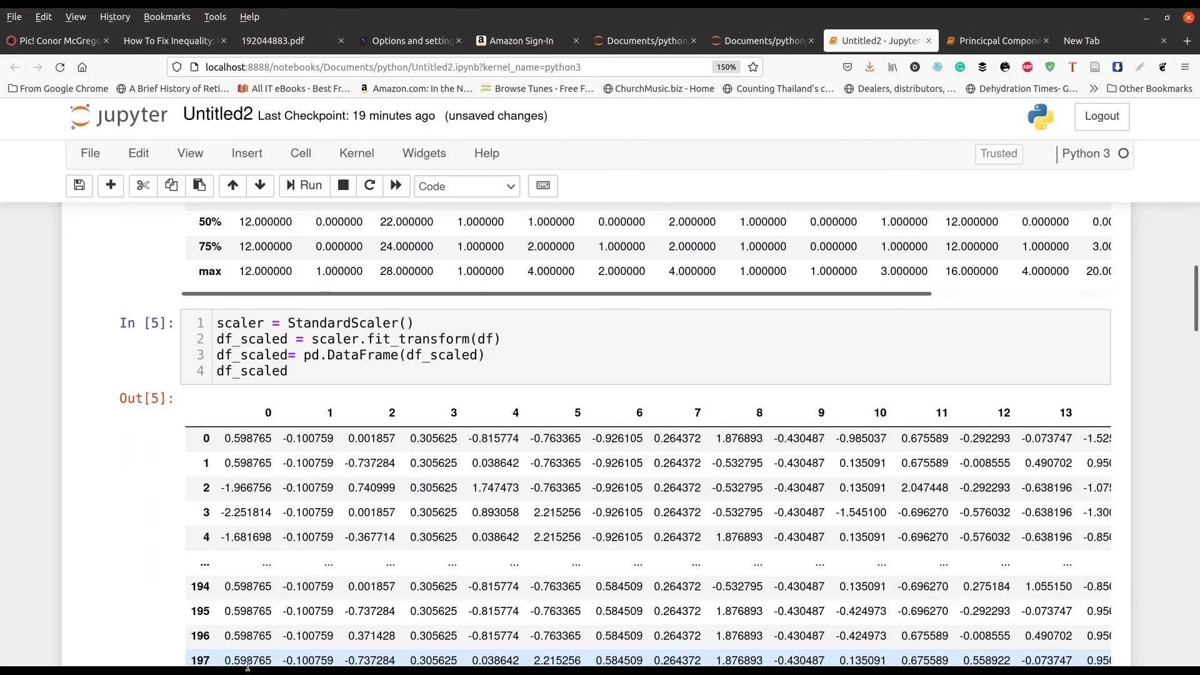
pyautogui.scroll(-3)
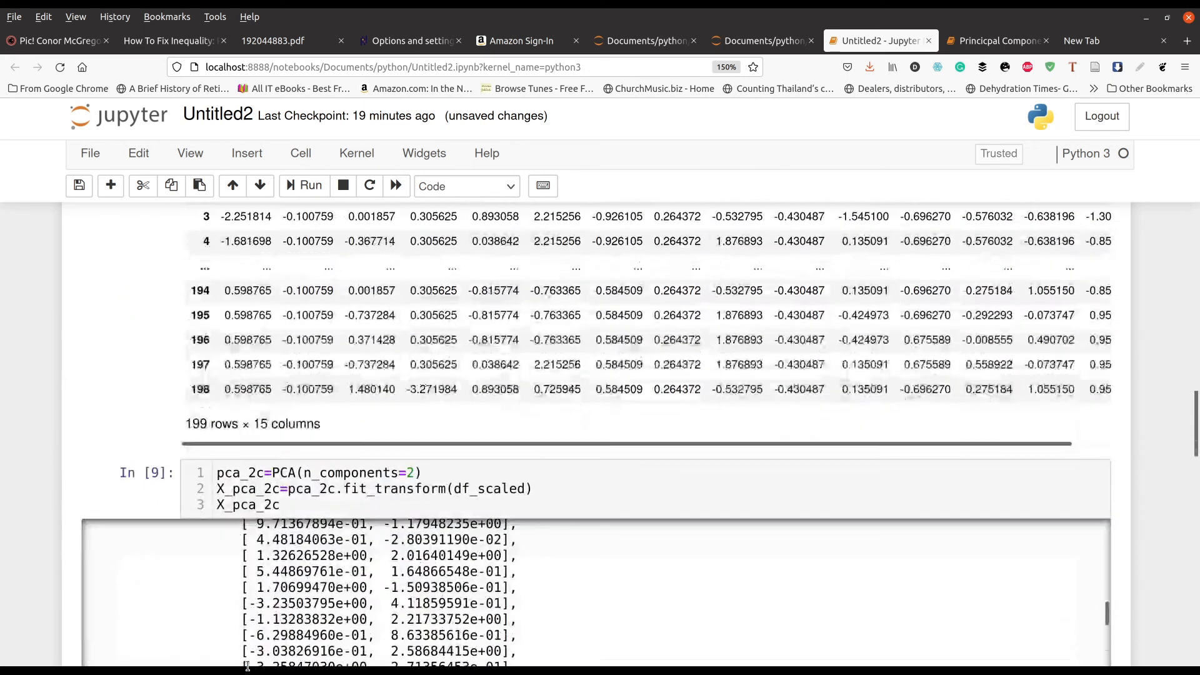
pyautogui.scroll(-3)
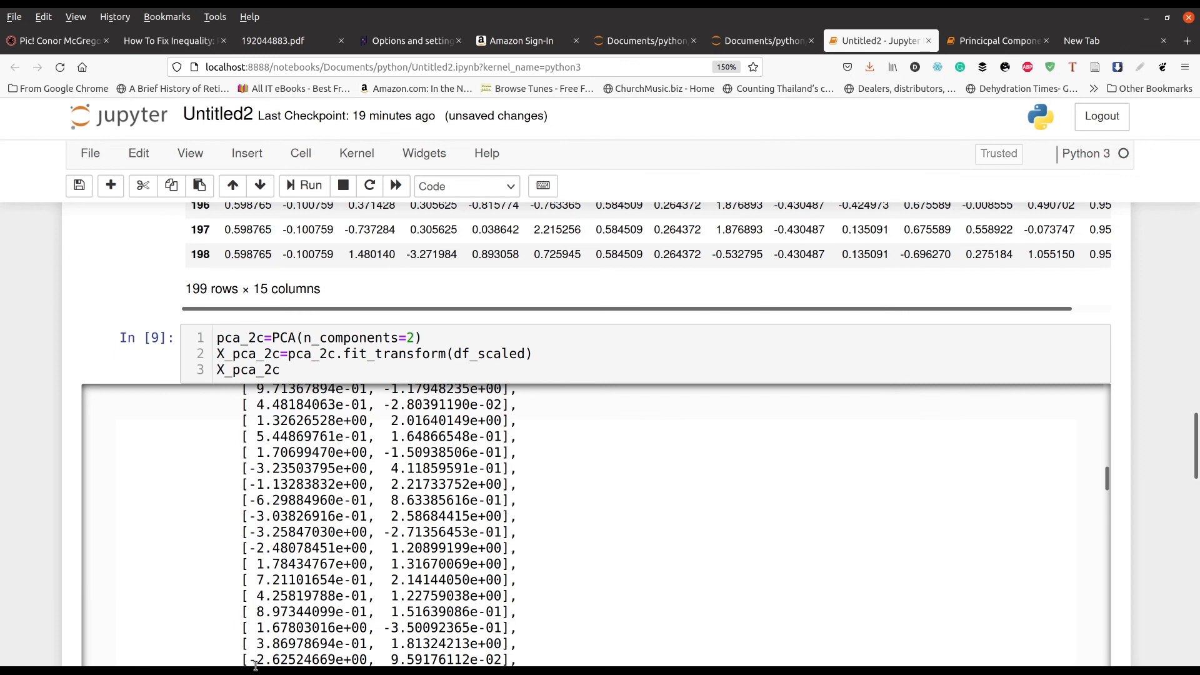
pyautogui.moveTo(189, 650)
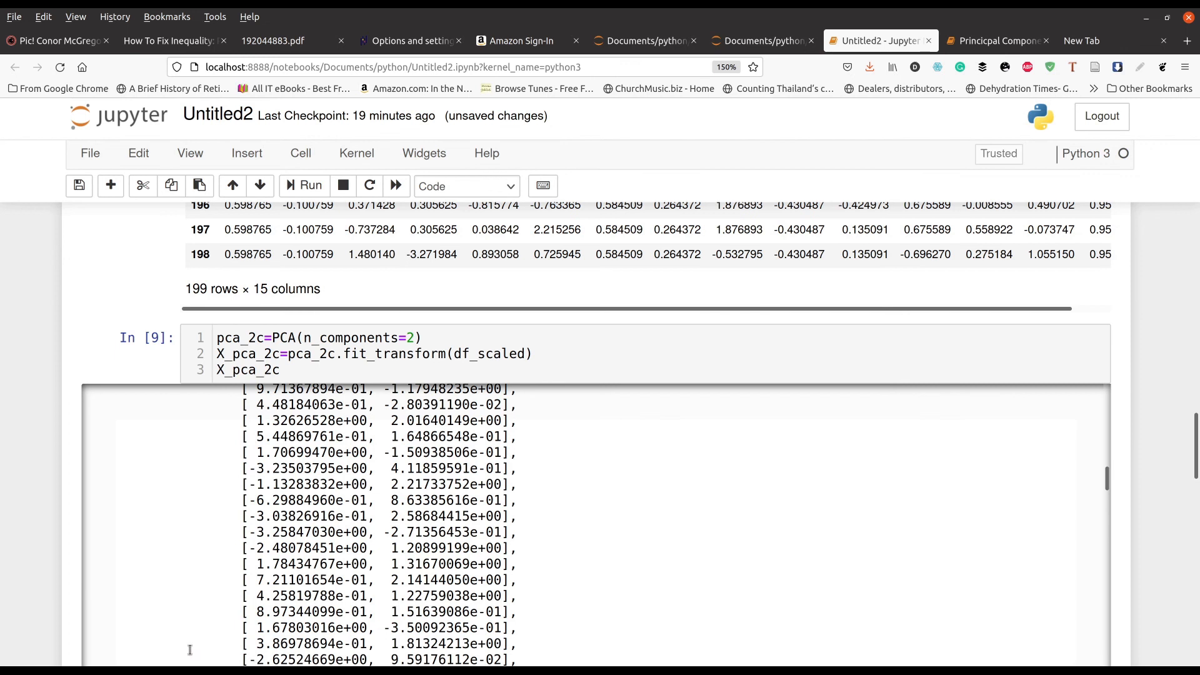
pyautogui.moveTo(22, 501)
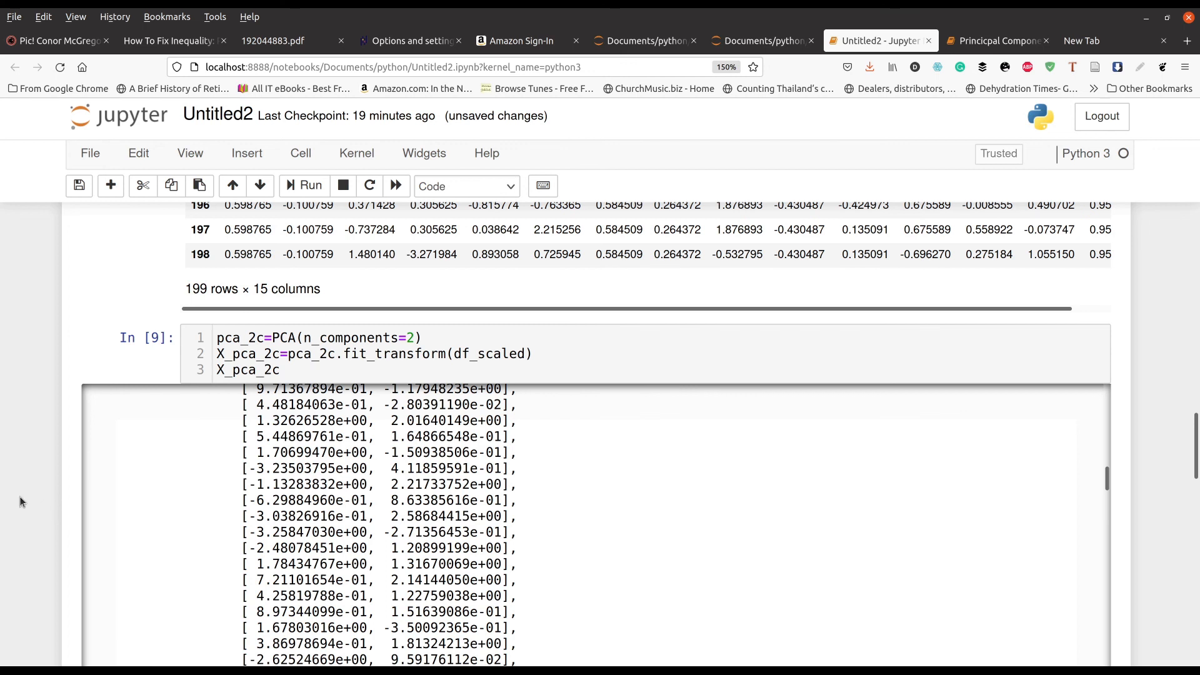
# - Highlight the 0.3022432124714816 variance sum in Out[11] and view the race-coloured scatter plot below
pyautogui.scroll(-3)
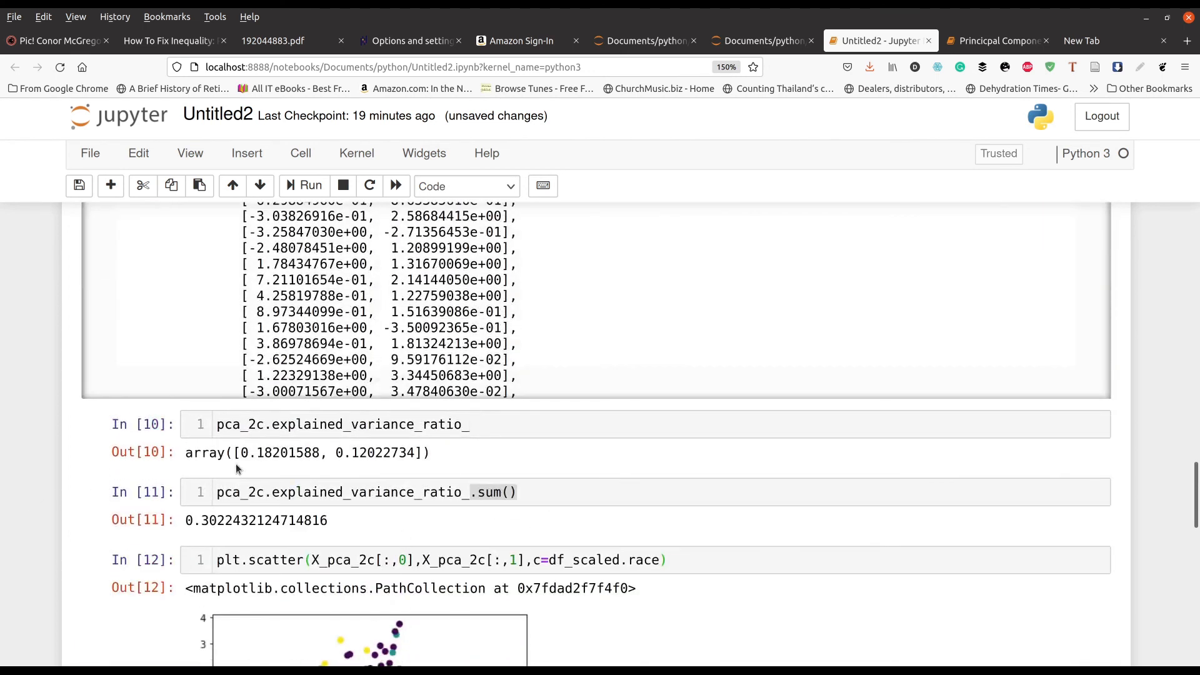
pyautogui.doubleClick(263, 520)
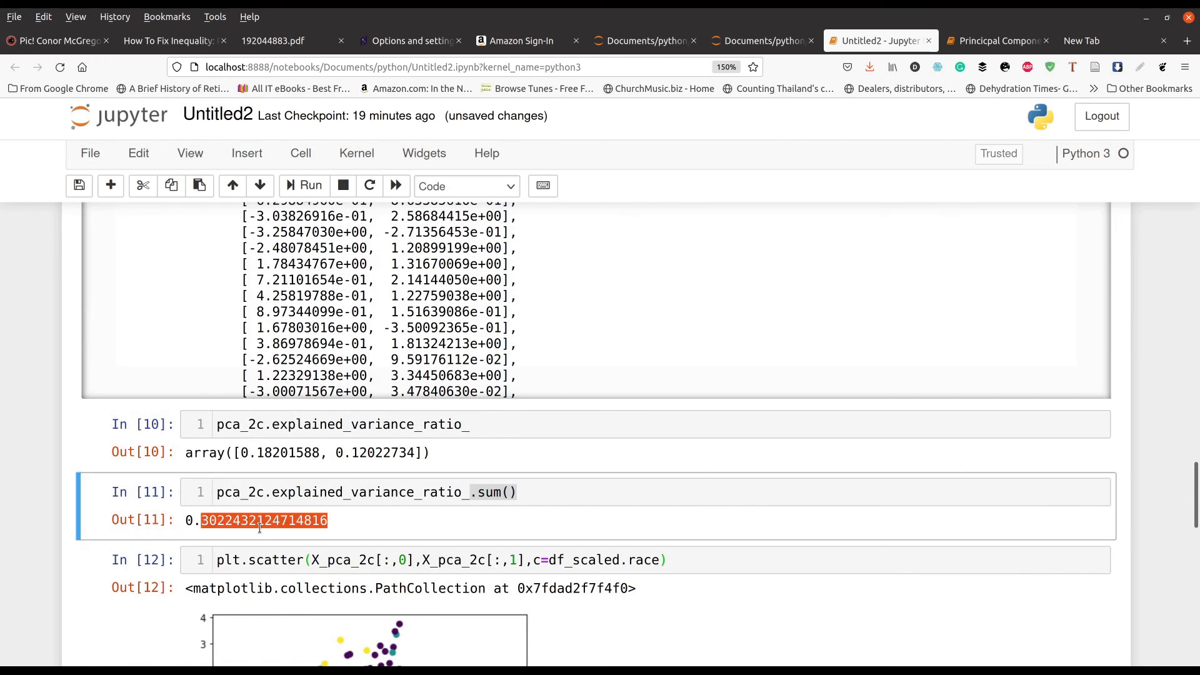
pyautogui.scroll(-3)
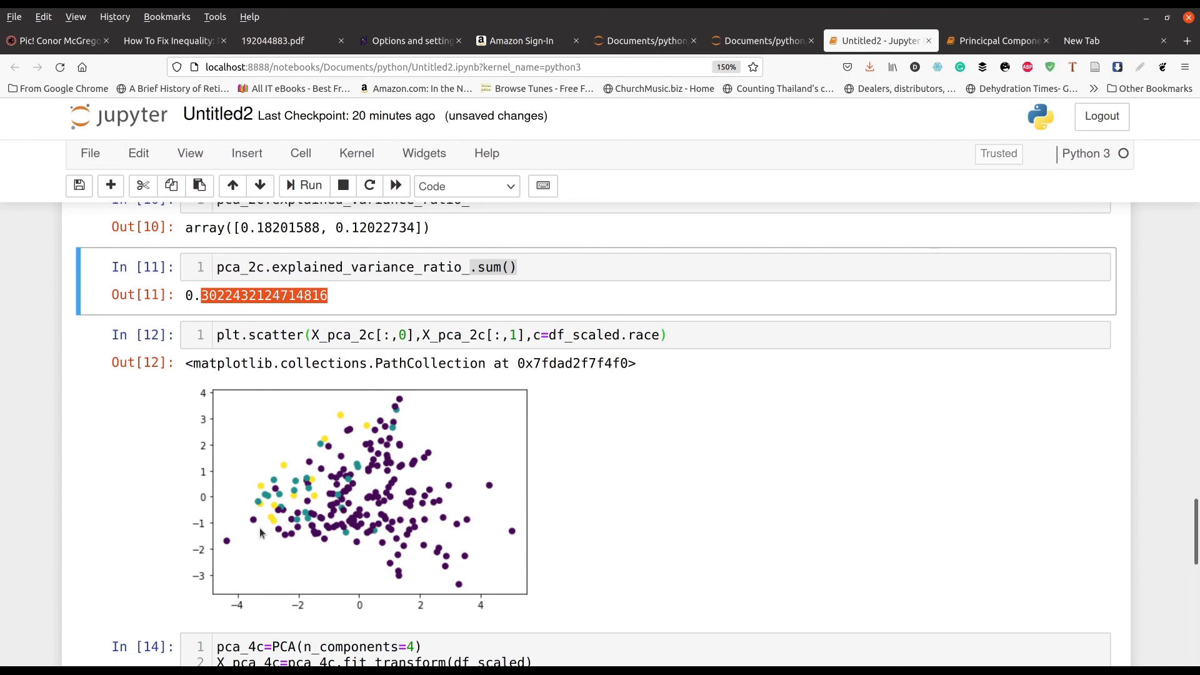
pyautogui.moveTo(397, 425)
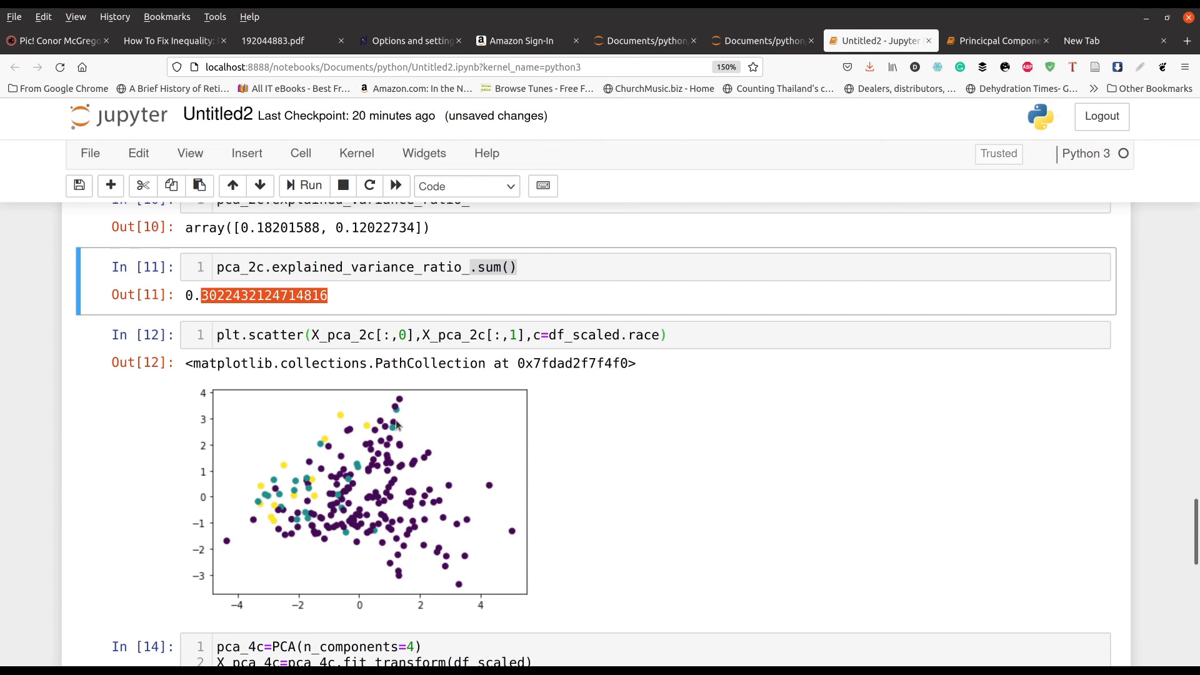
pyautogui.click(77, 186)
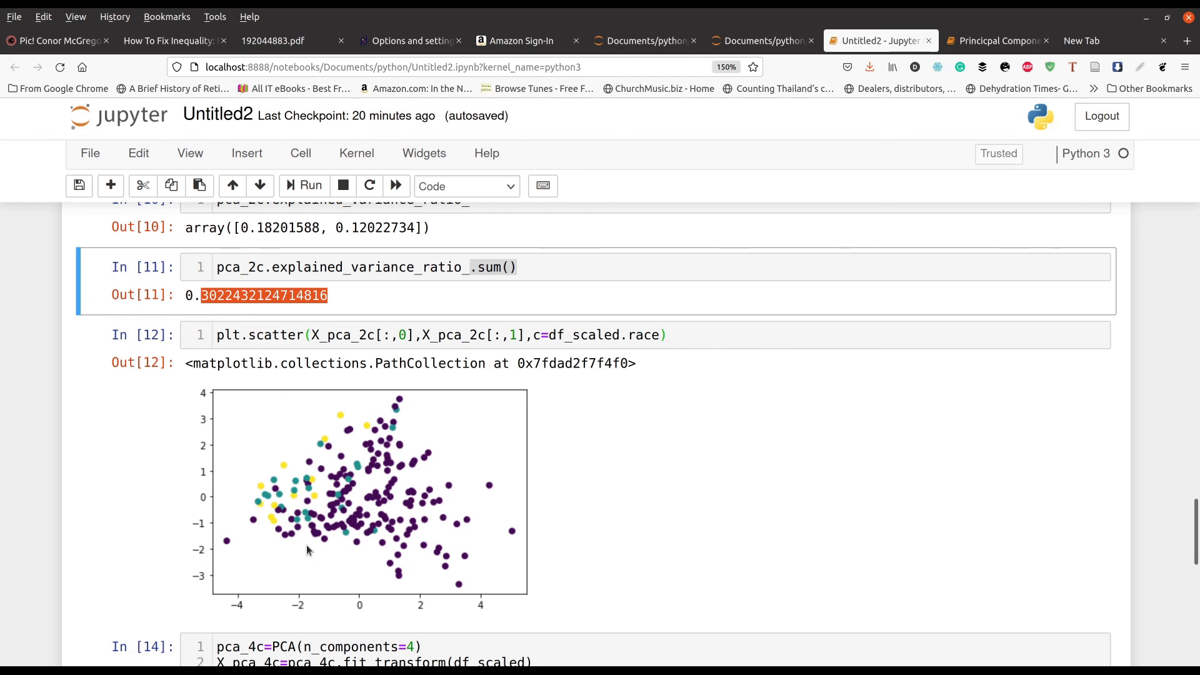
# - Scroll past cell 14 to Out[16]'s four-component variance total, 0.4845990164486459
pyautogui.scroll(-3)
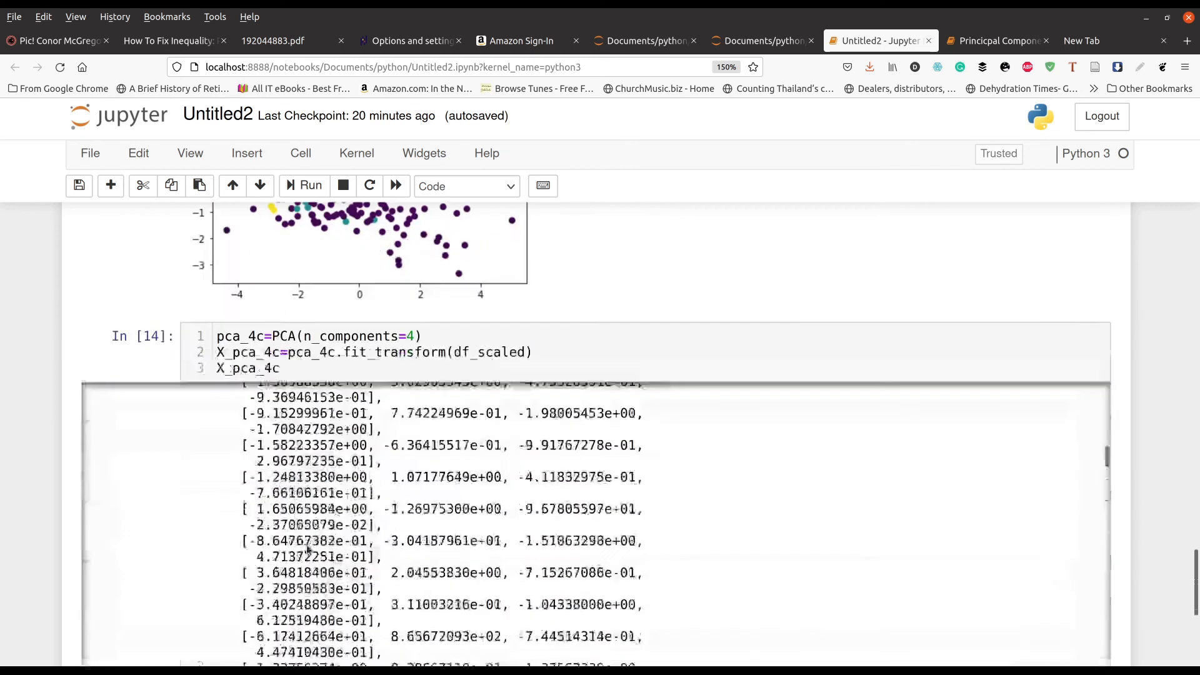
pyautogui.scroll(-3)
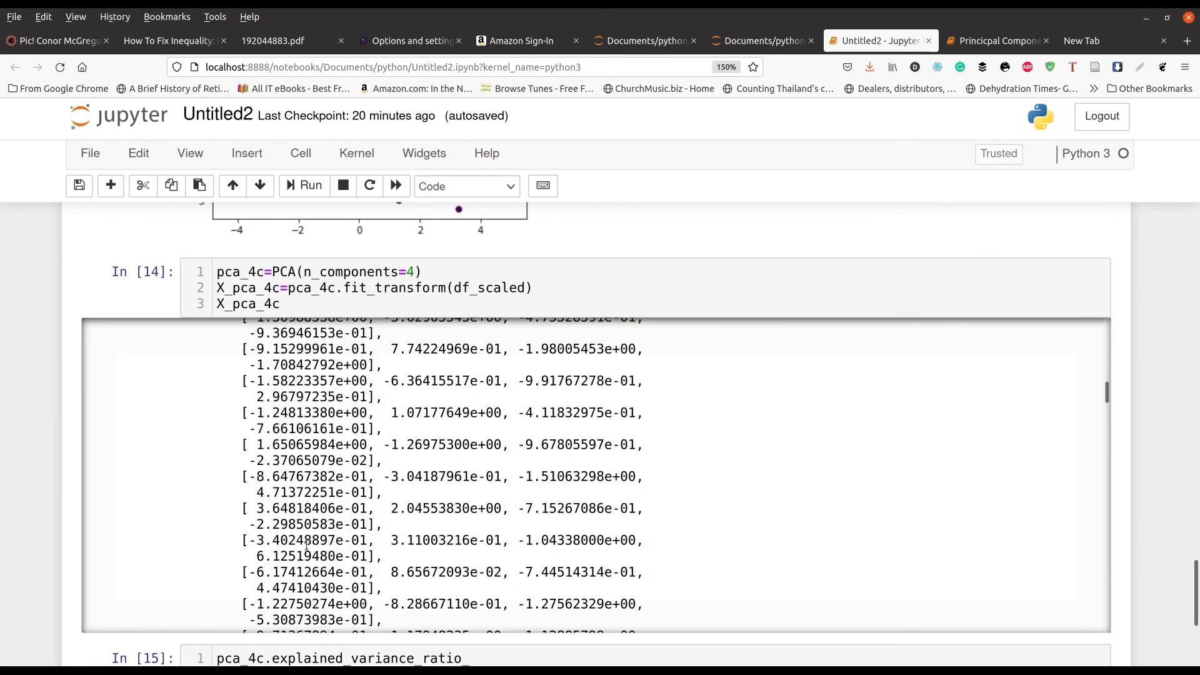
pyautogui.scroll(-3)
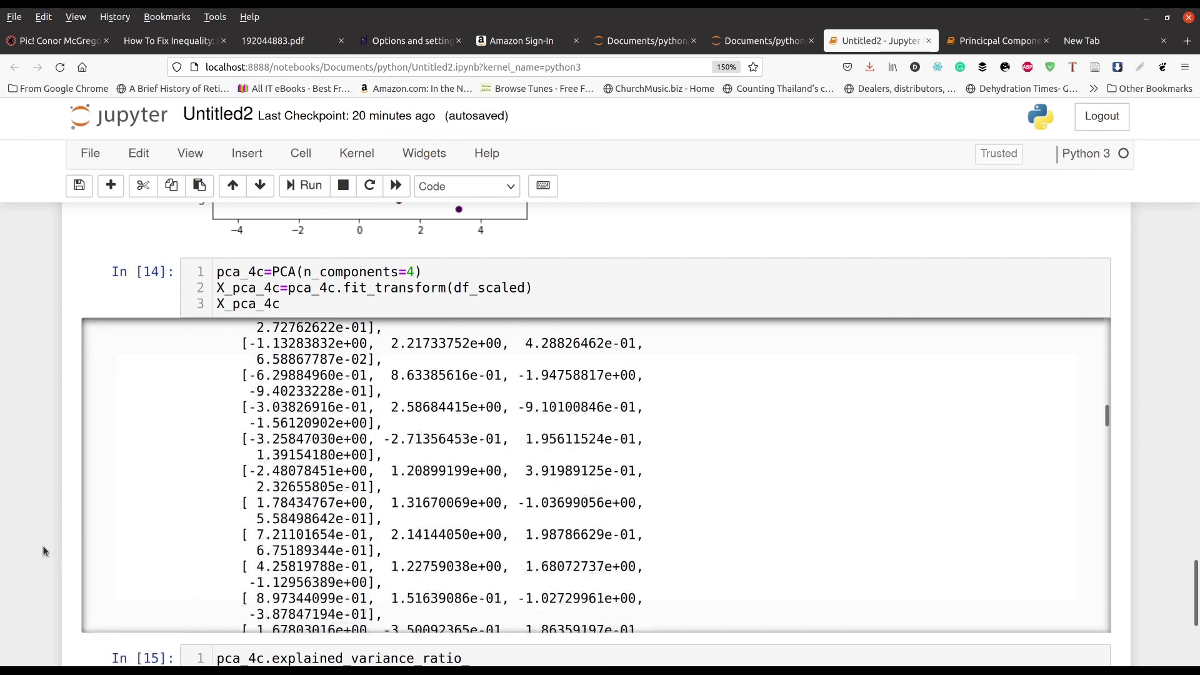
pyautogui.scroll(-3)
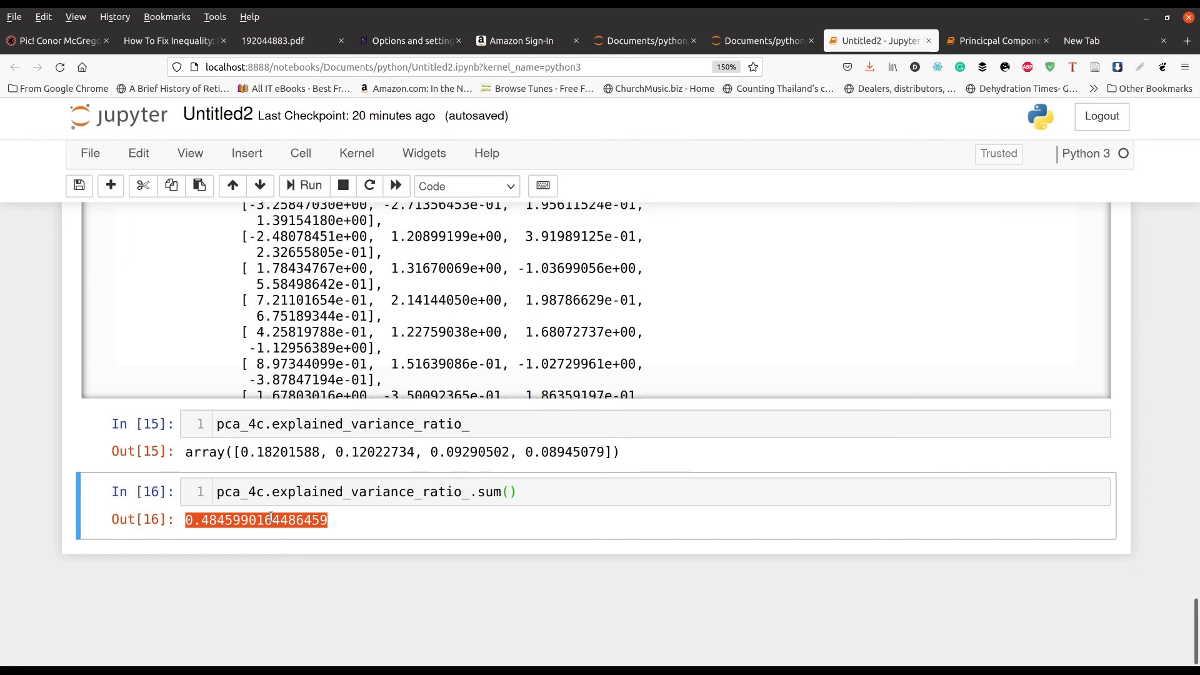
pyautogui.moveTo(288, 503)
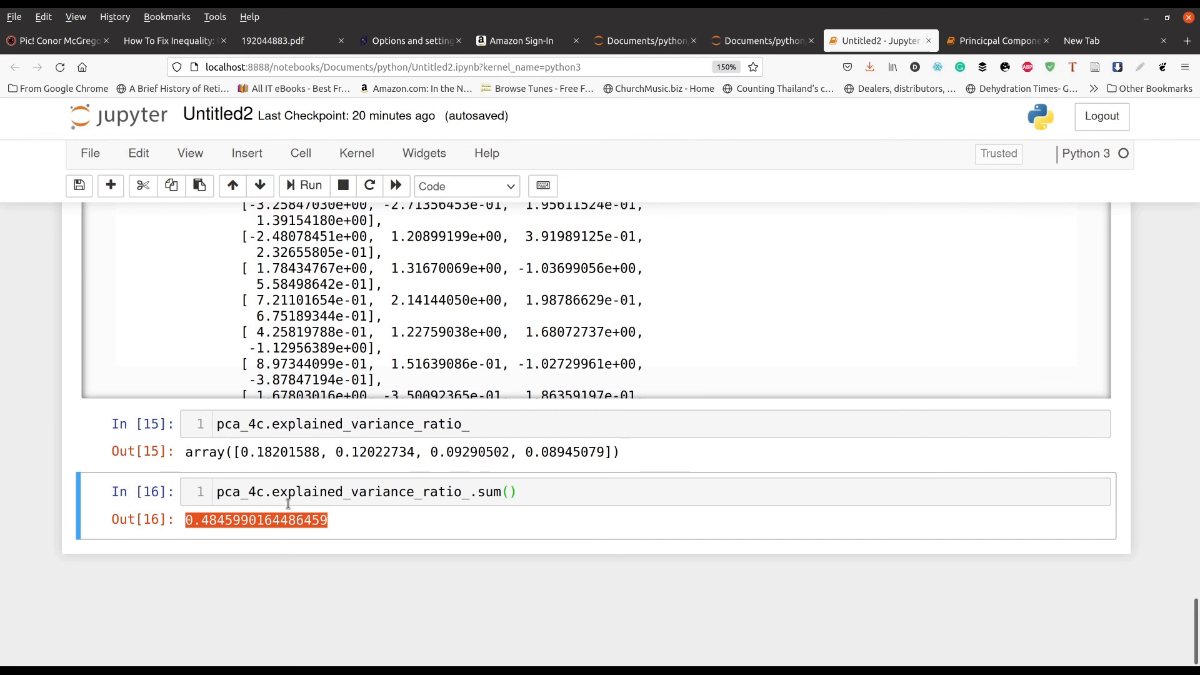